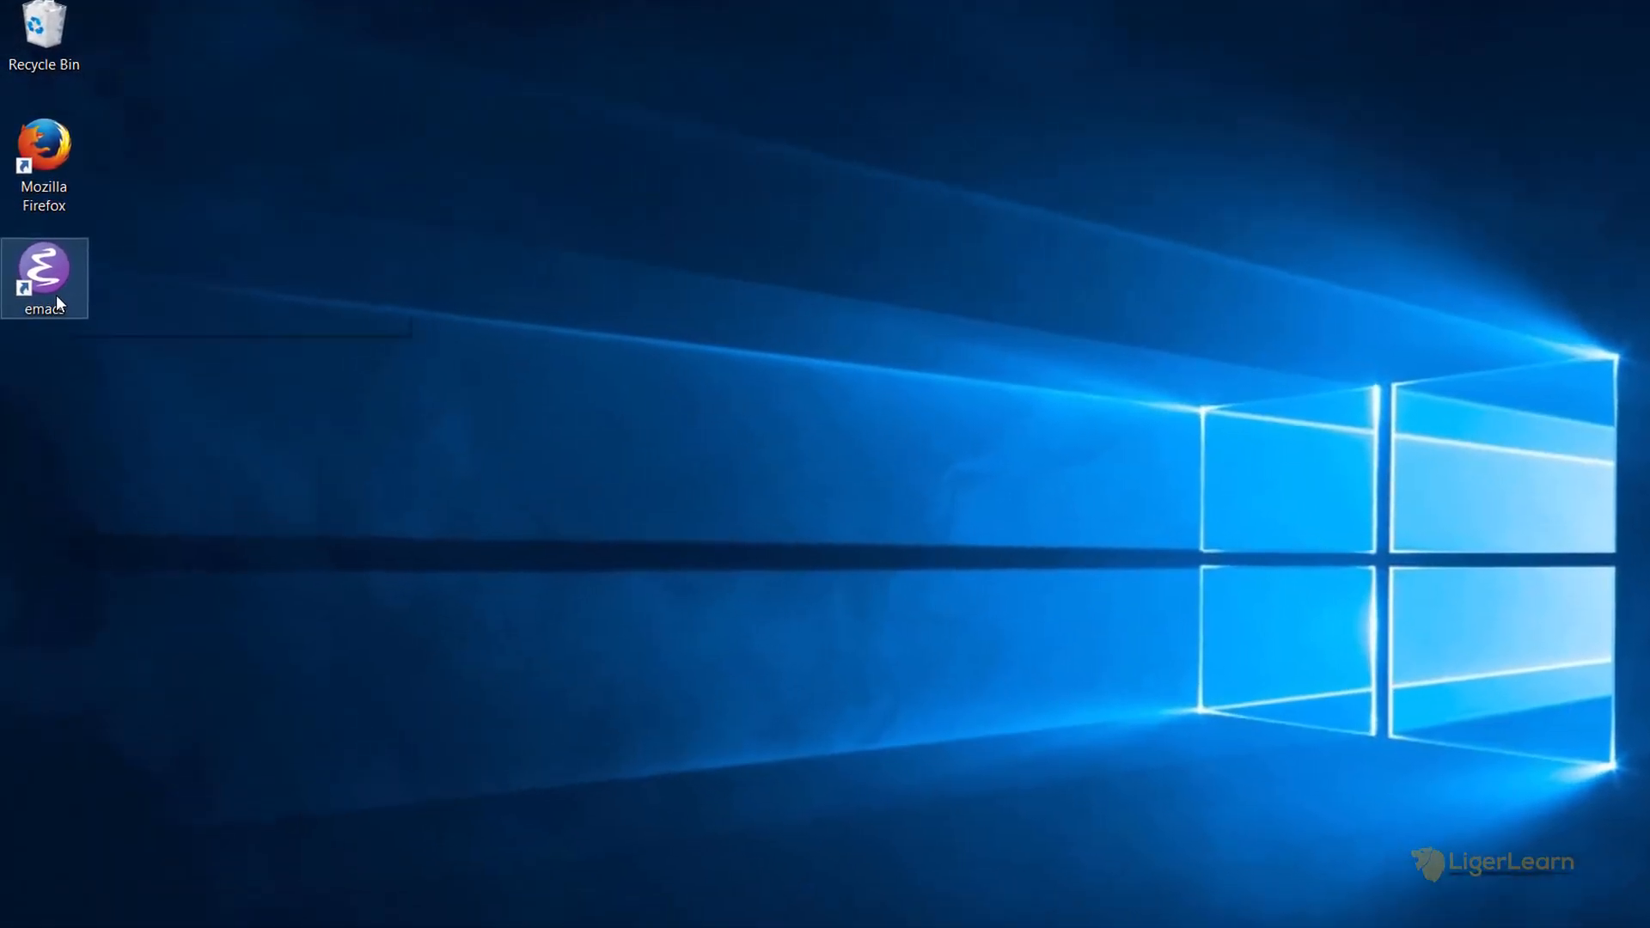
Launch Emacs from the desktop shortcut, allowing it to run, and list the home directory (~)
{"action": "double_click", "coordinate": [43, 278]}
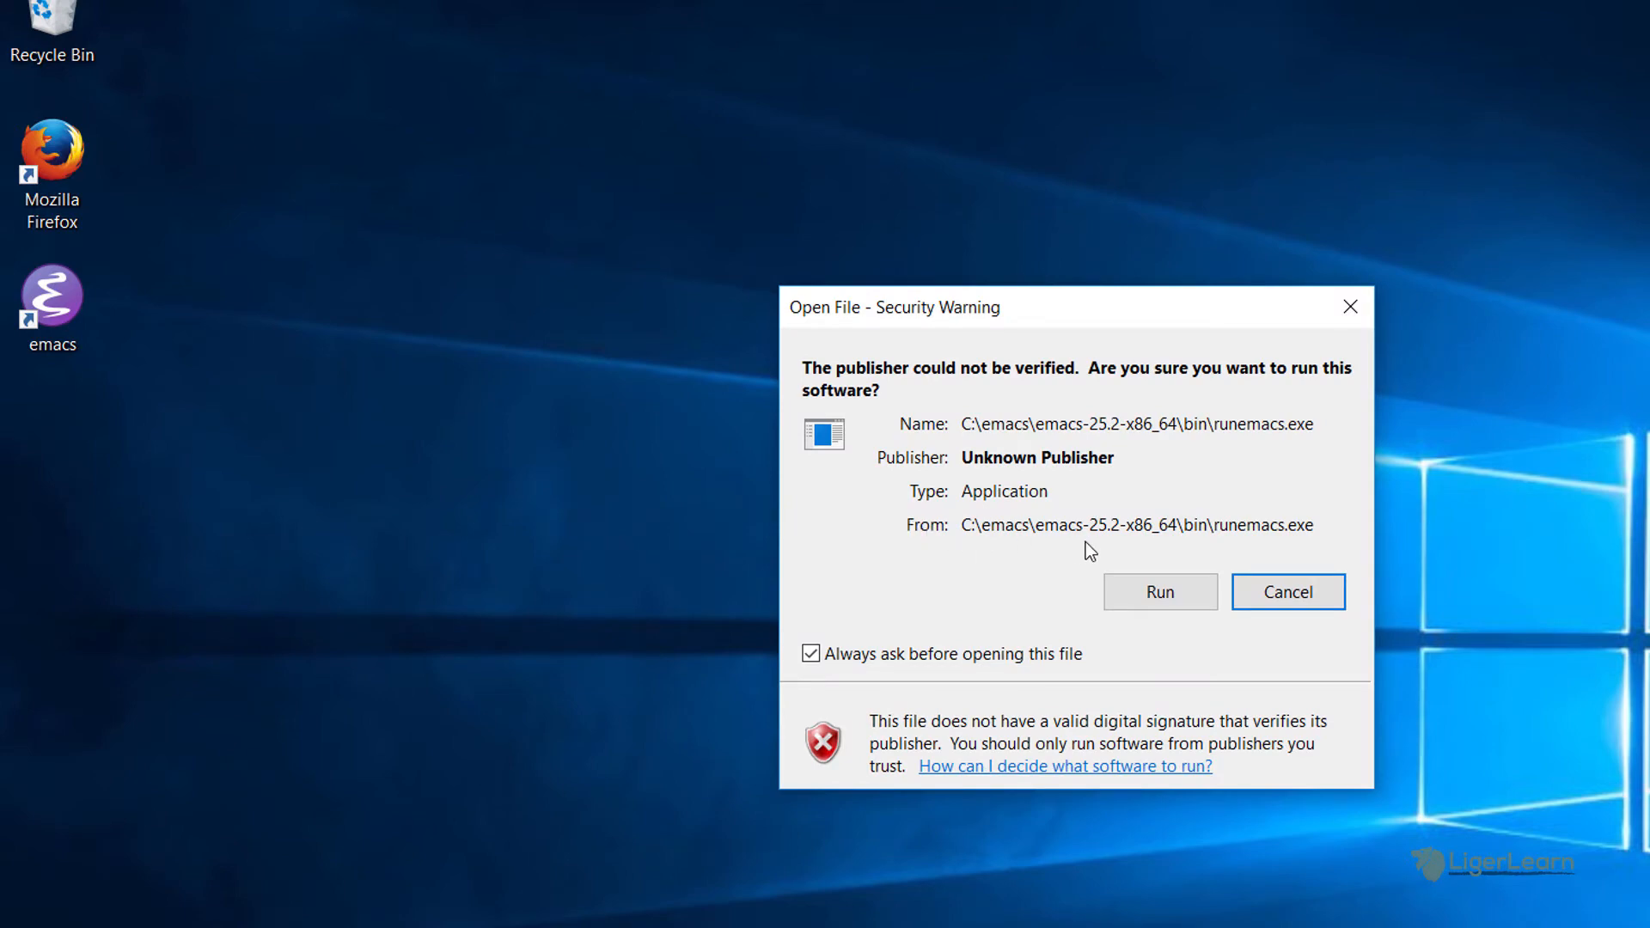
{"action": "left_click", "coordinate": [1158, 591]}
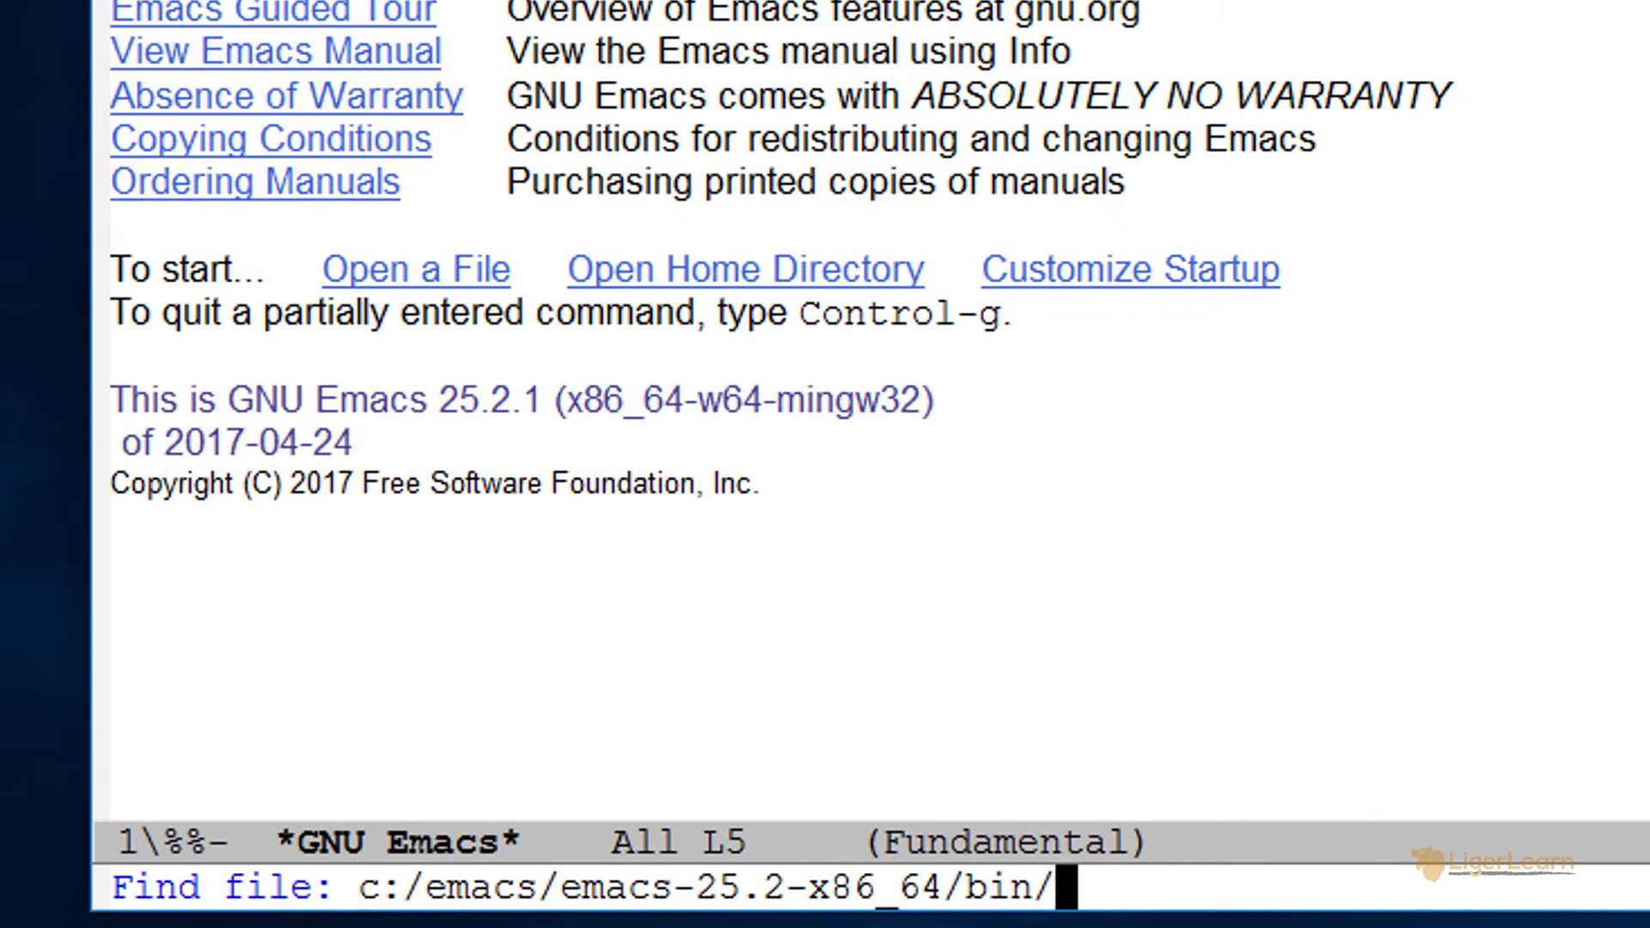
{"action": "type", "text": "~"}
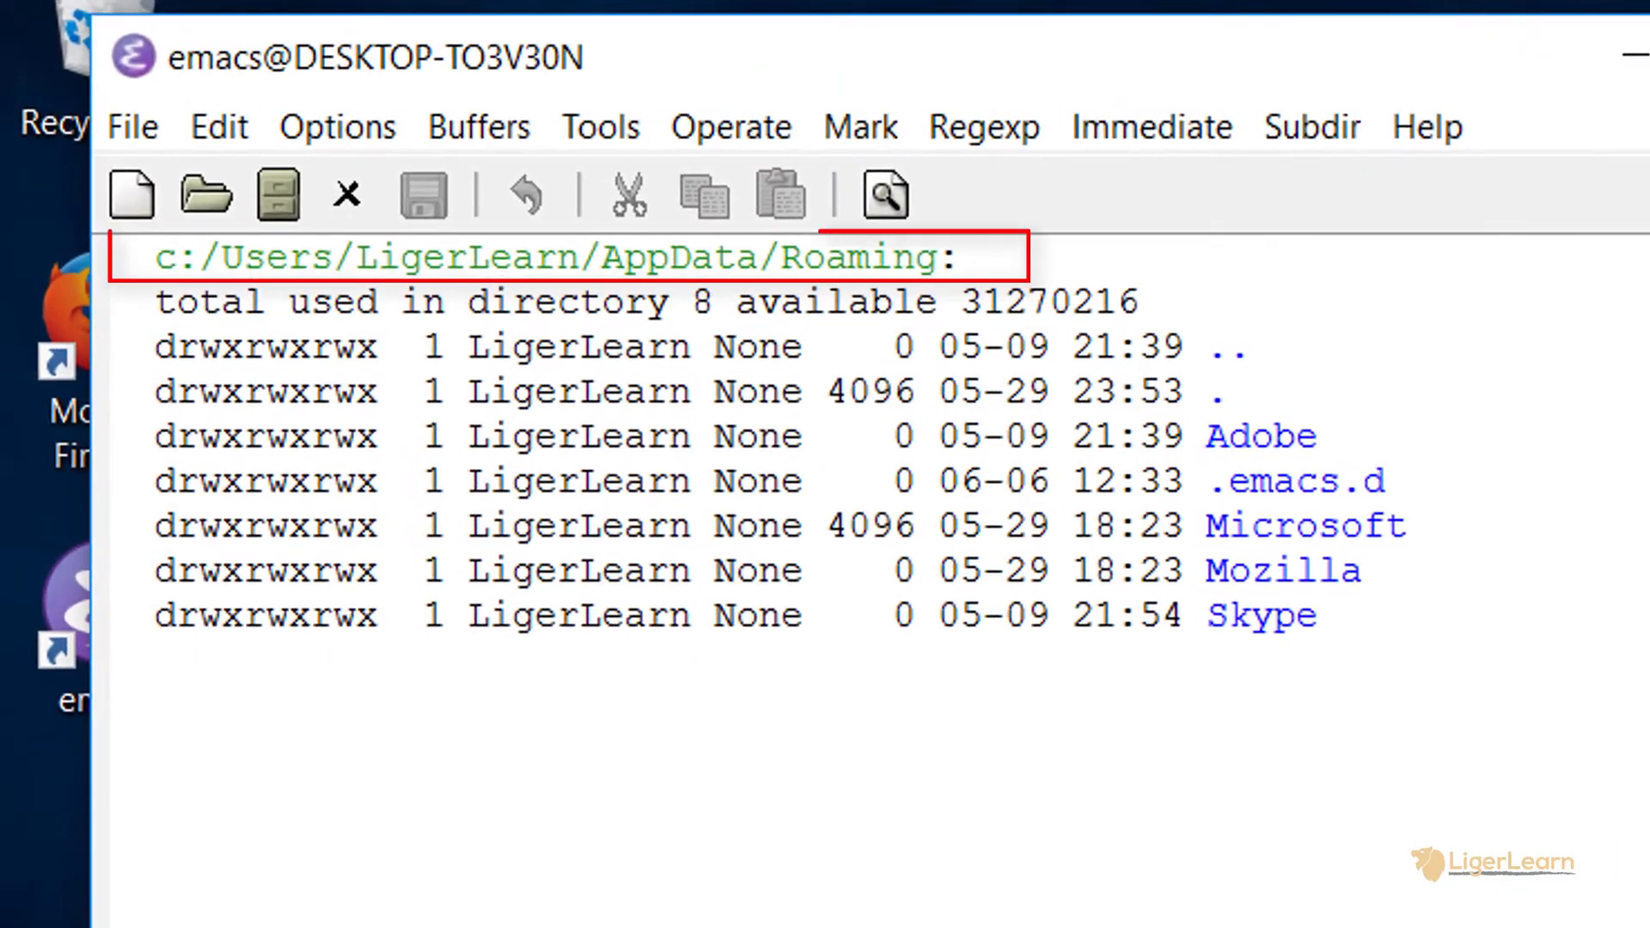
In File Explorer, go to the user's folder and turn on hidden items
{"action": "left_click", "coordinate": [1213, 436]}
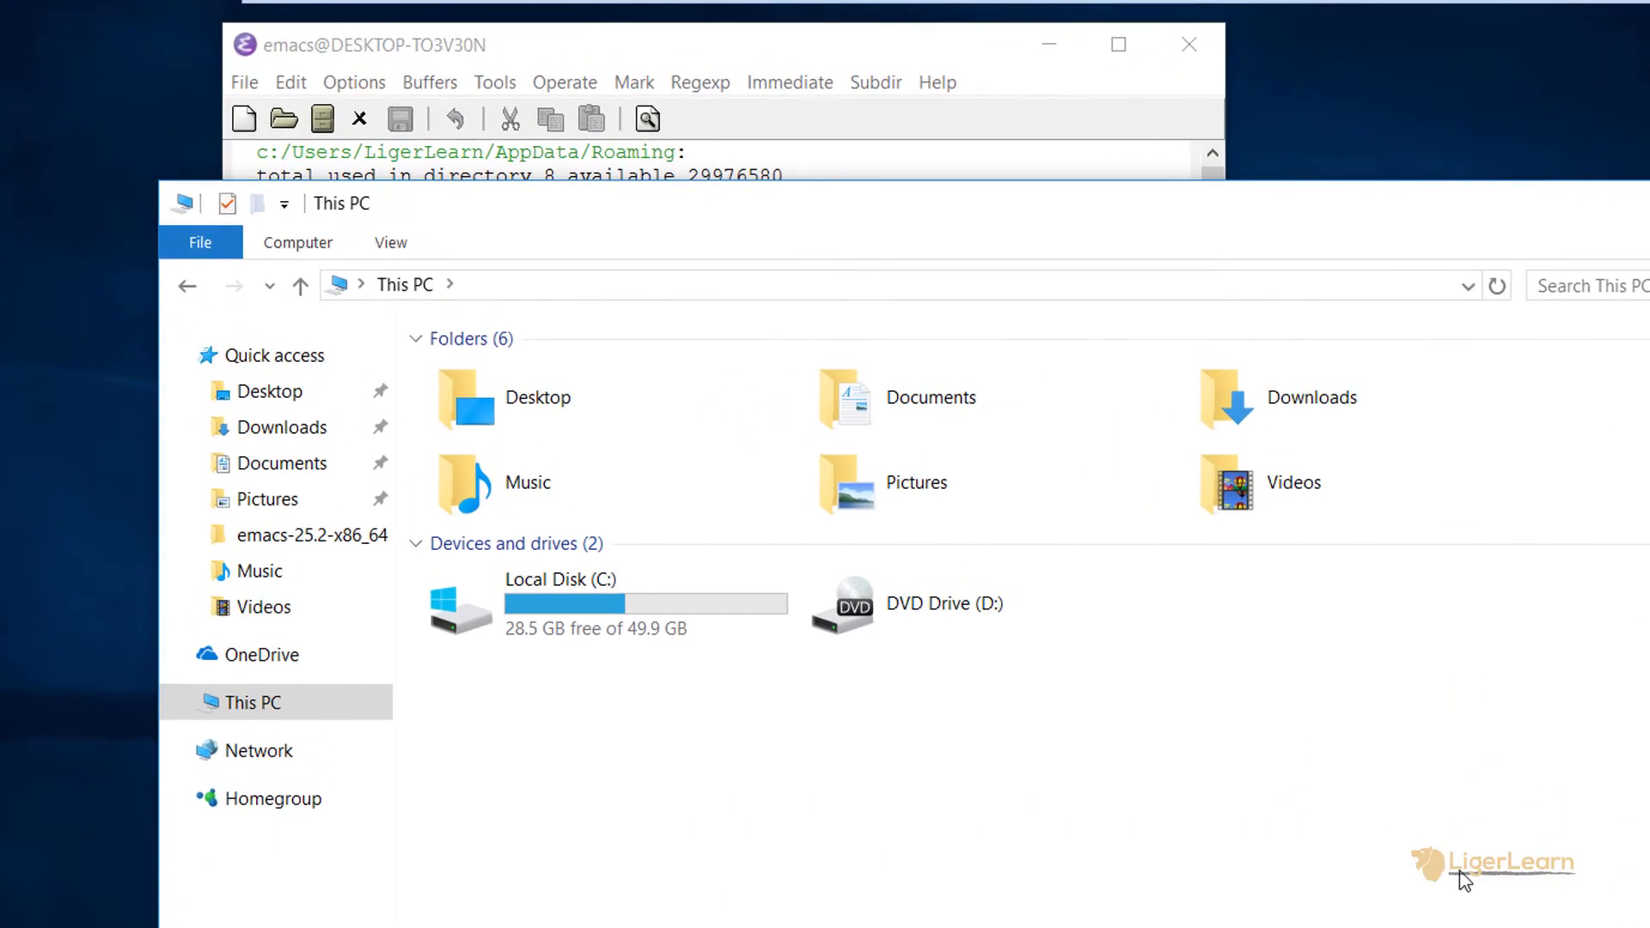
{"action": "mouse_move", "coordinate": [1382, 864]}
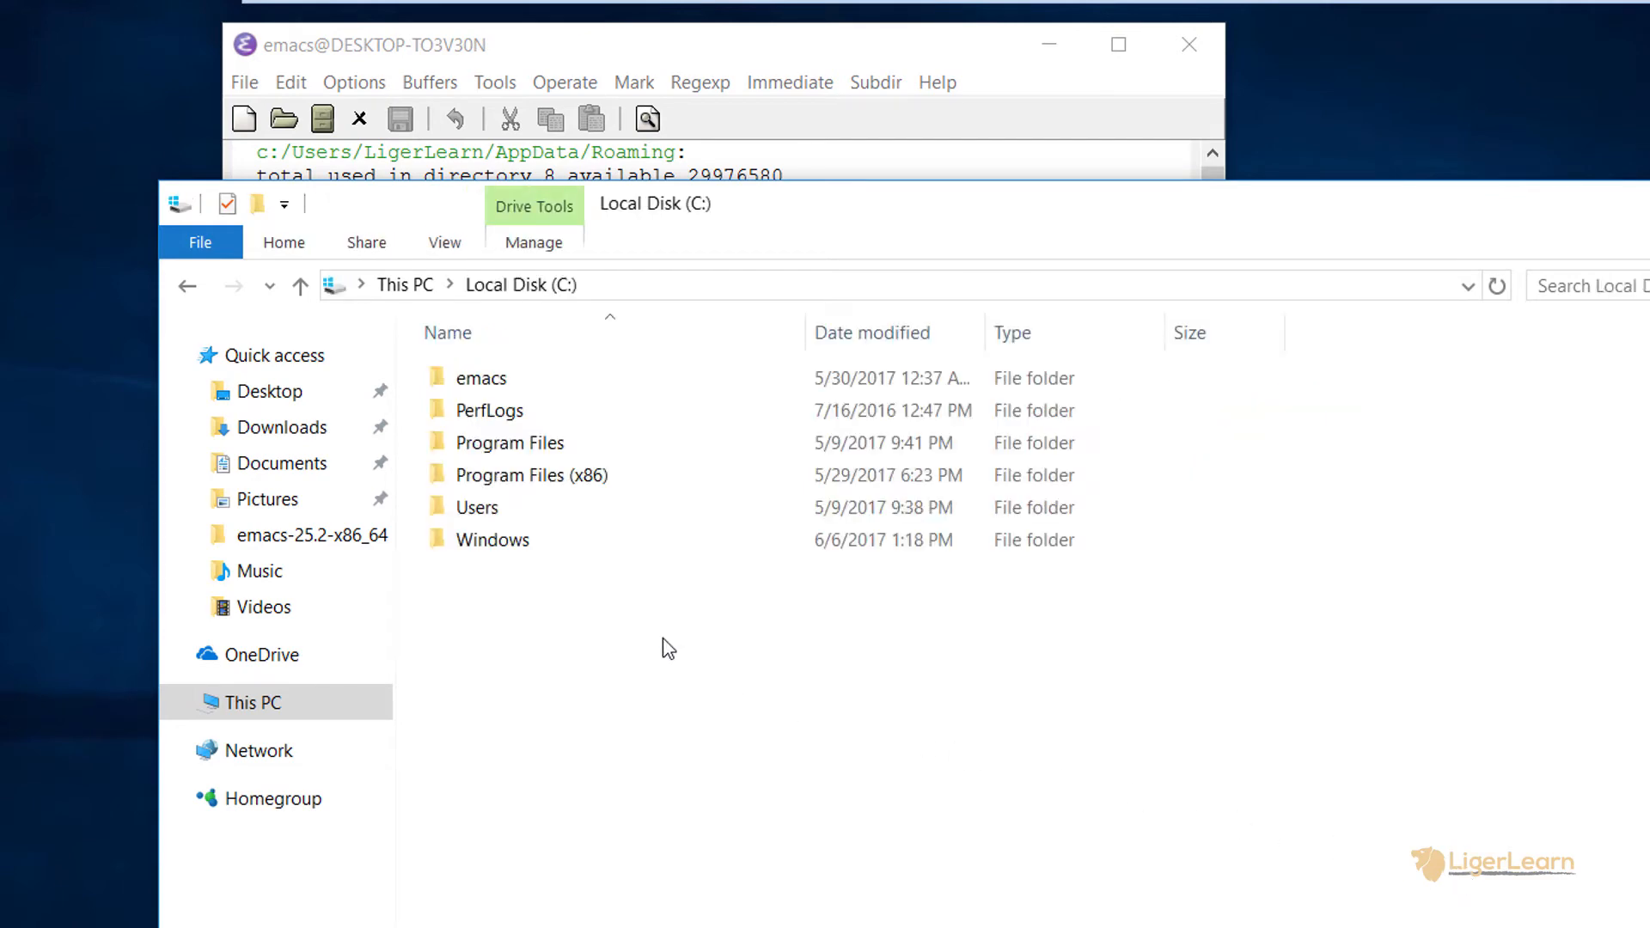
{"action": "double_click", "coordinate": [477, 506]}
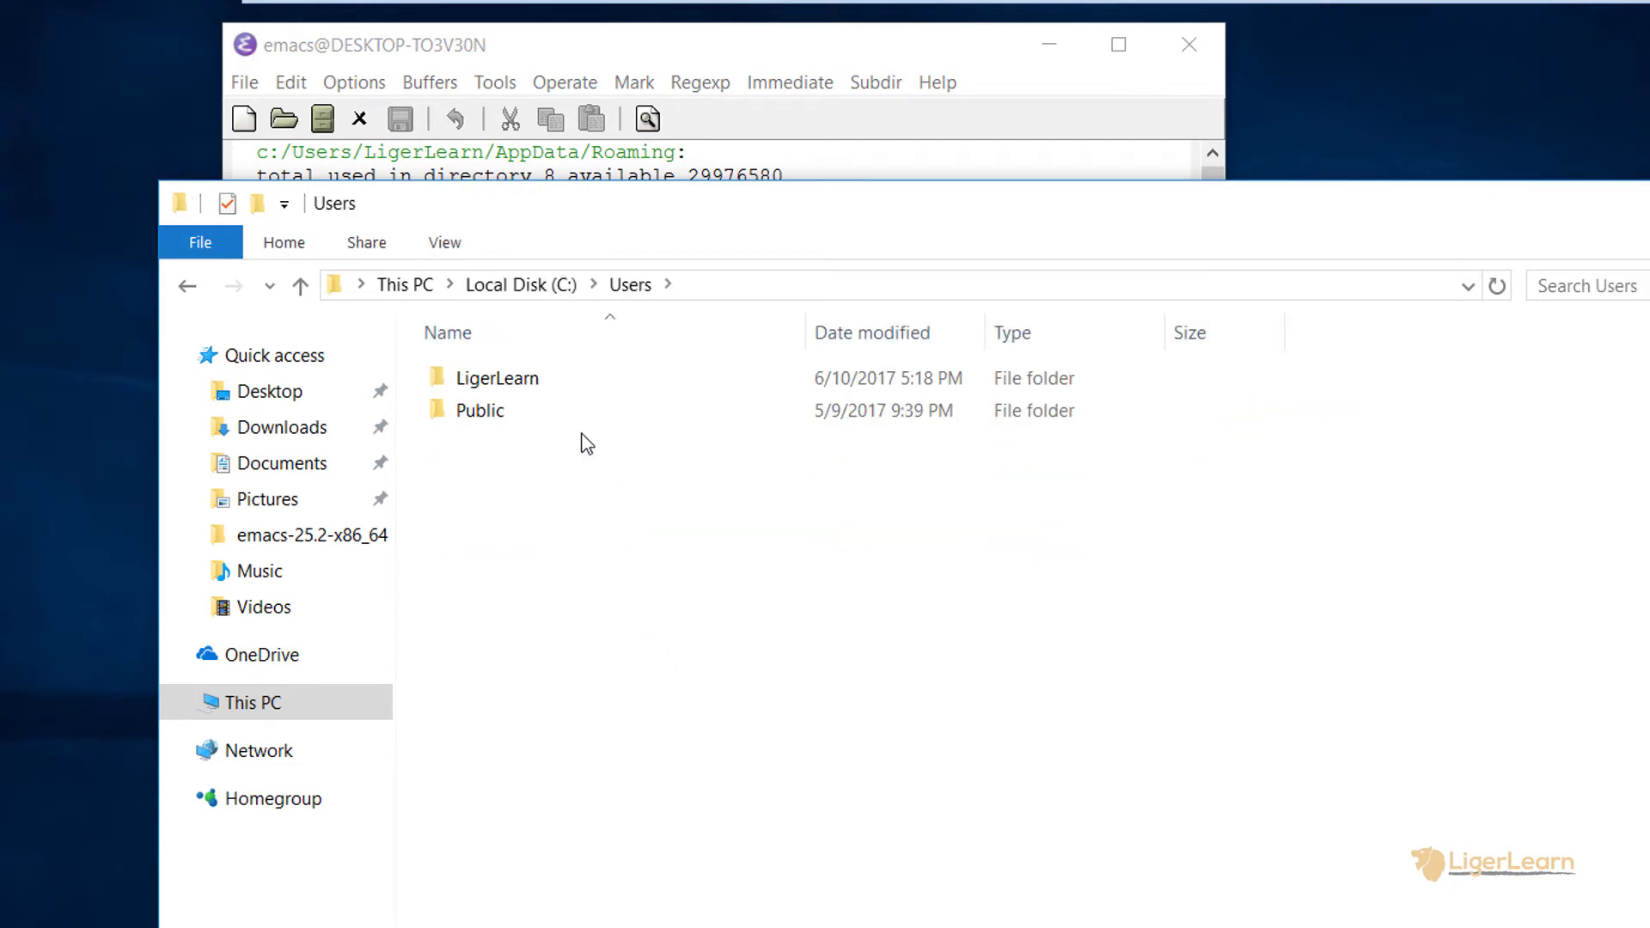
{"action": "double_click", "coordinate": [498, 378]}
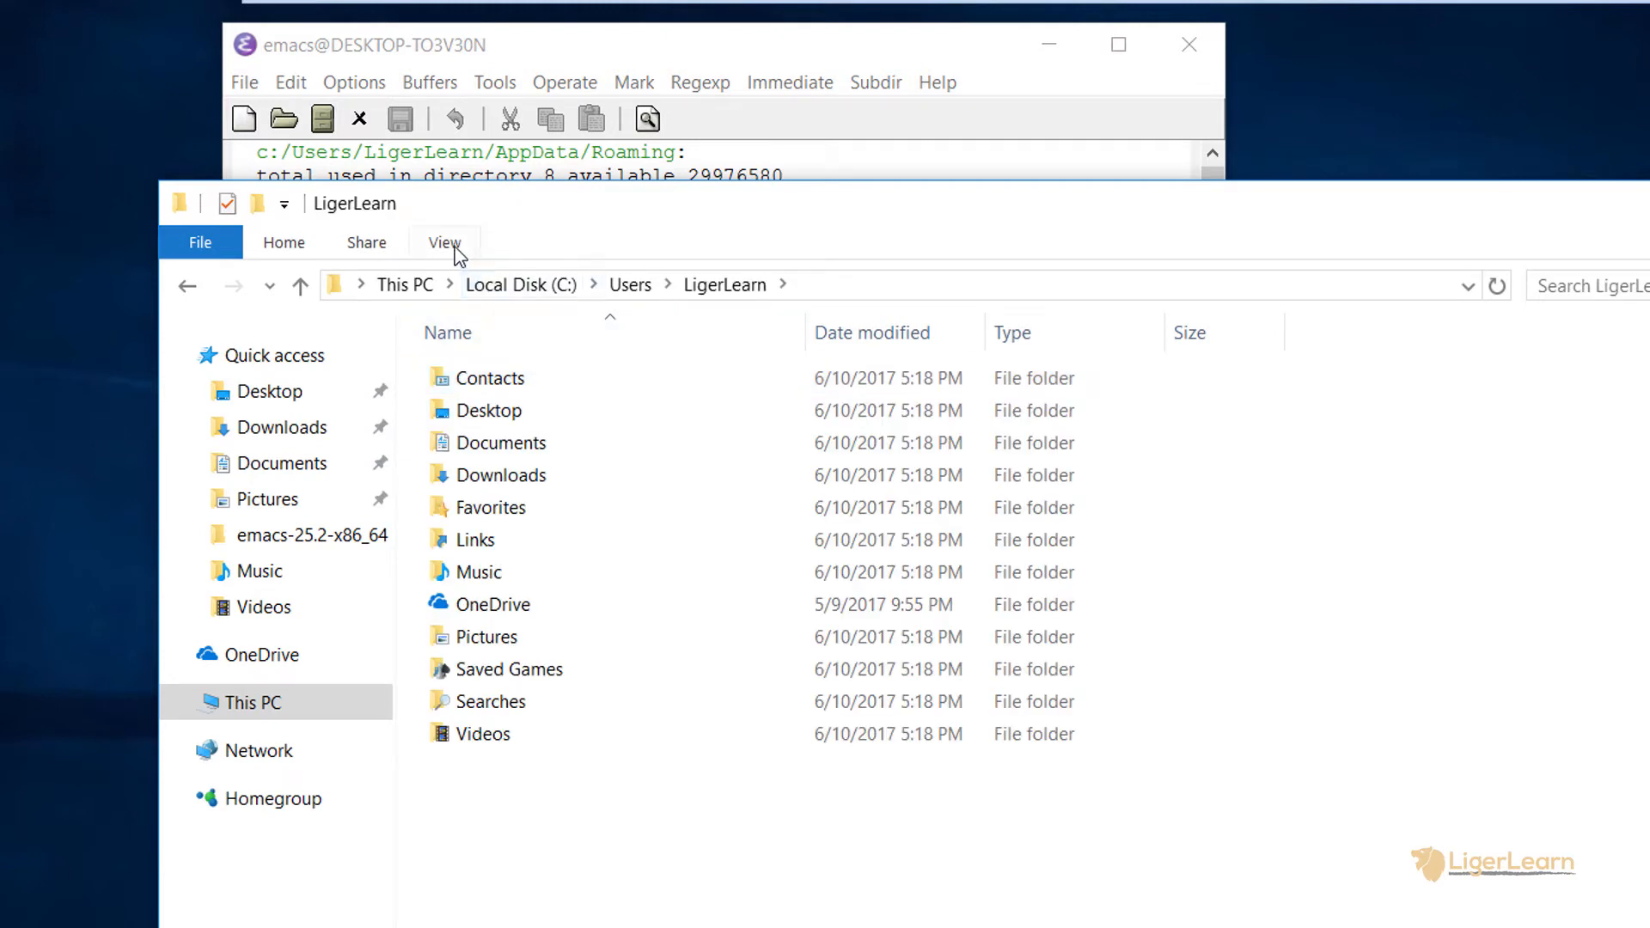
{"action": "left_click", "coordinate": [444, 242]}
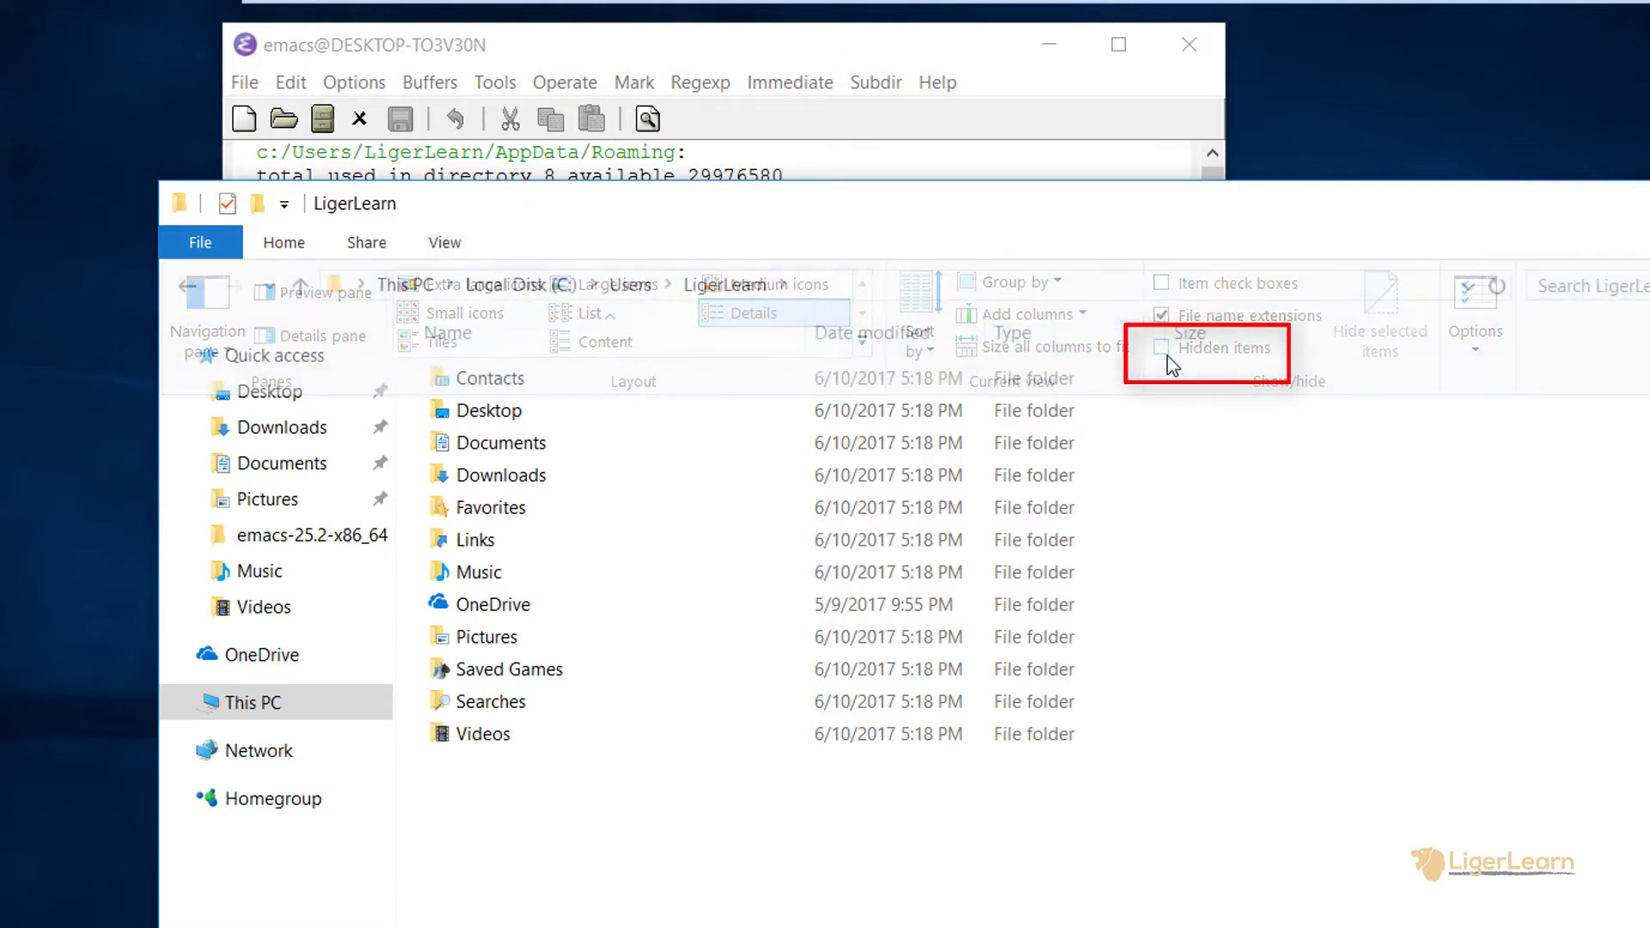
{"action": "left_click", "coordinate": [1161, 348]}
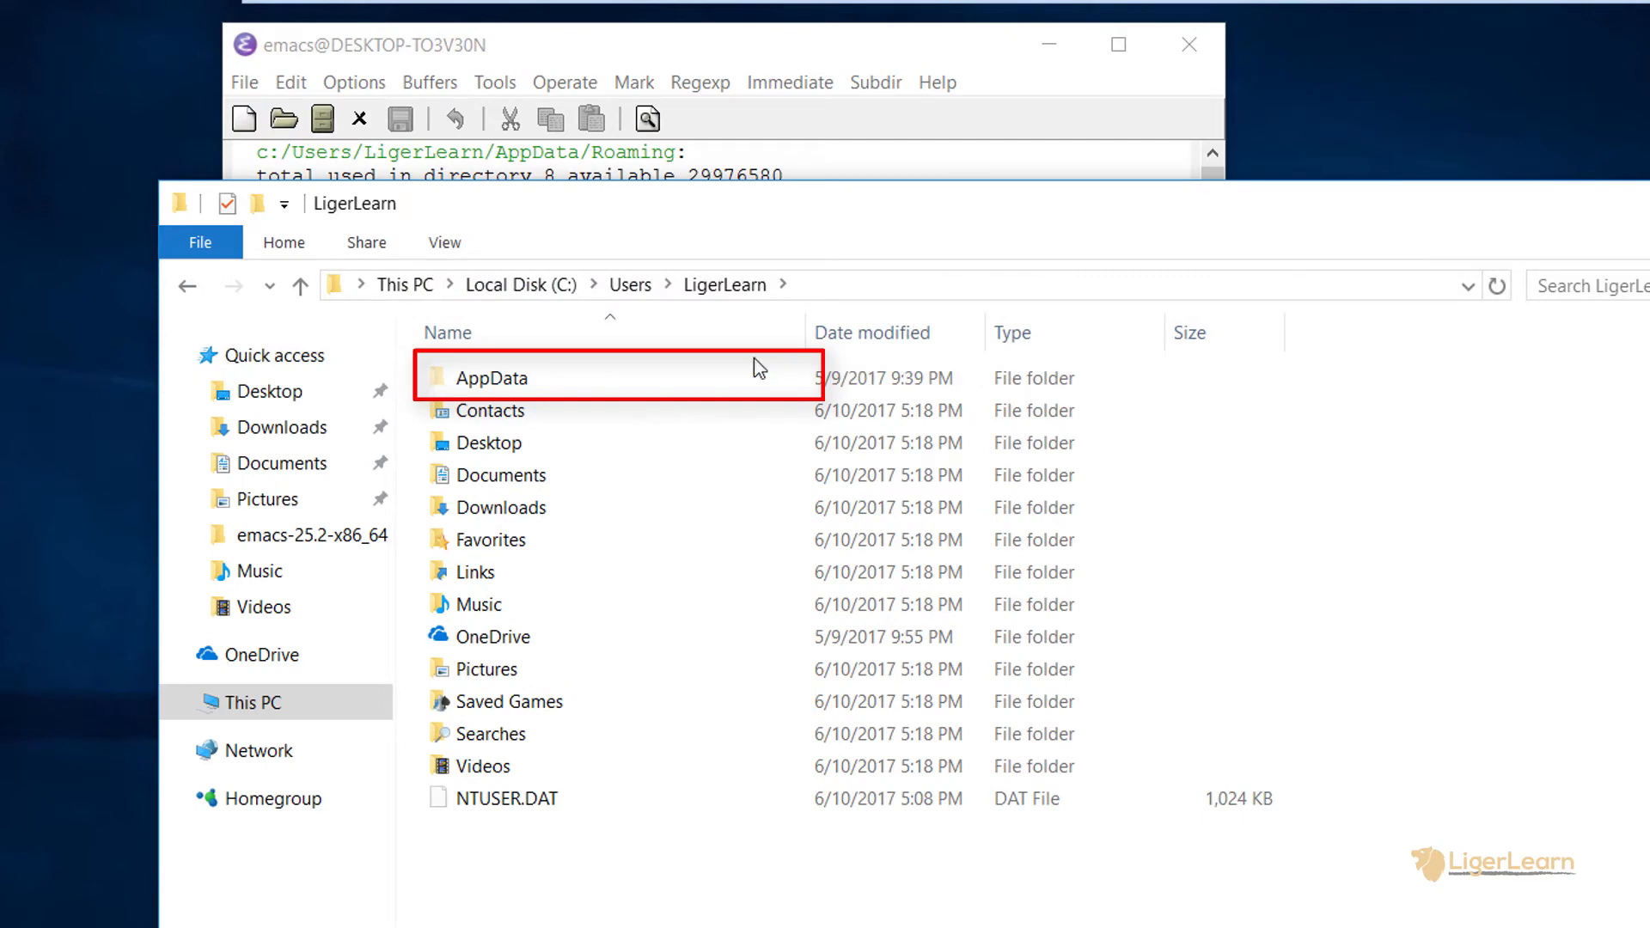
Open AppData > Roaming and select the .emacs.d folder
{"action": "double_click", "coordinate": [488, 378]}
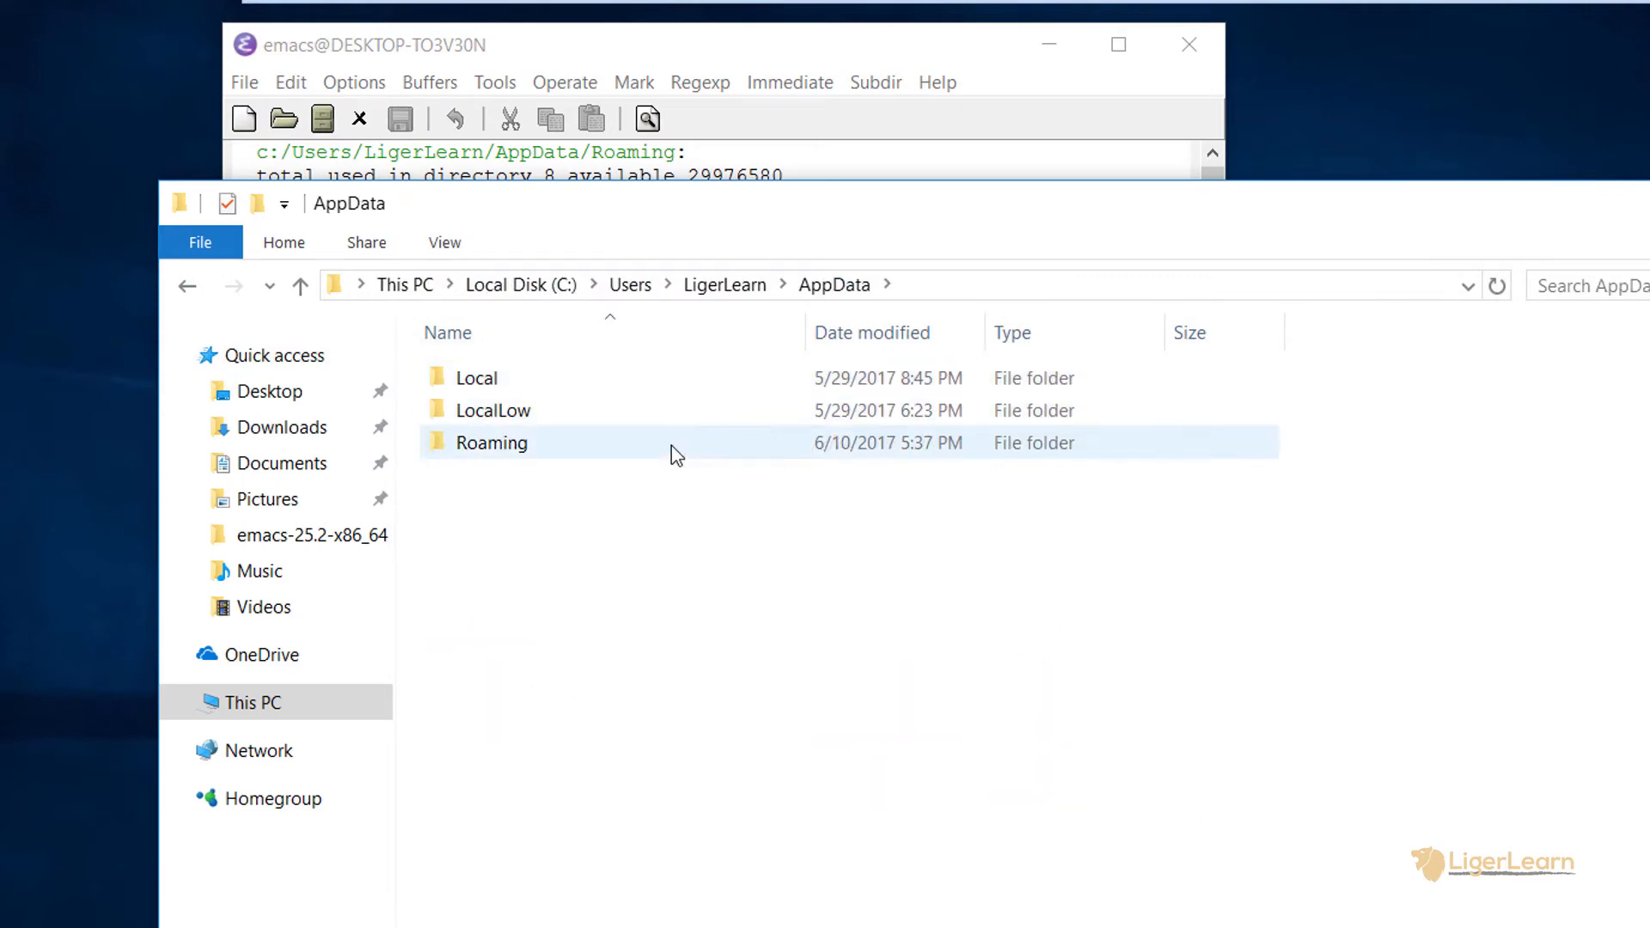
{"action": "double_click", "coordinate": [491, 441]}
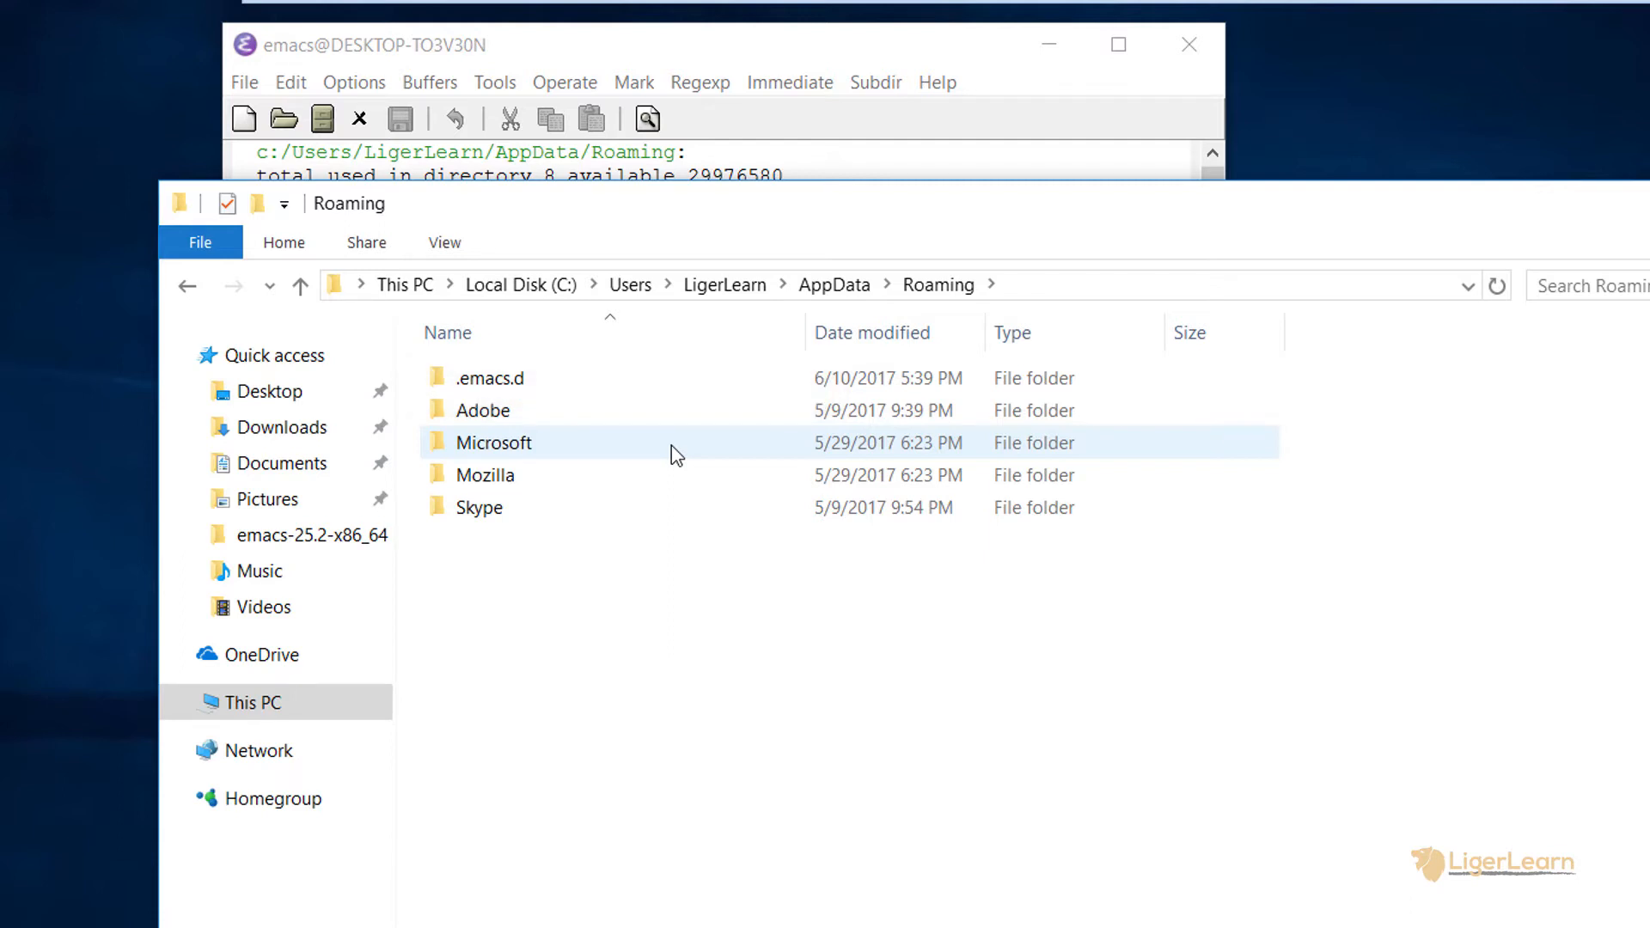
{"action": "left_click", "coordinate": [489, 378]}
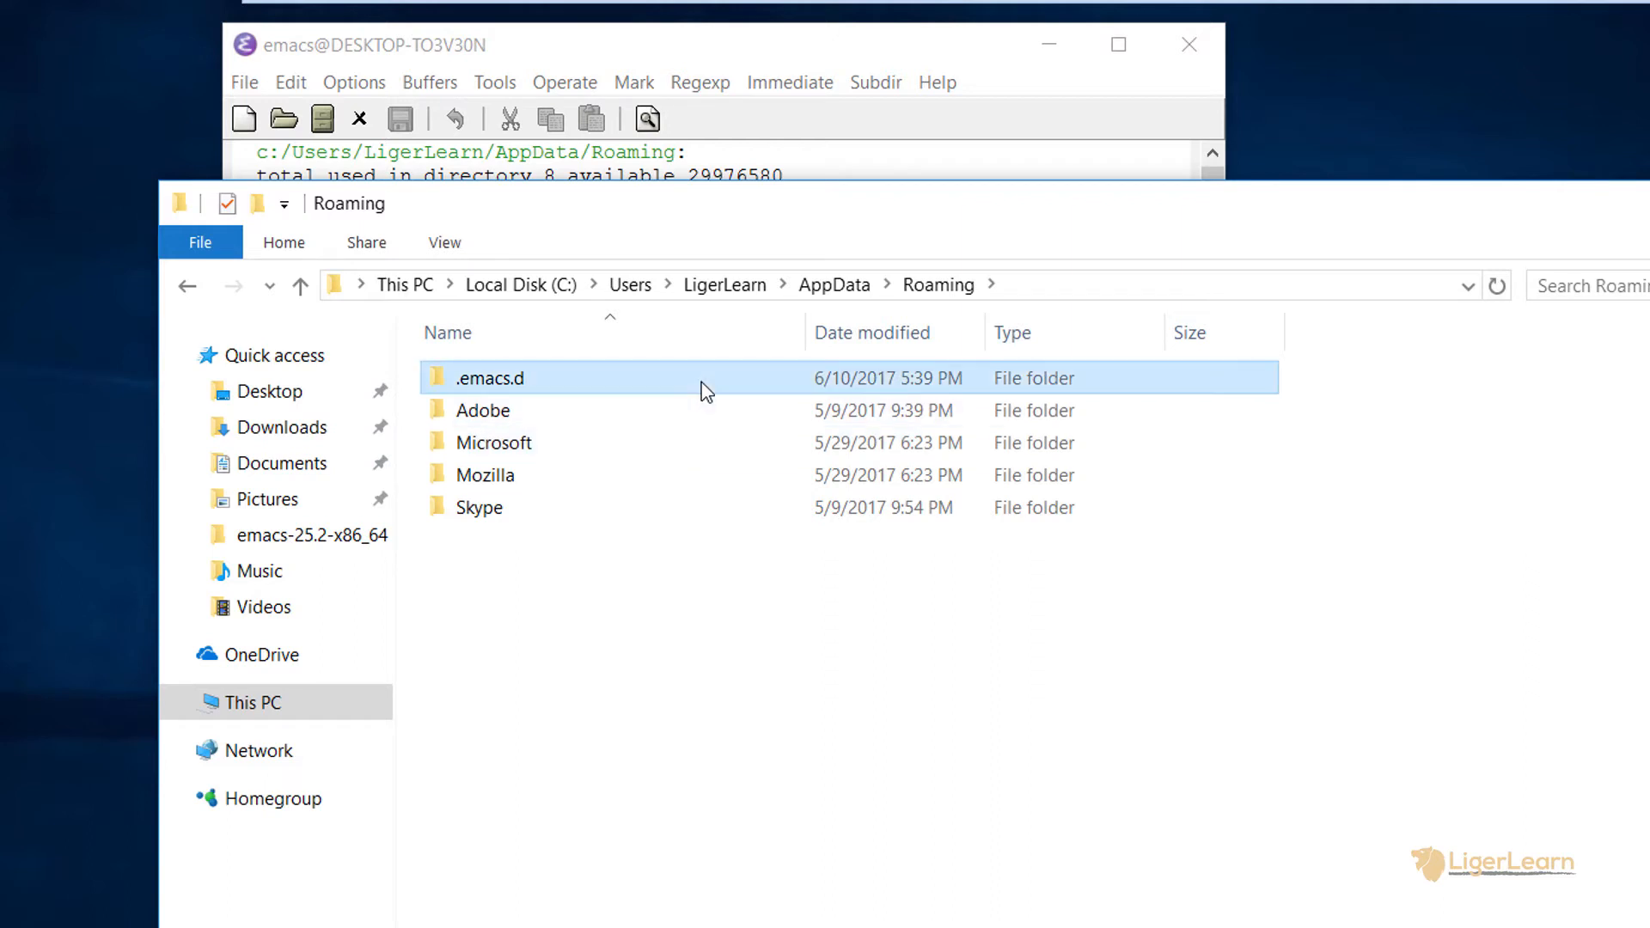
Inside .emacs.d, create a new text document to become init.el
{"action": "double_click", "coordinate": [488, 378]}
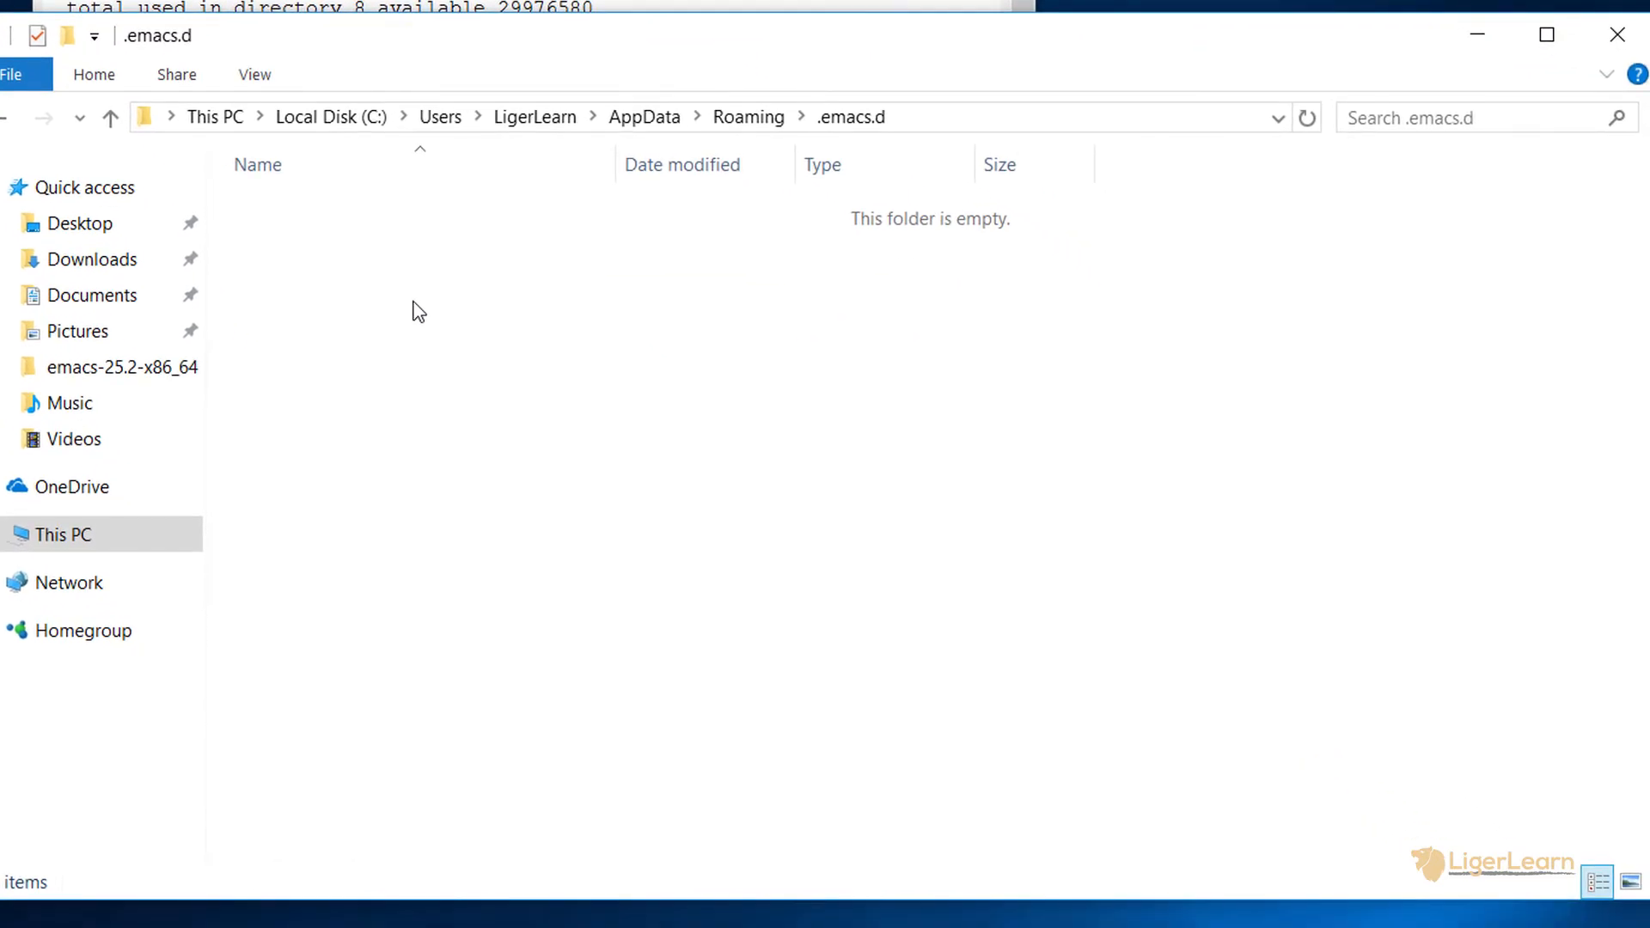
{"action": "right_click", "coordinate": [416, 311]}
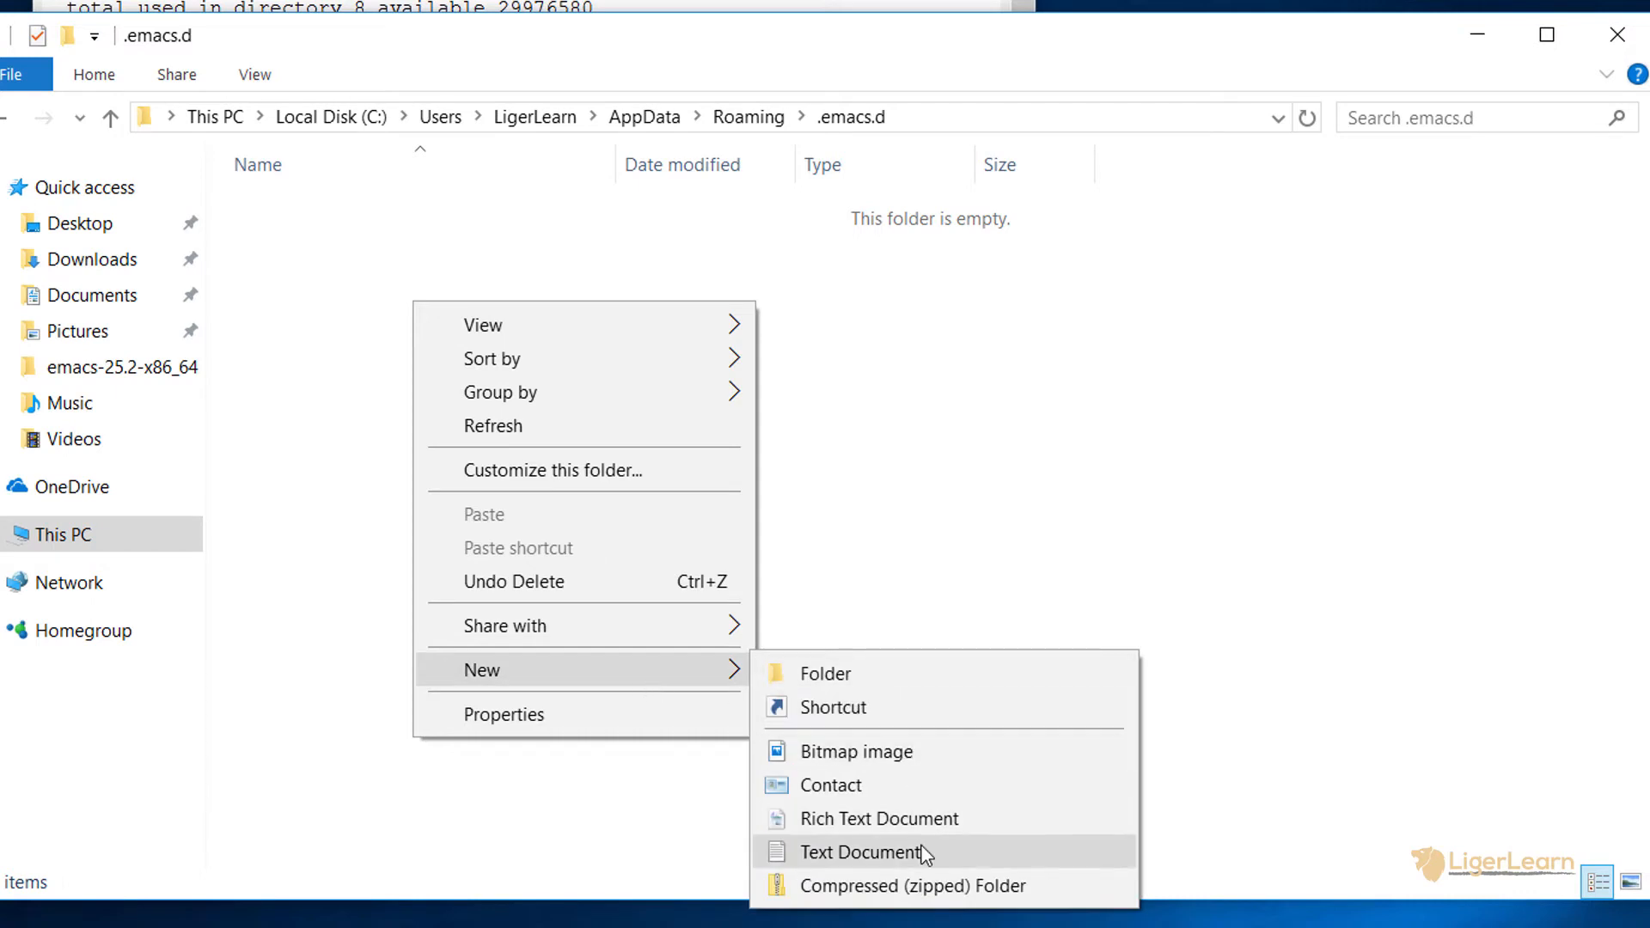
{"action": "left_click", "coordinate": [867, 851]}
{"action": "type", "text": "init.el"}
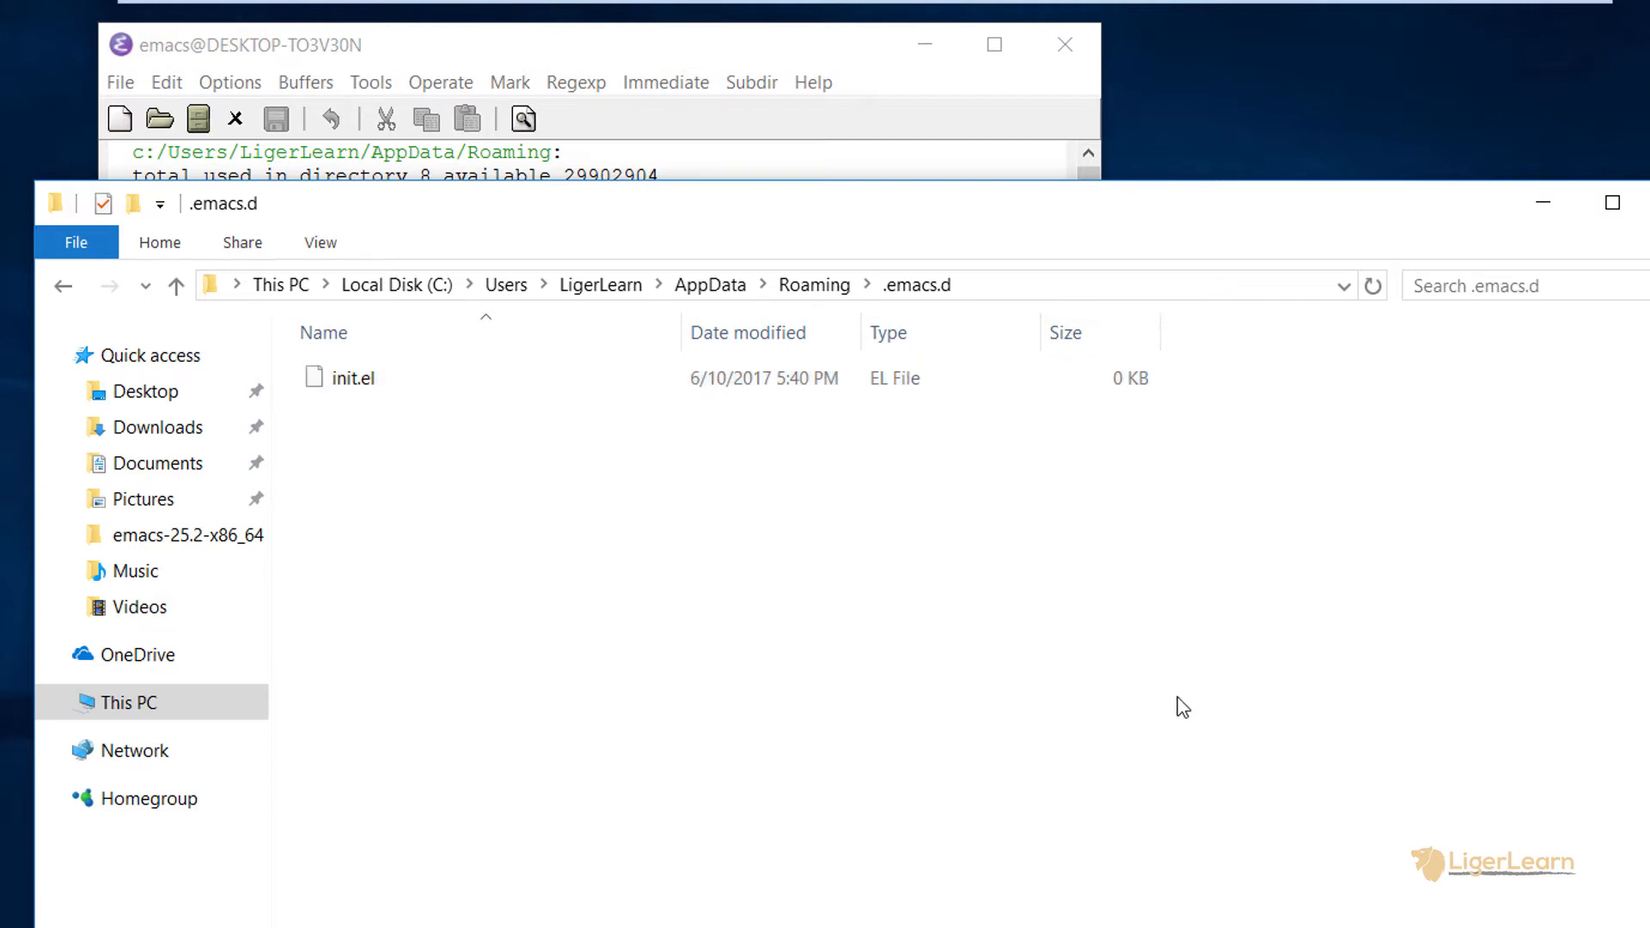
{"action": "mouse_move", "coordinate": [539, 374]}
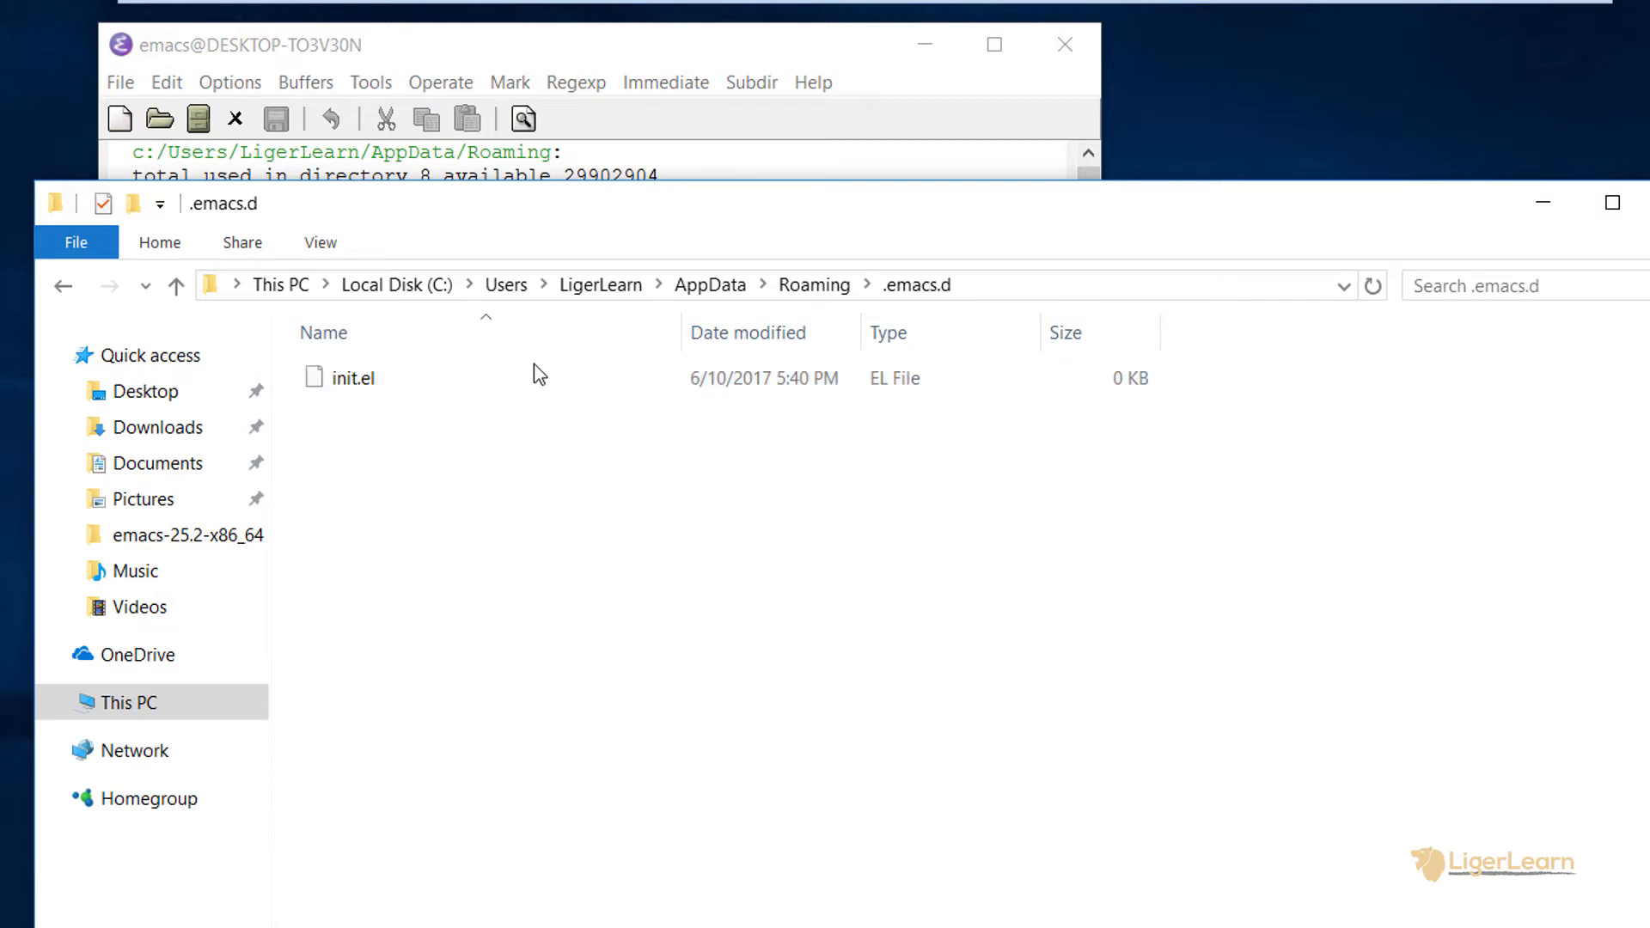
Open .emacs.d/init.el in Emacs through File > Open File
{"action": "left_click", "coordinate": [120, 82]}
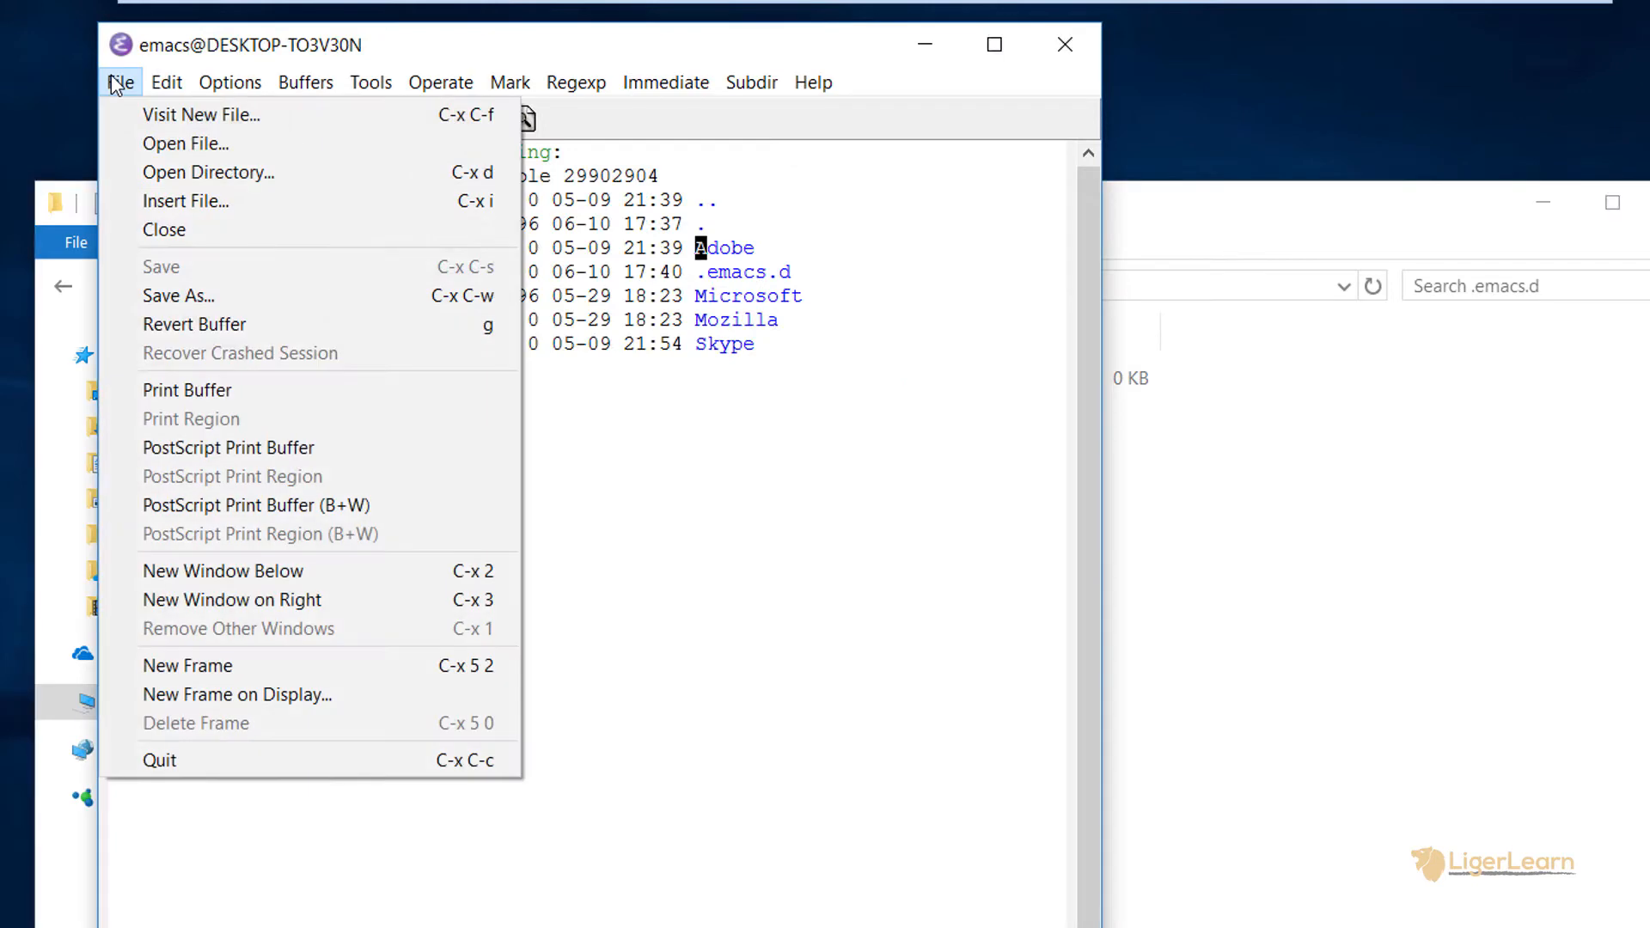
{"action": "mouse_move", "coordinate": [185, 143]}
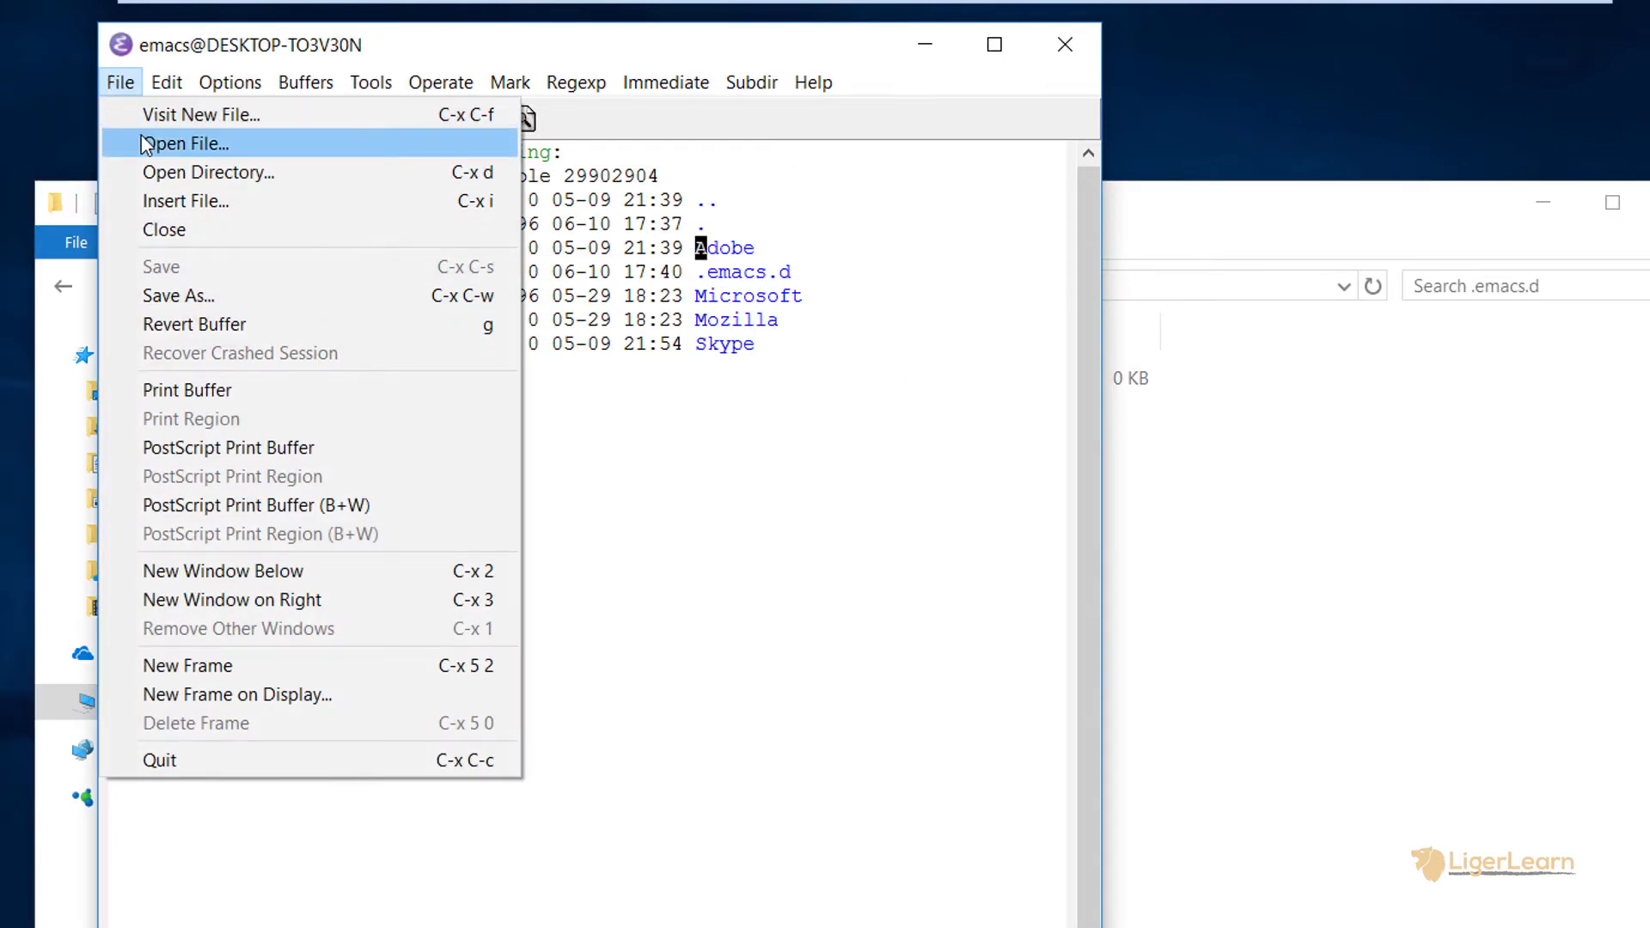
{"action": "left_click", "coordinate": [186, 144]}
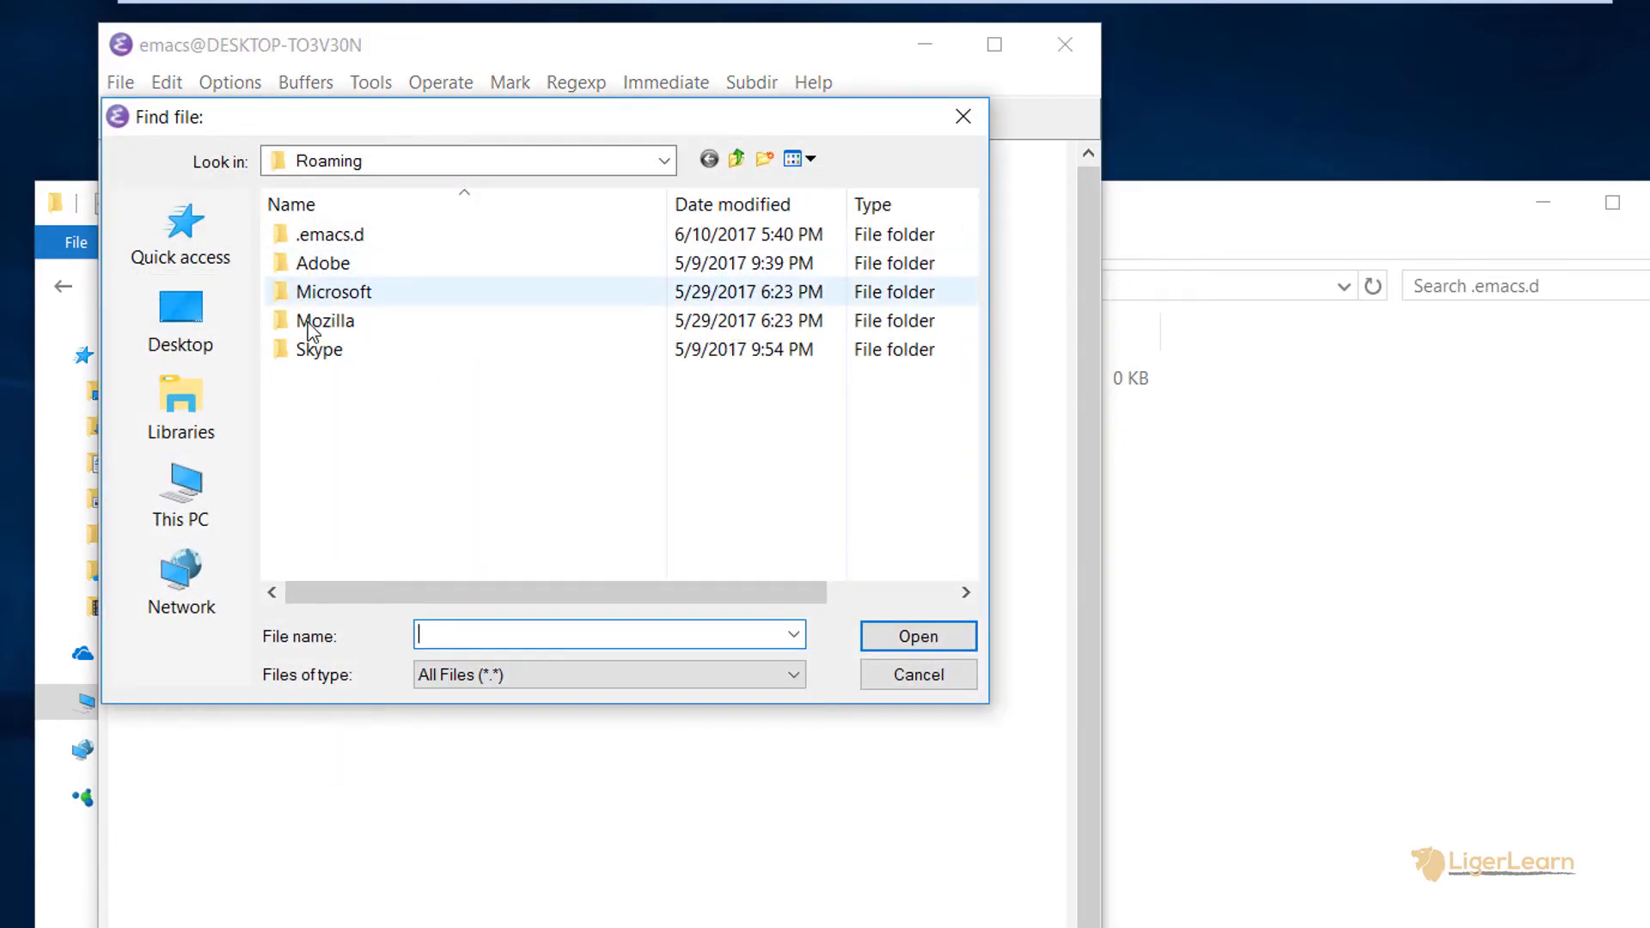
{"action": "double_click", "coordinate": [329, 233]}
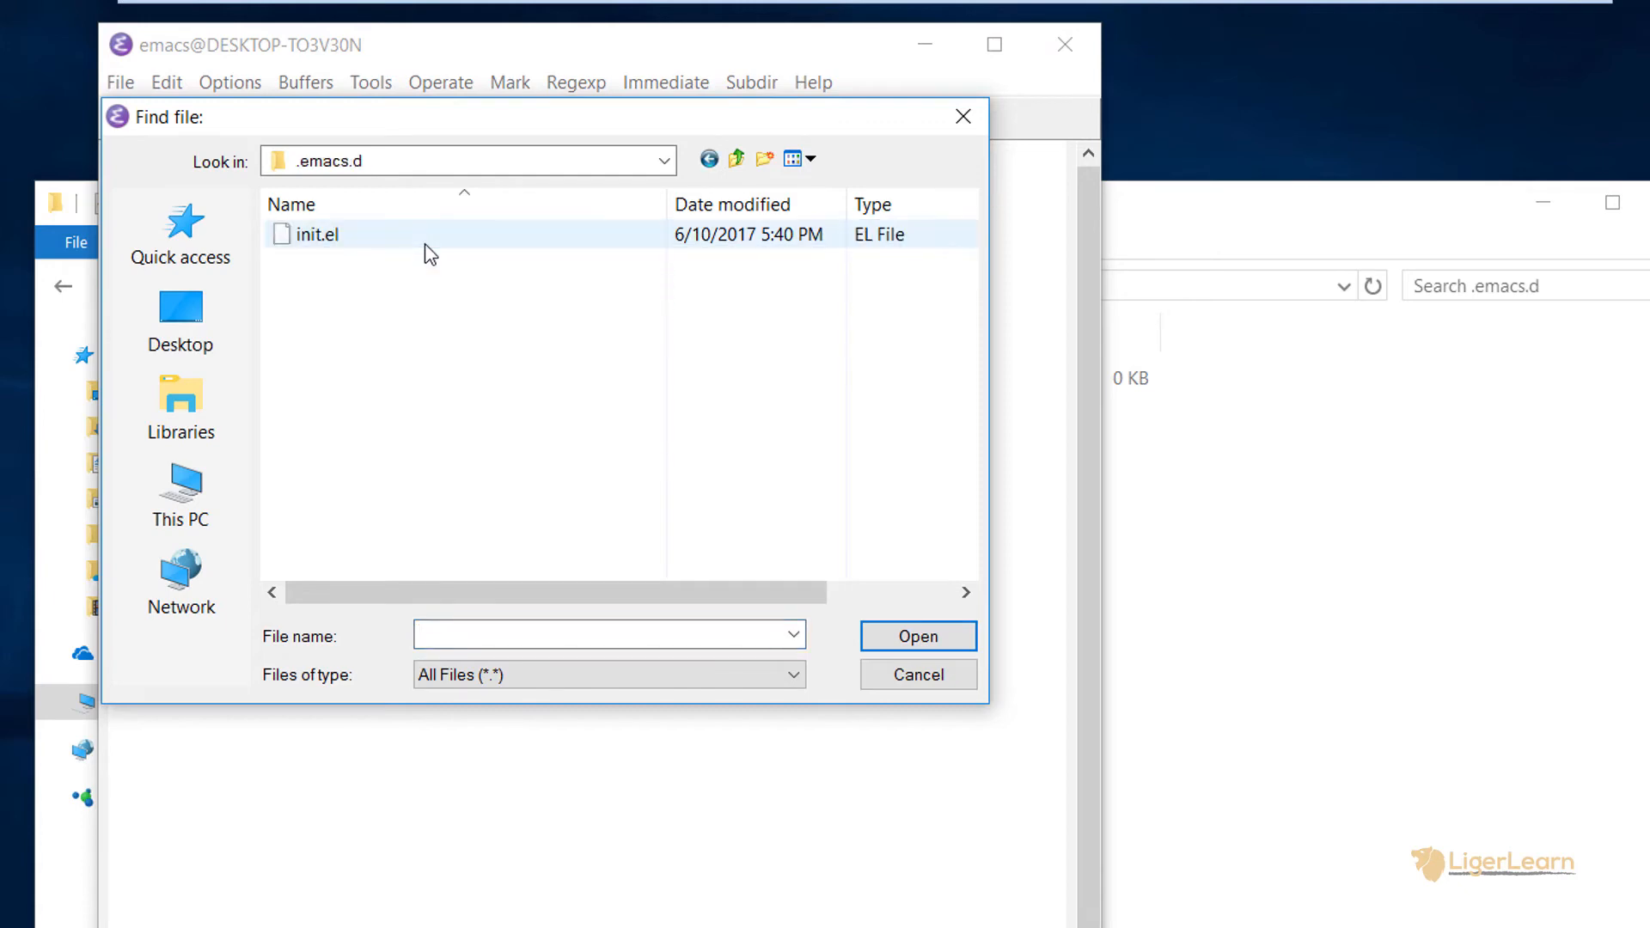
{"action": "left_click", "coordinate": [317, 233]}
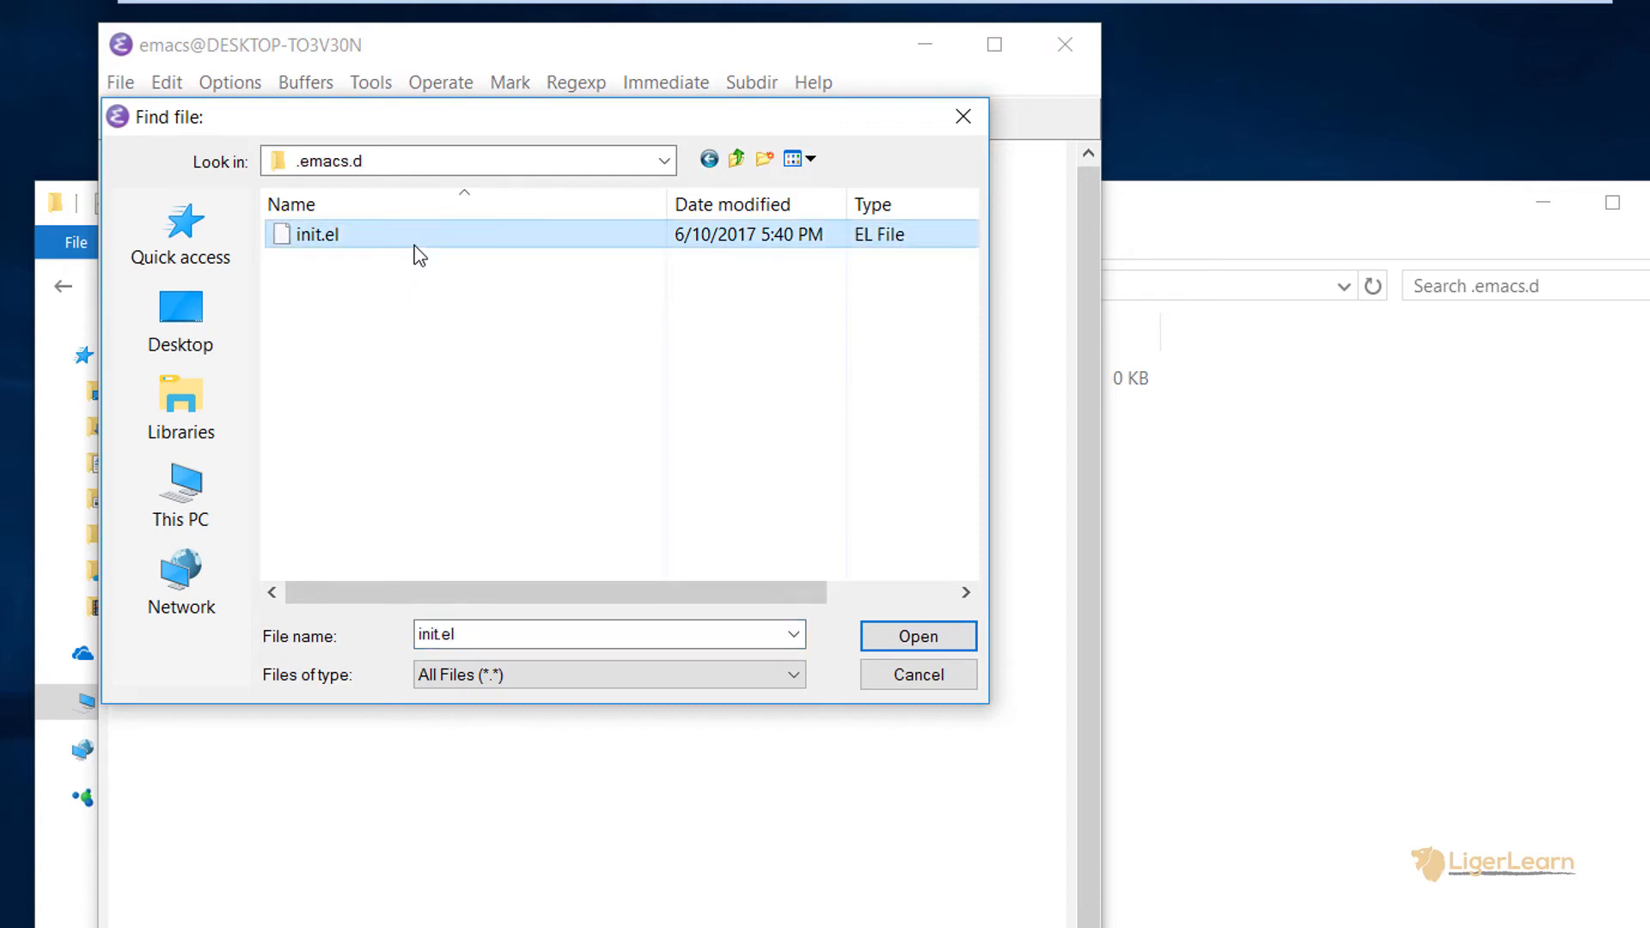
{"action": "left_click", "coordinate": [917, 636]}
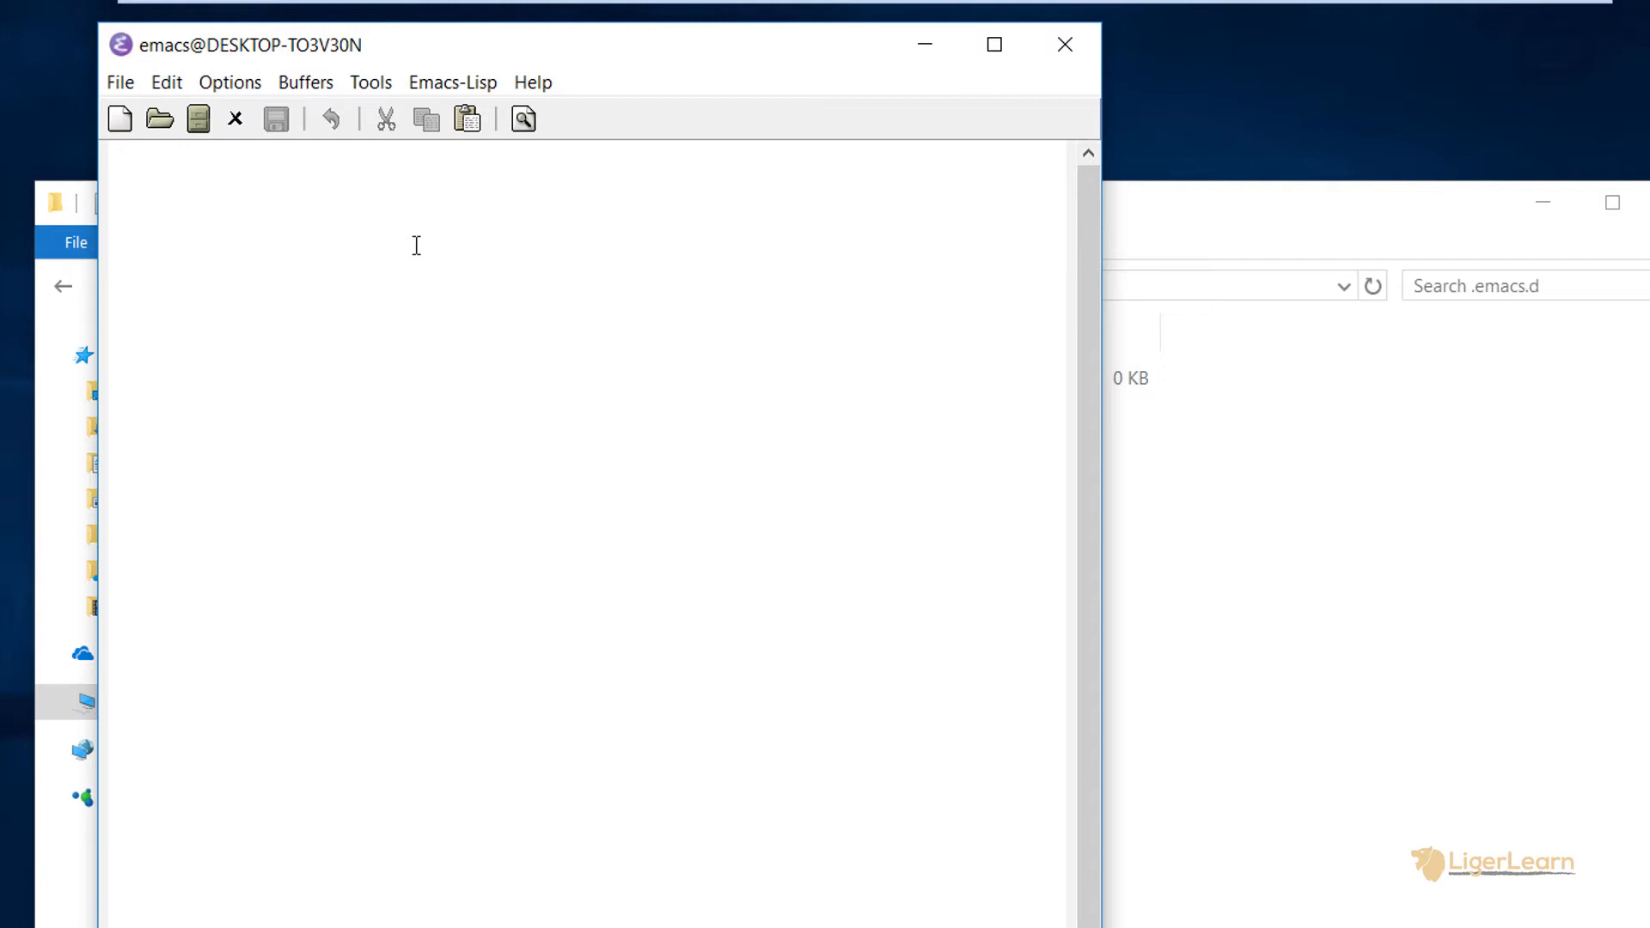
Type (message "hello from init.el") into init.el, then close Emacs
{"action": "type", "text": "("}
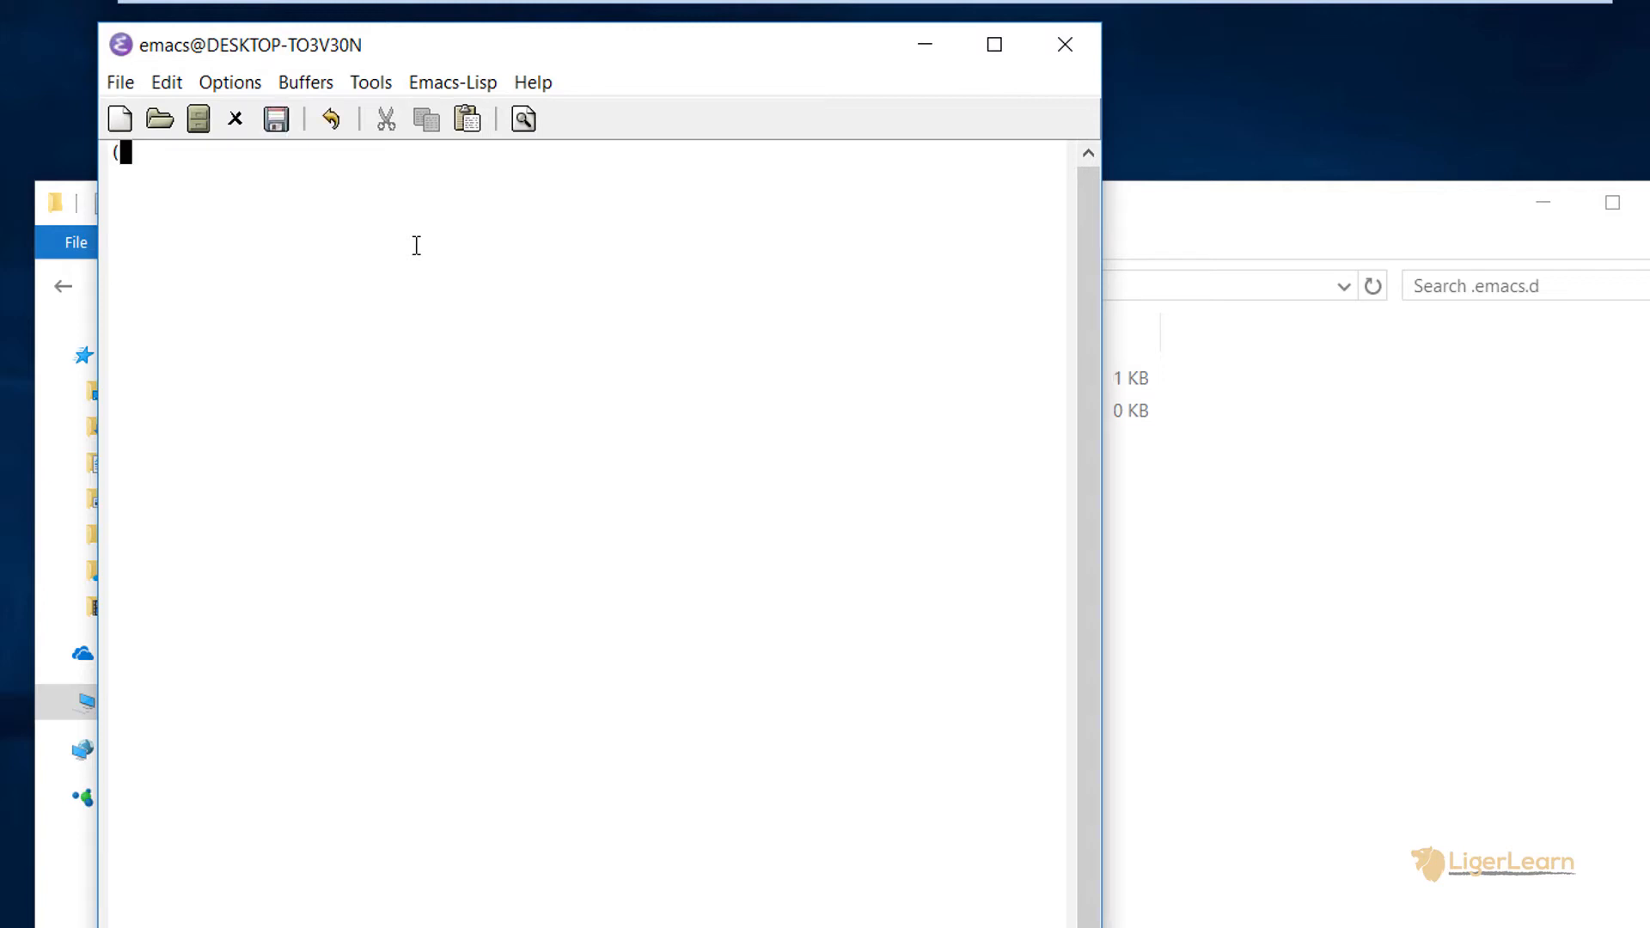
{"action": "type", "text": "message \""}
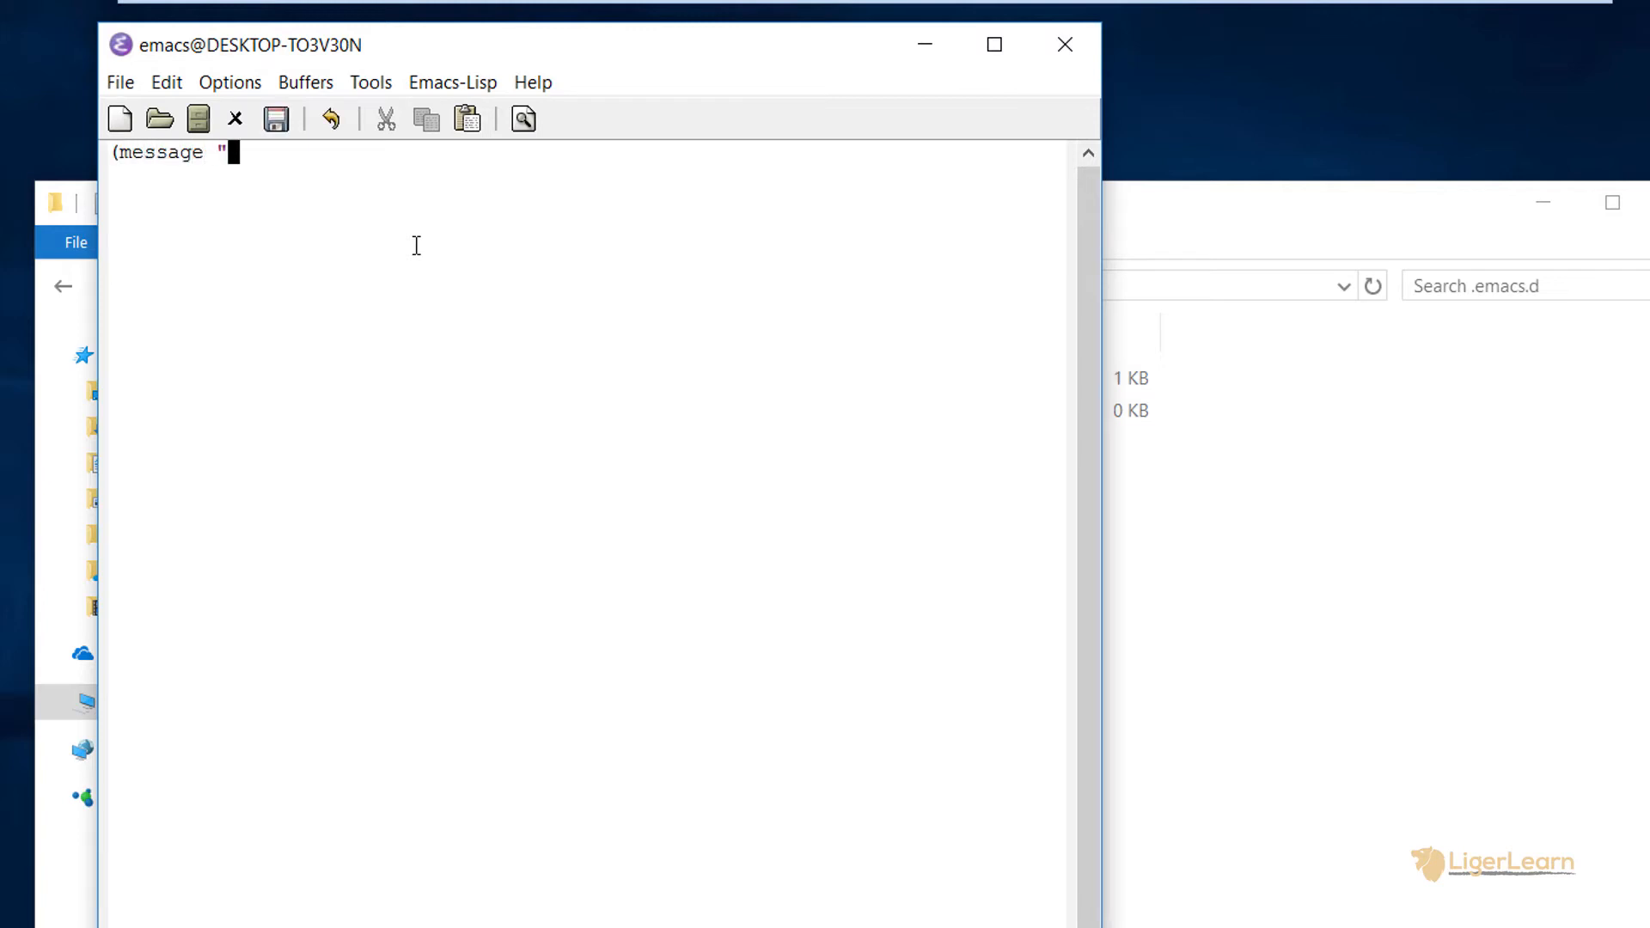
{"action": "type", "text": "he"}
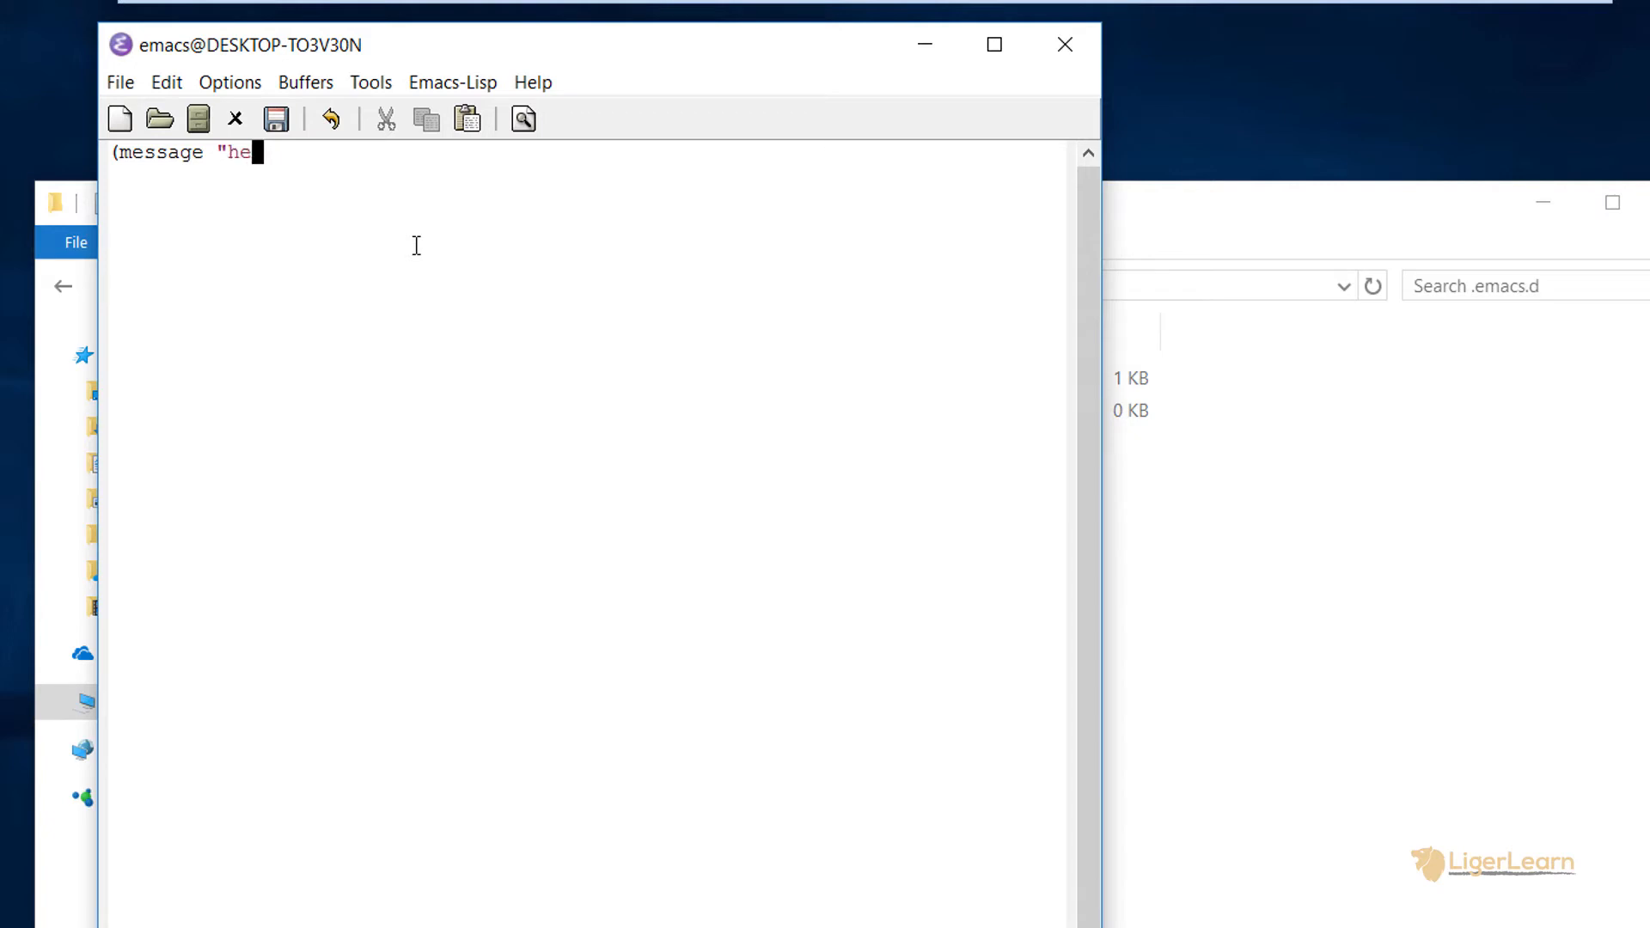
{"action": "type", "text": "e"}
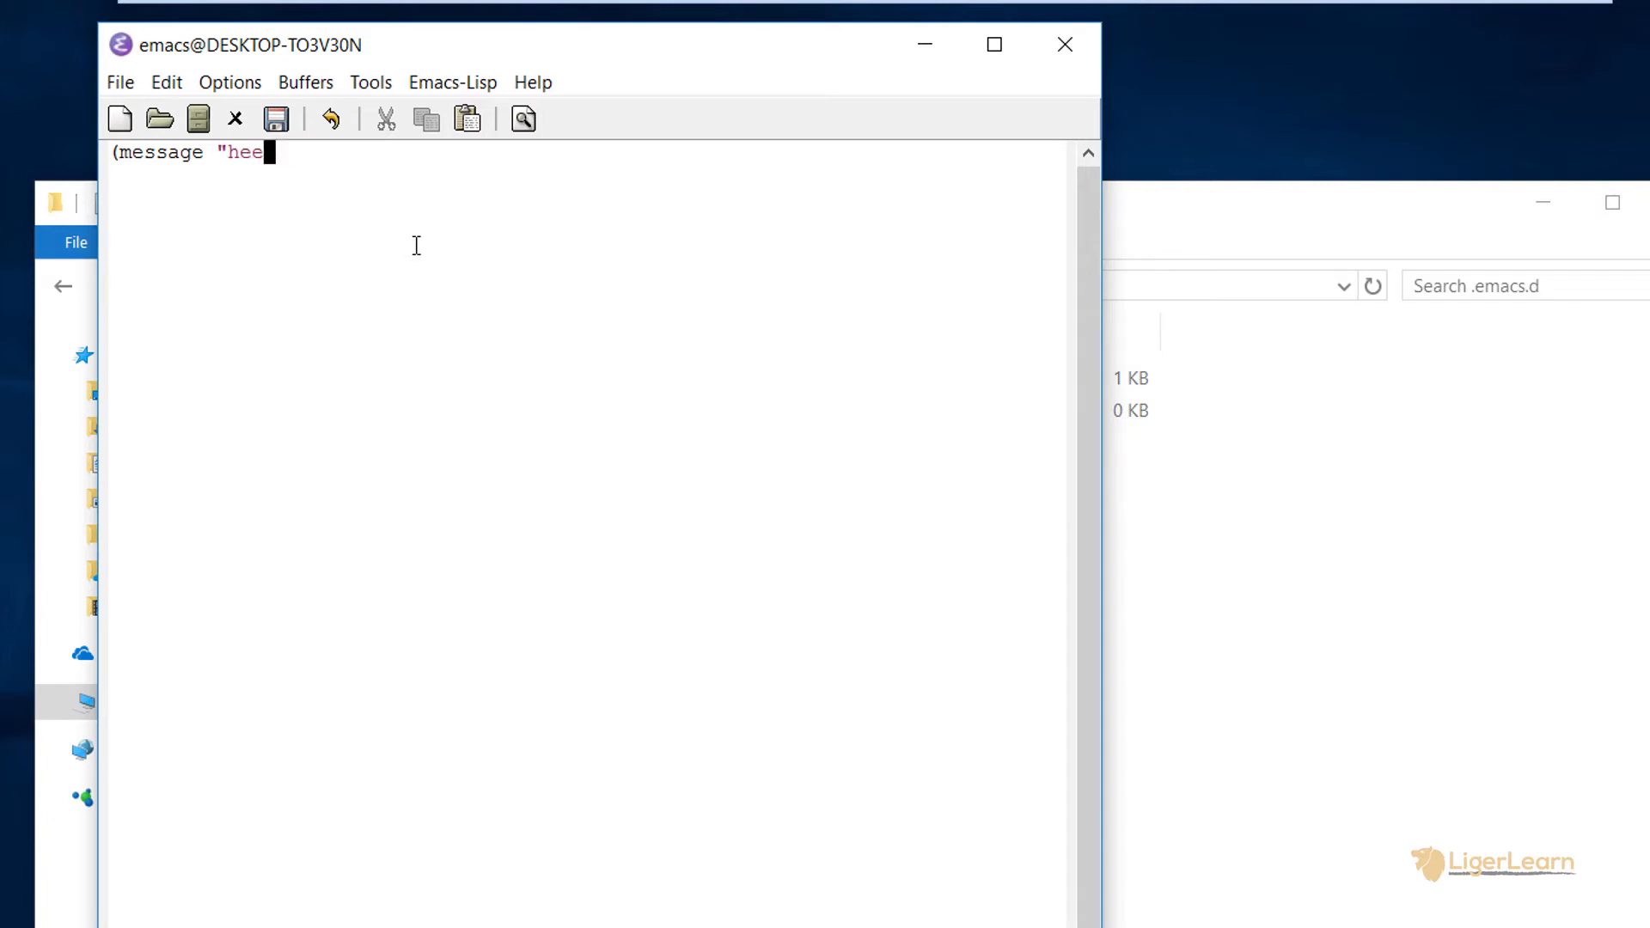
{"action": "type", "text": "llo from init."}
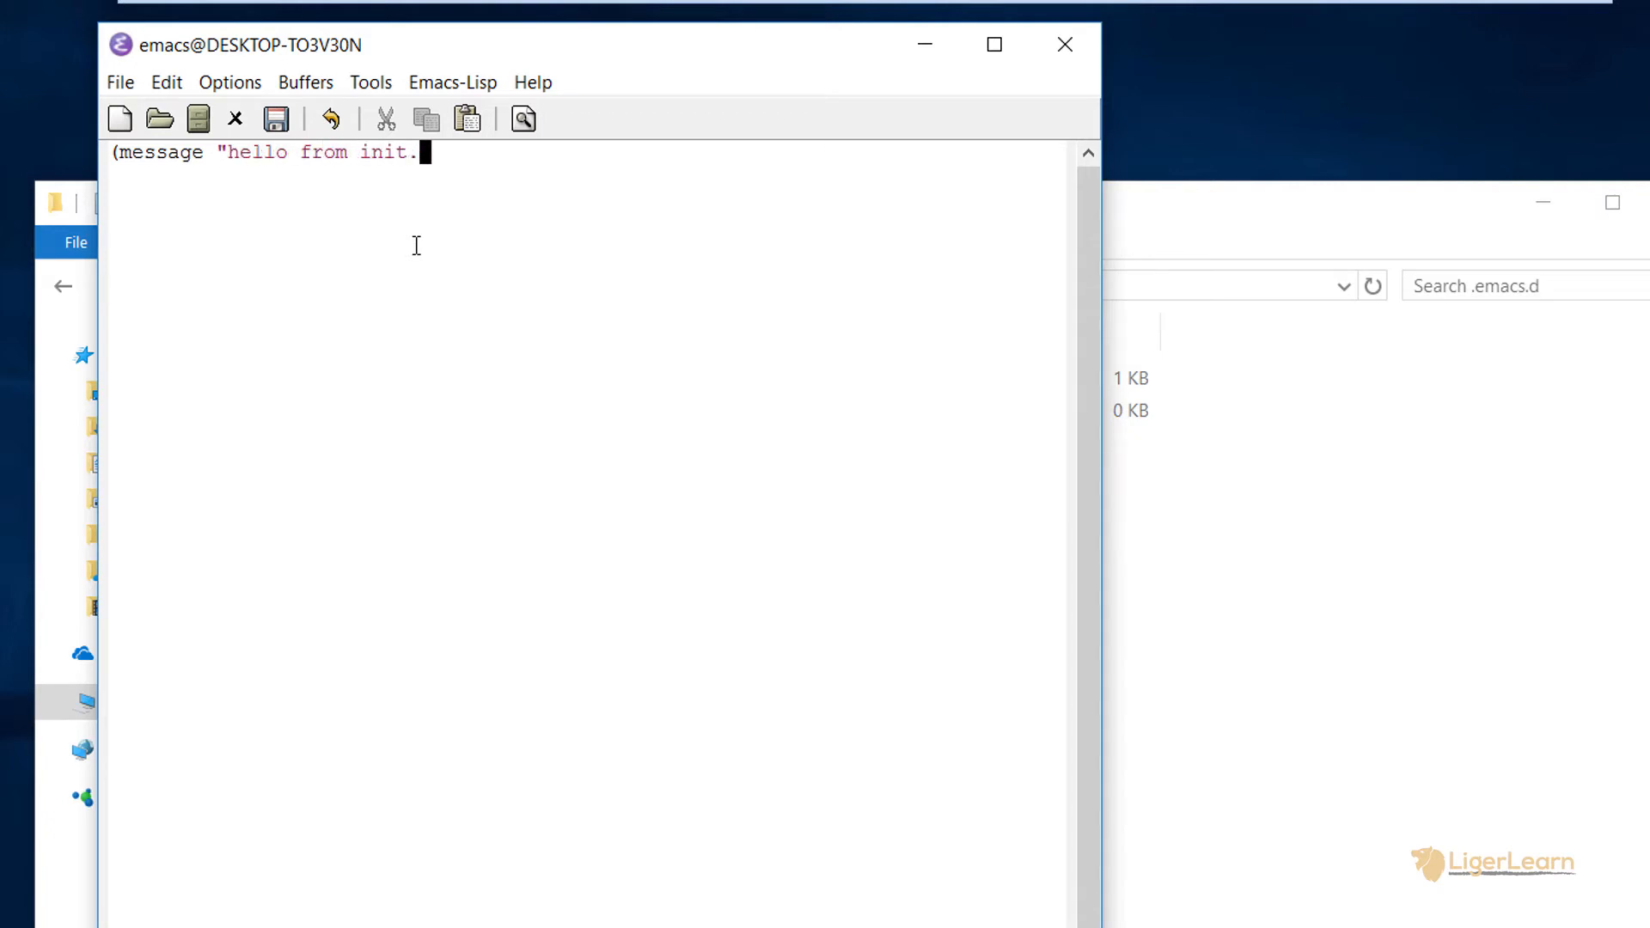
{"action": "type", "text": "el\")"}
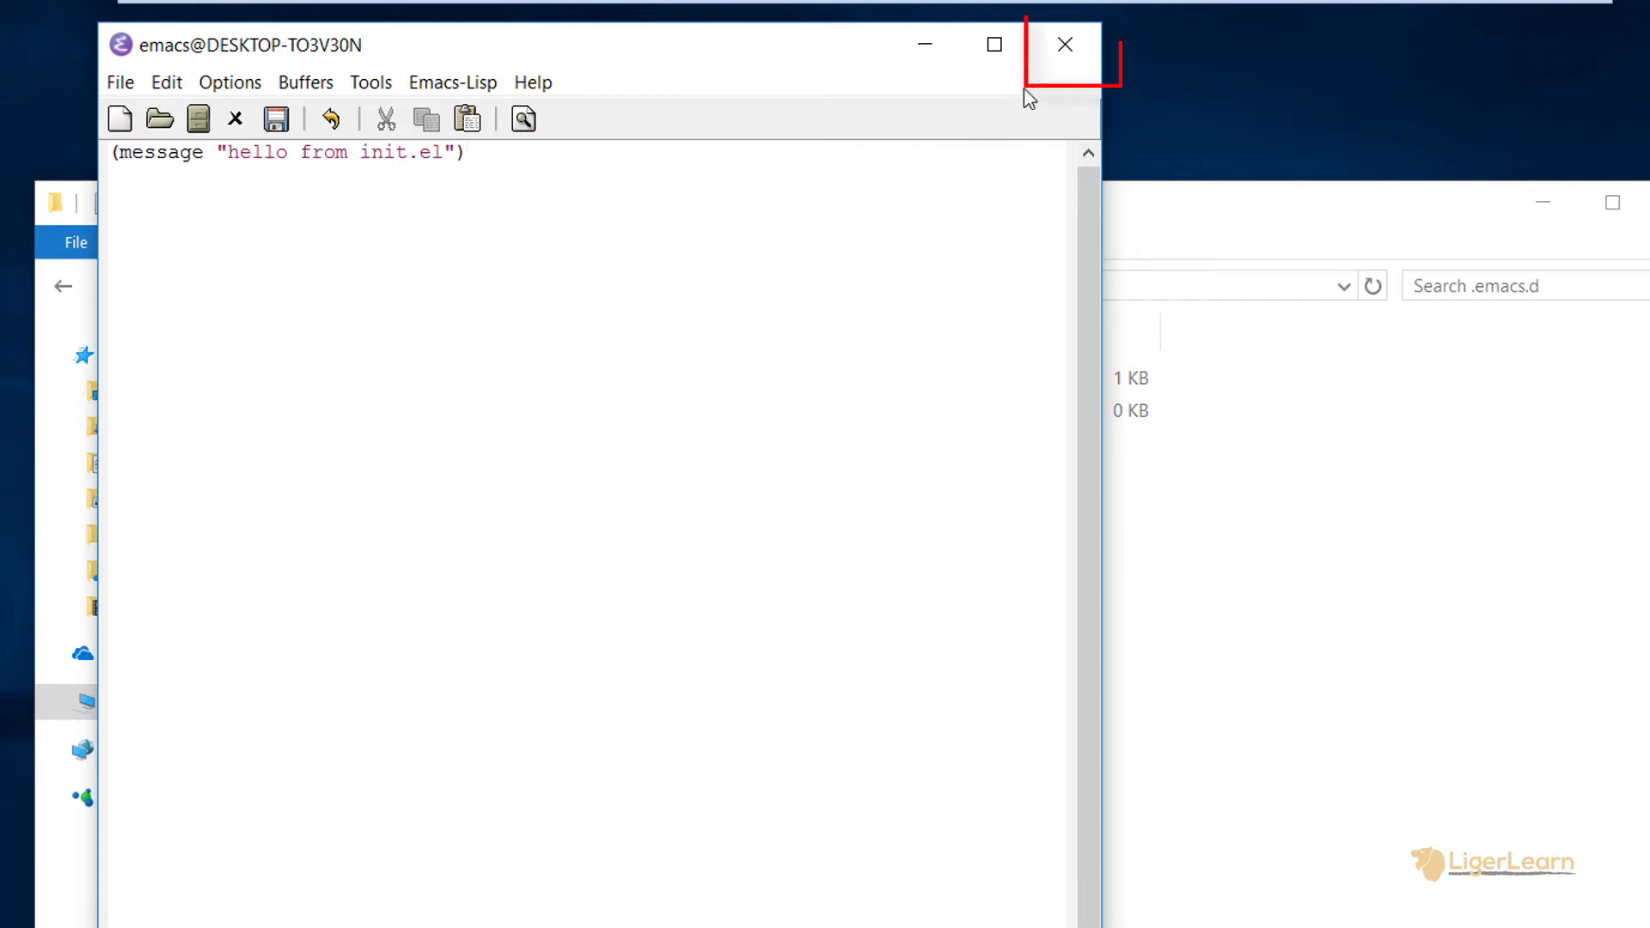
{"action": "left_click", "coordinate": [1063, 44]}
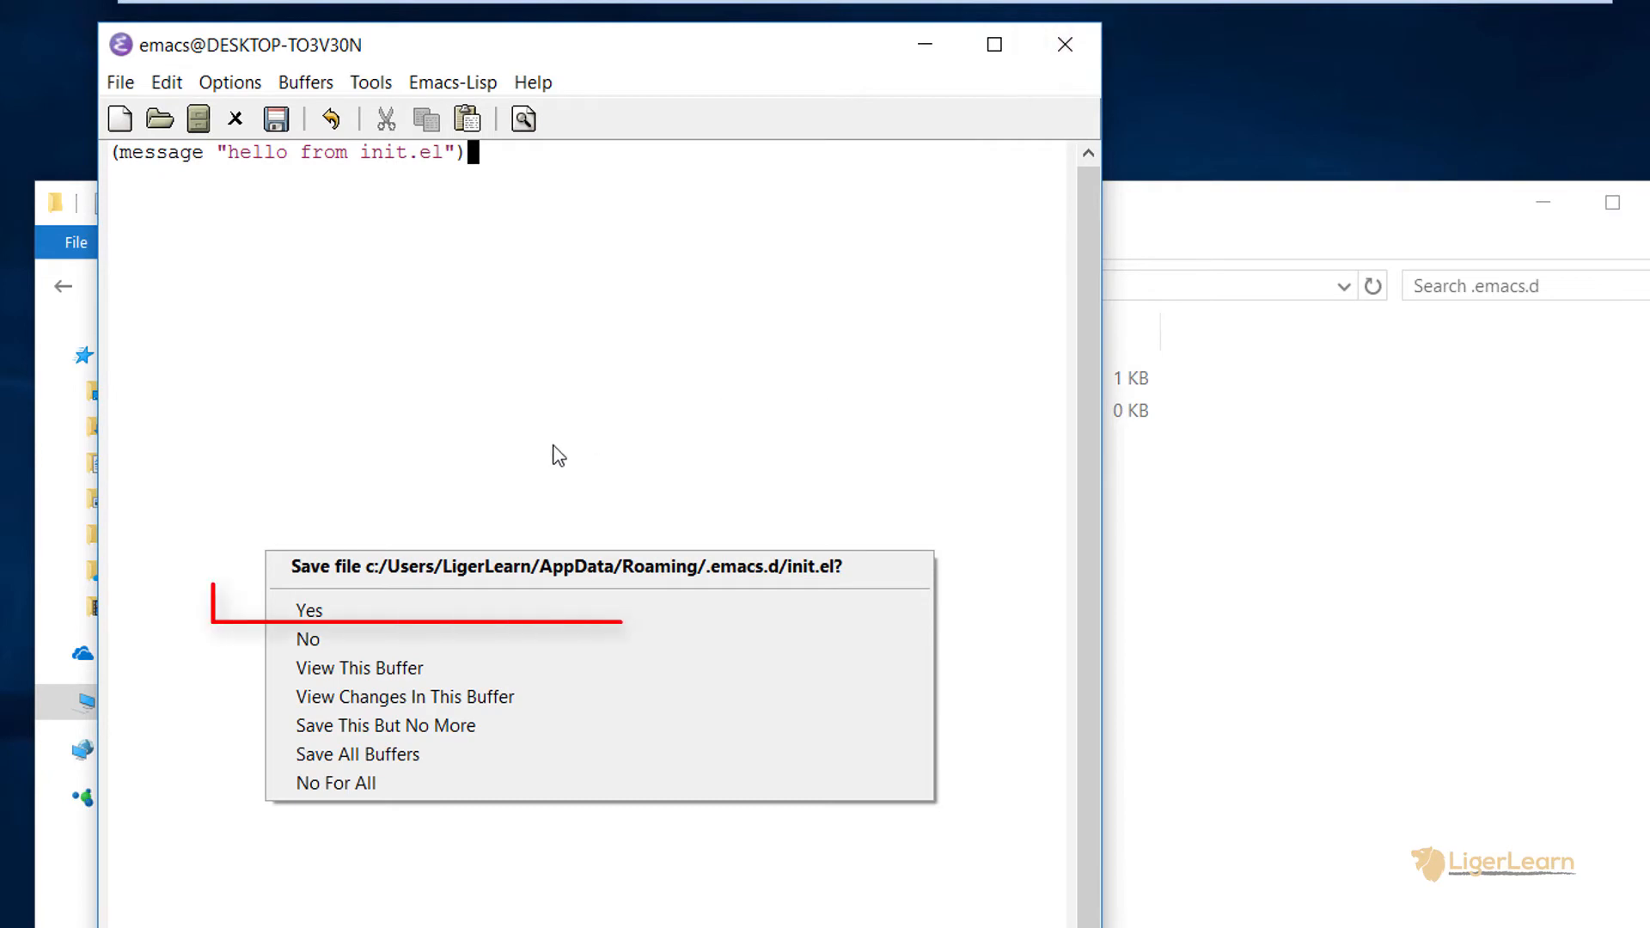
{"action": "mouse_move", "coordinate": [411, 613]}
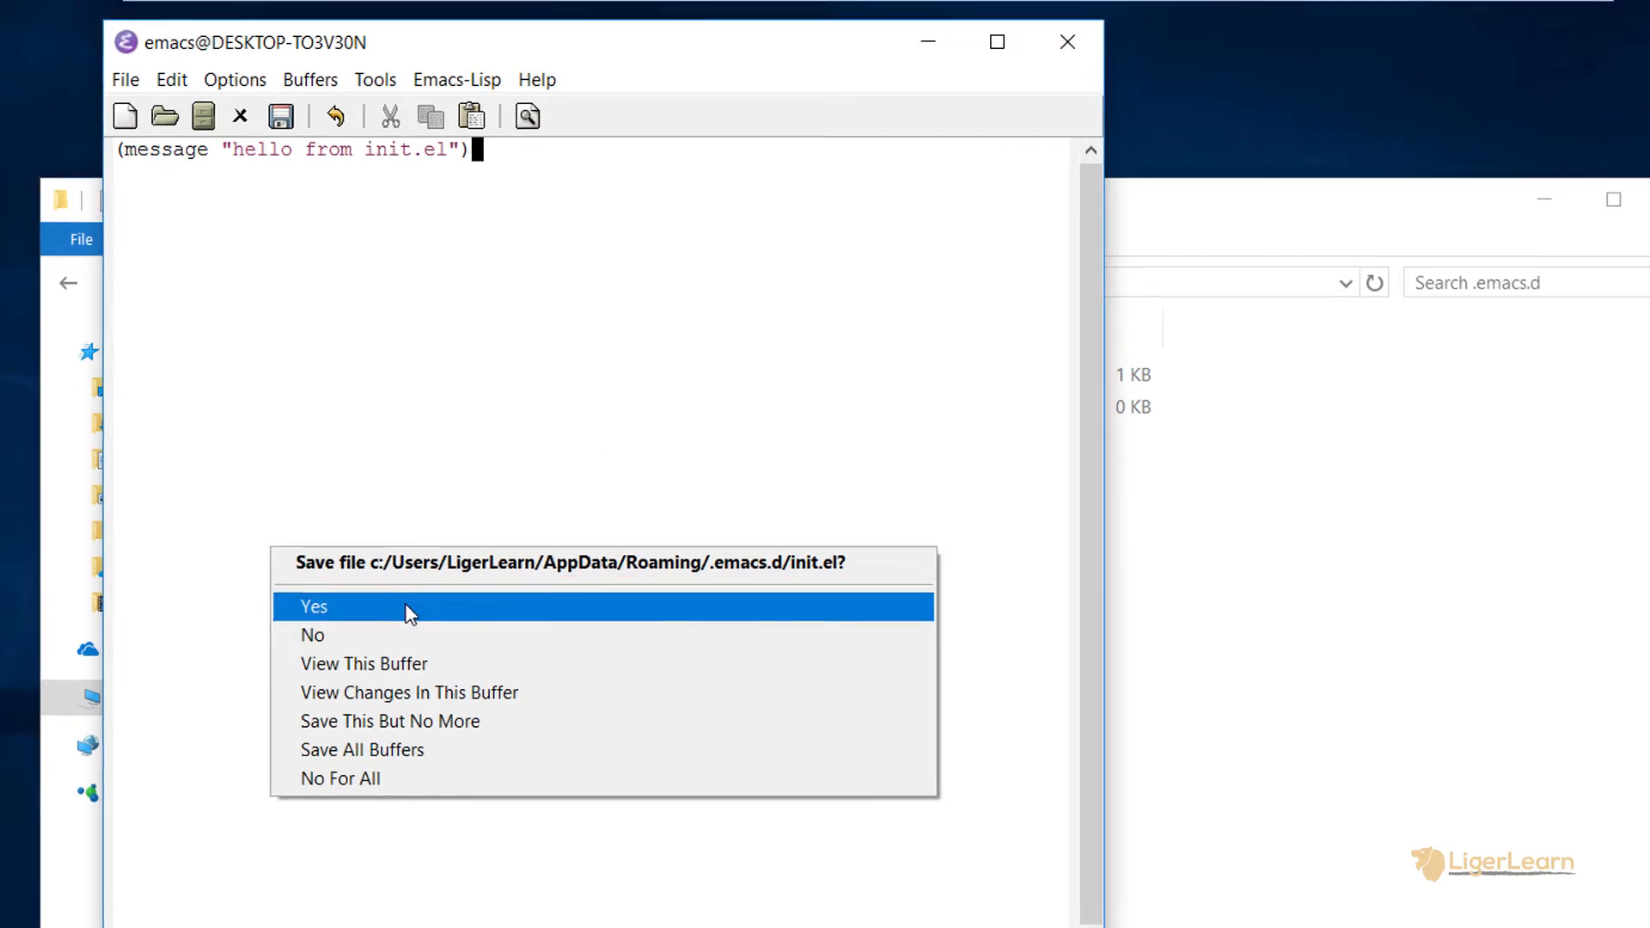
Save init.el on exit, relaunch Emacs, and view the *Messages* buffer
{"action": "left_click", "coordinate": [314, 605]}
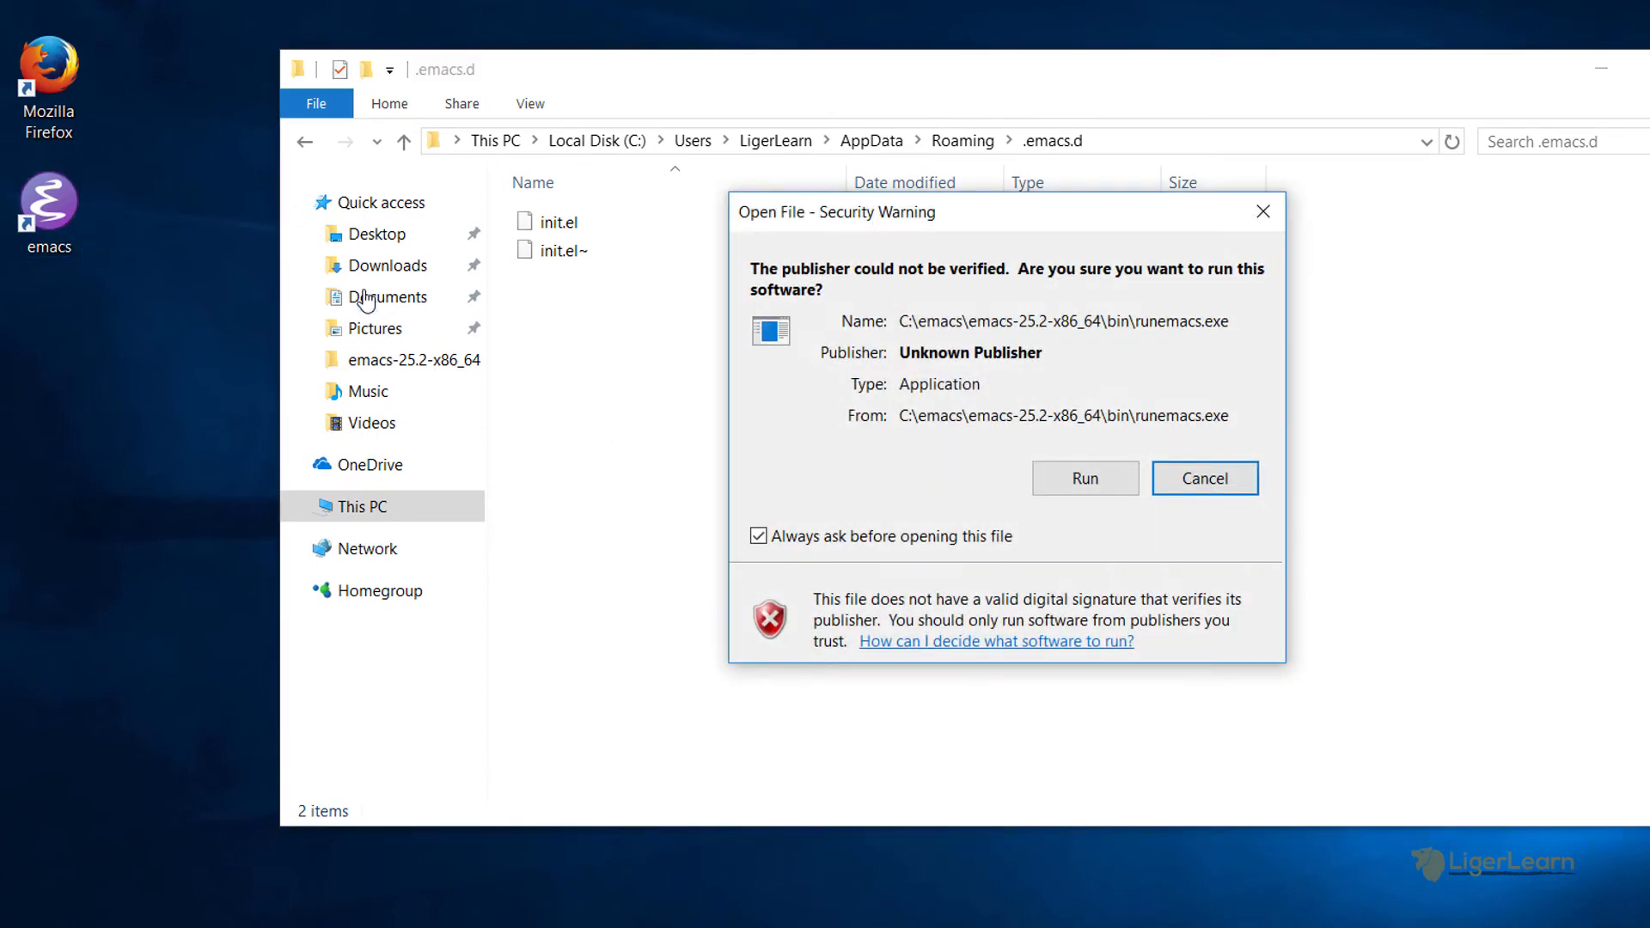
{"action": "left_click", "coordinate": [1084, 477]}
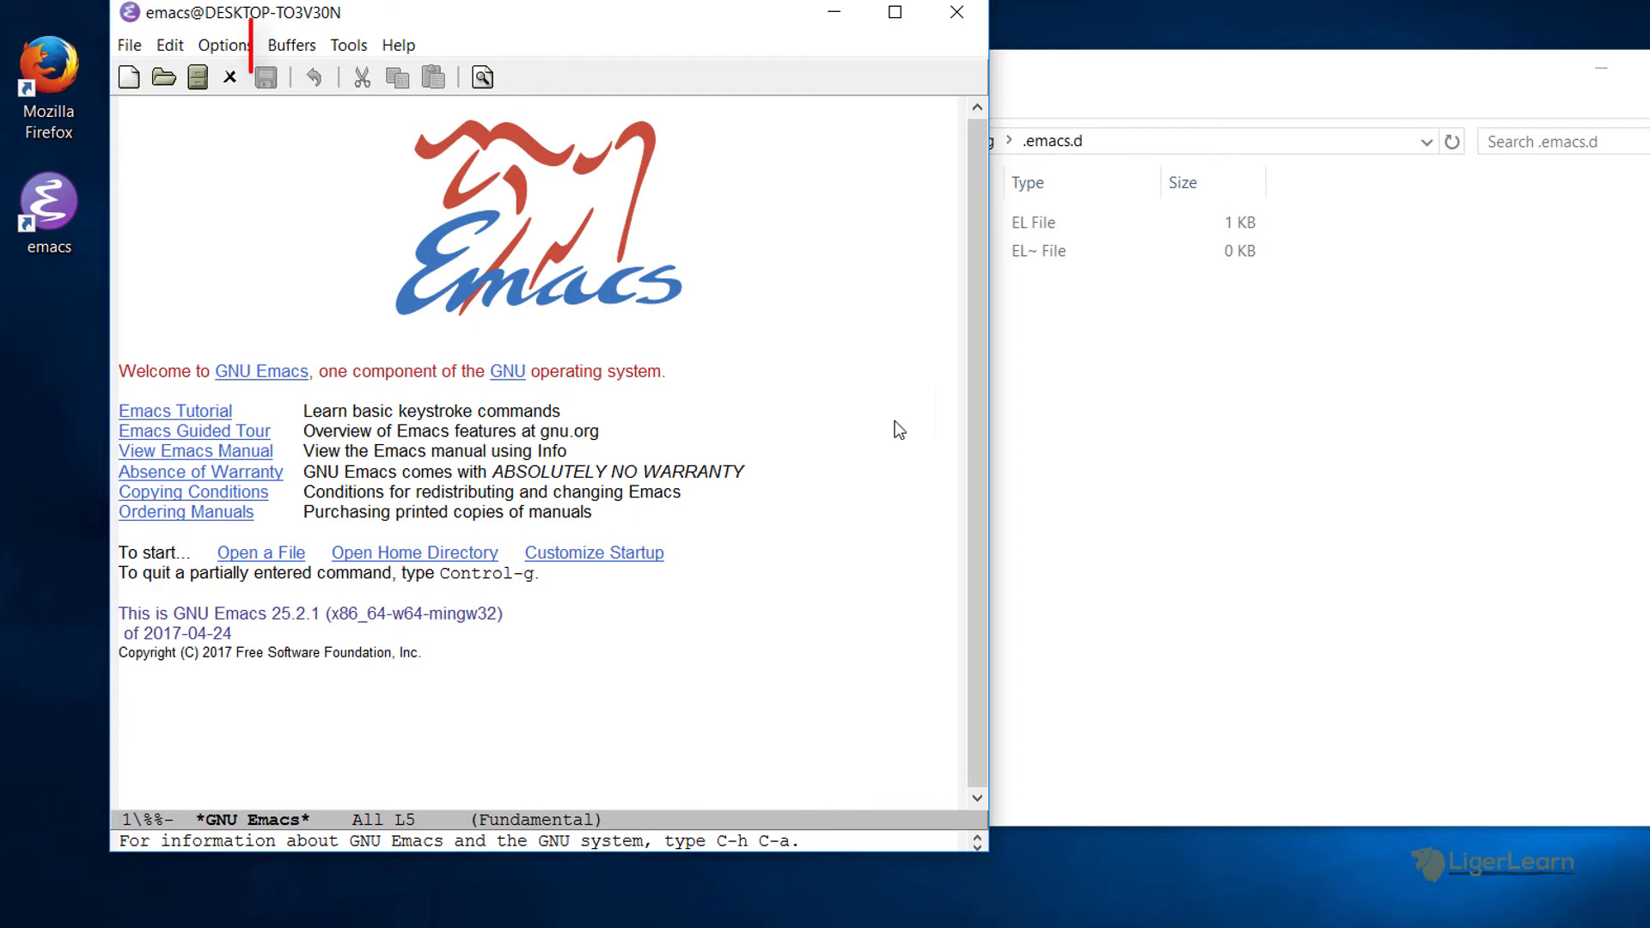
{"action": "left_click", "coordinate": [292, 44]}
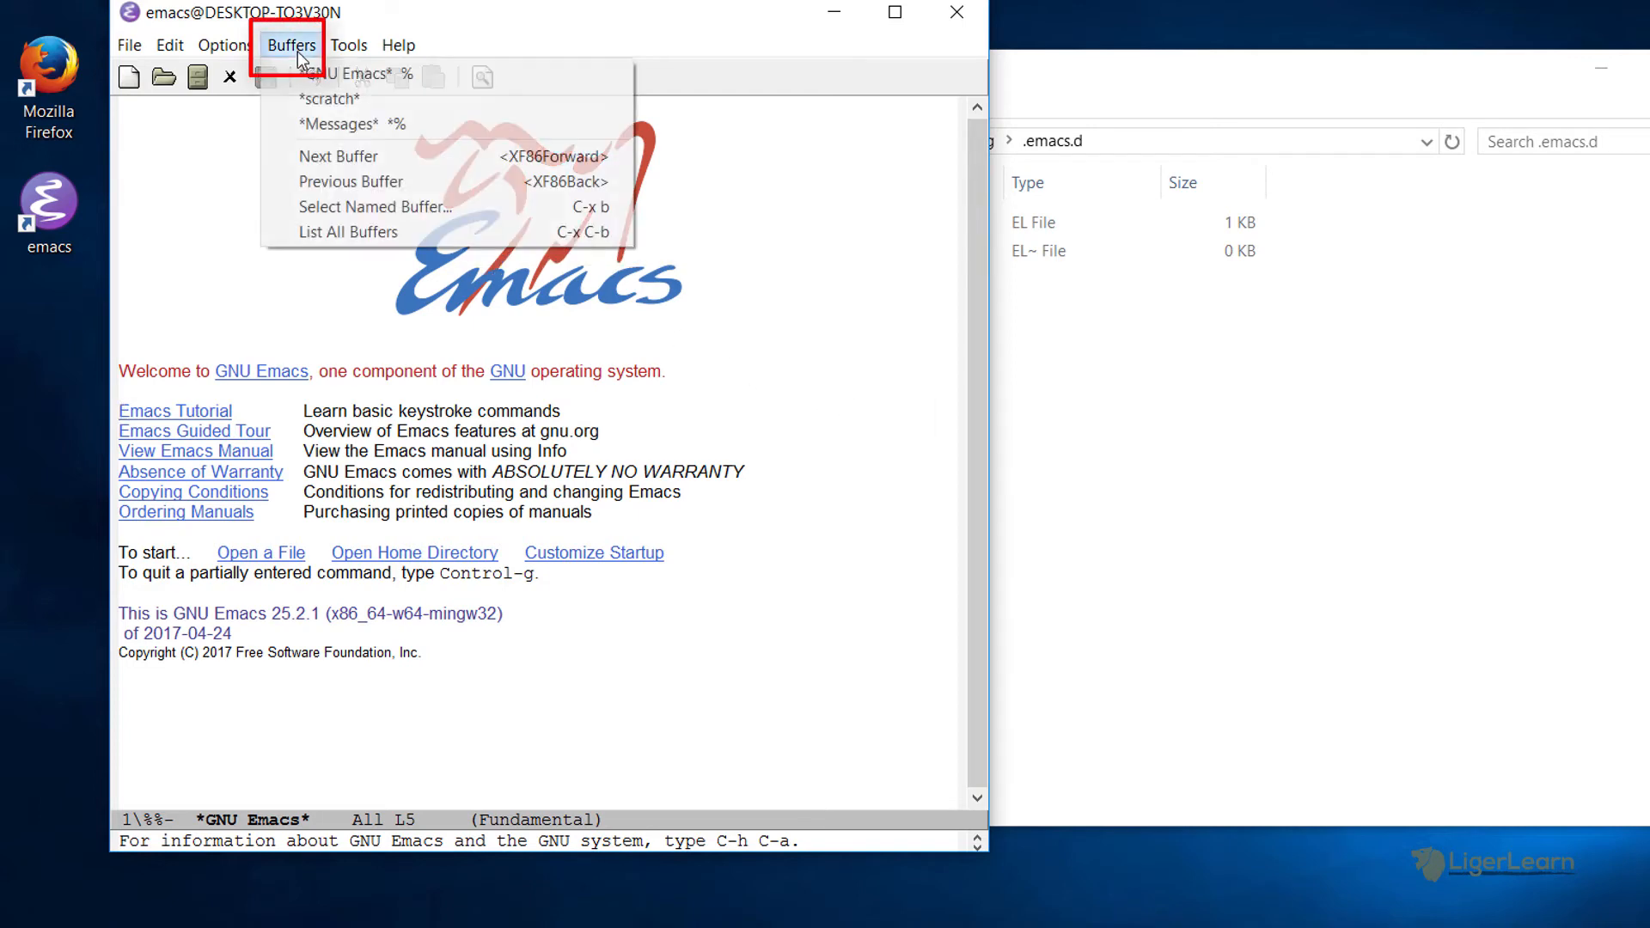
{"action": "left_click", "coordinate": [355, 123]}
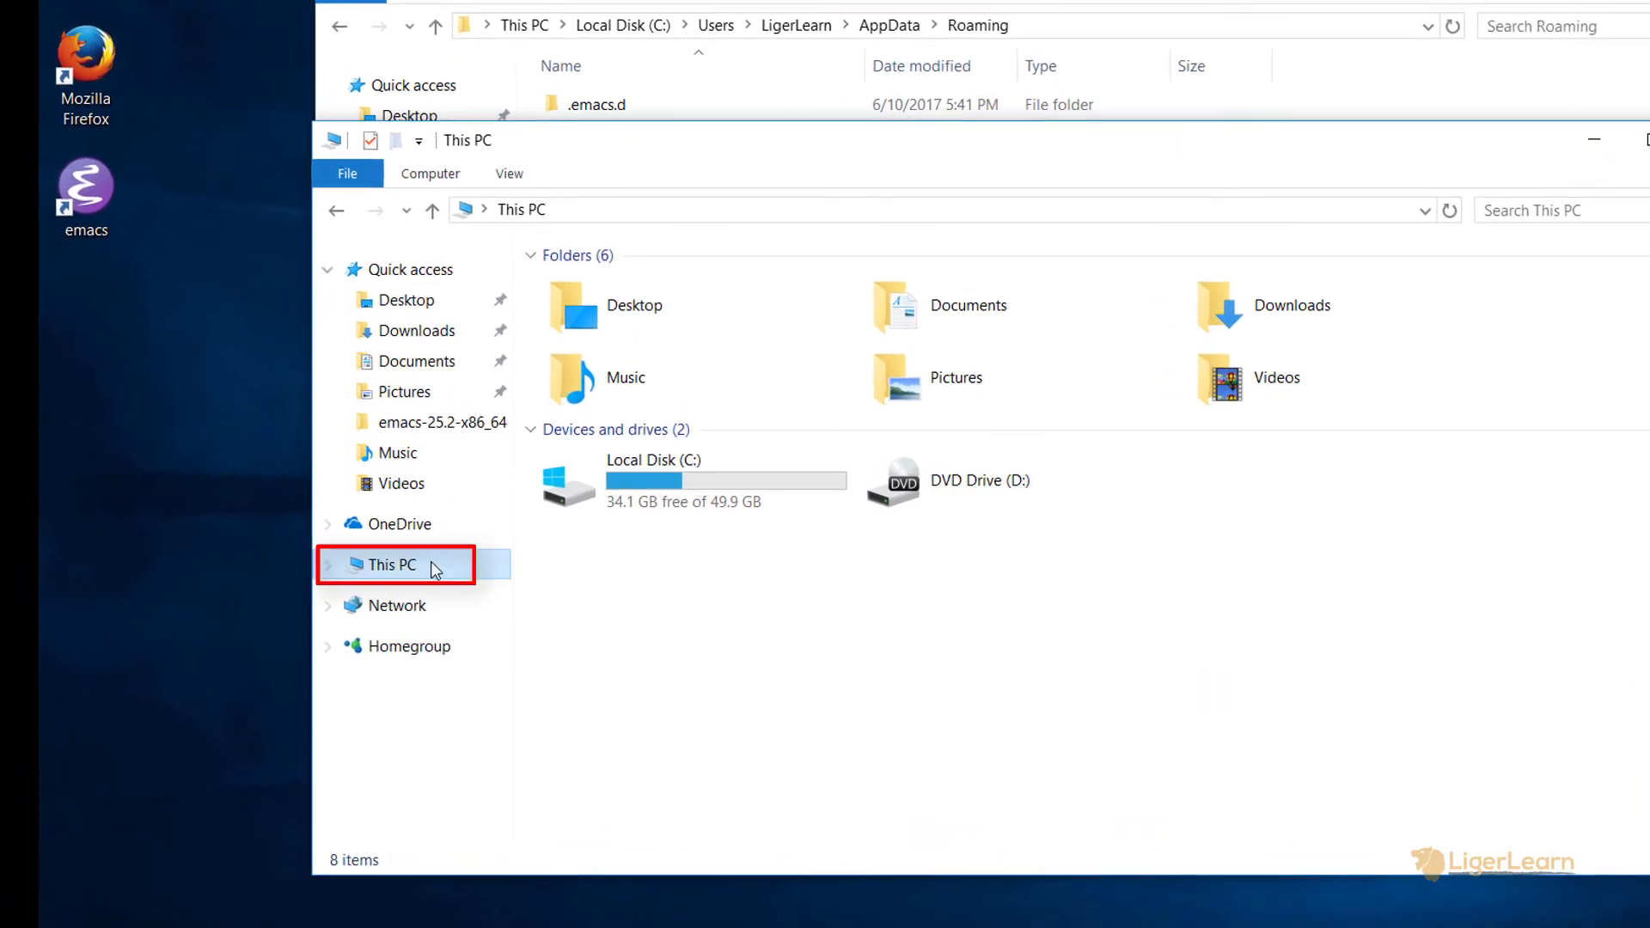
Open Environment Variables via This PC Properties and Advanced system settings
{"action": "right_click", "coordinate": [392, 566]}
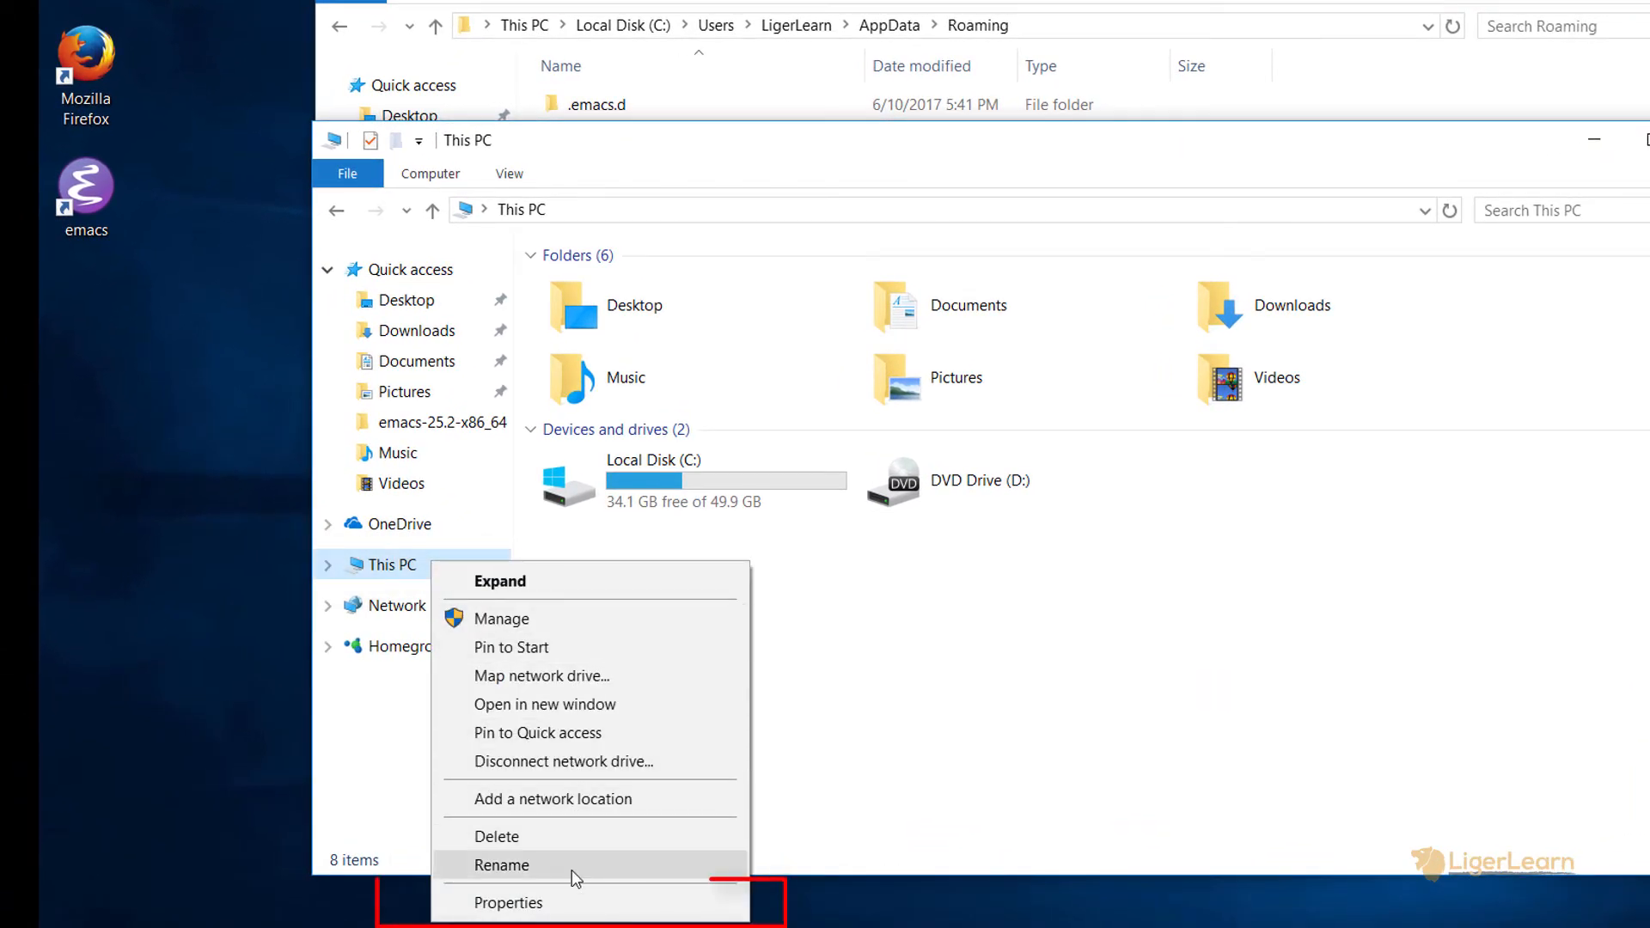
{"action": "left_click", "coordinate": [508, 901]}
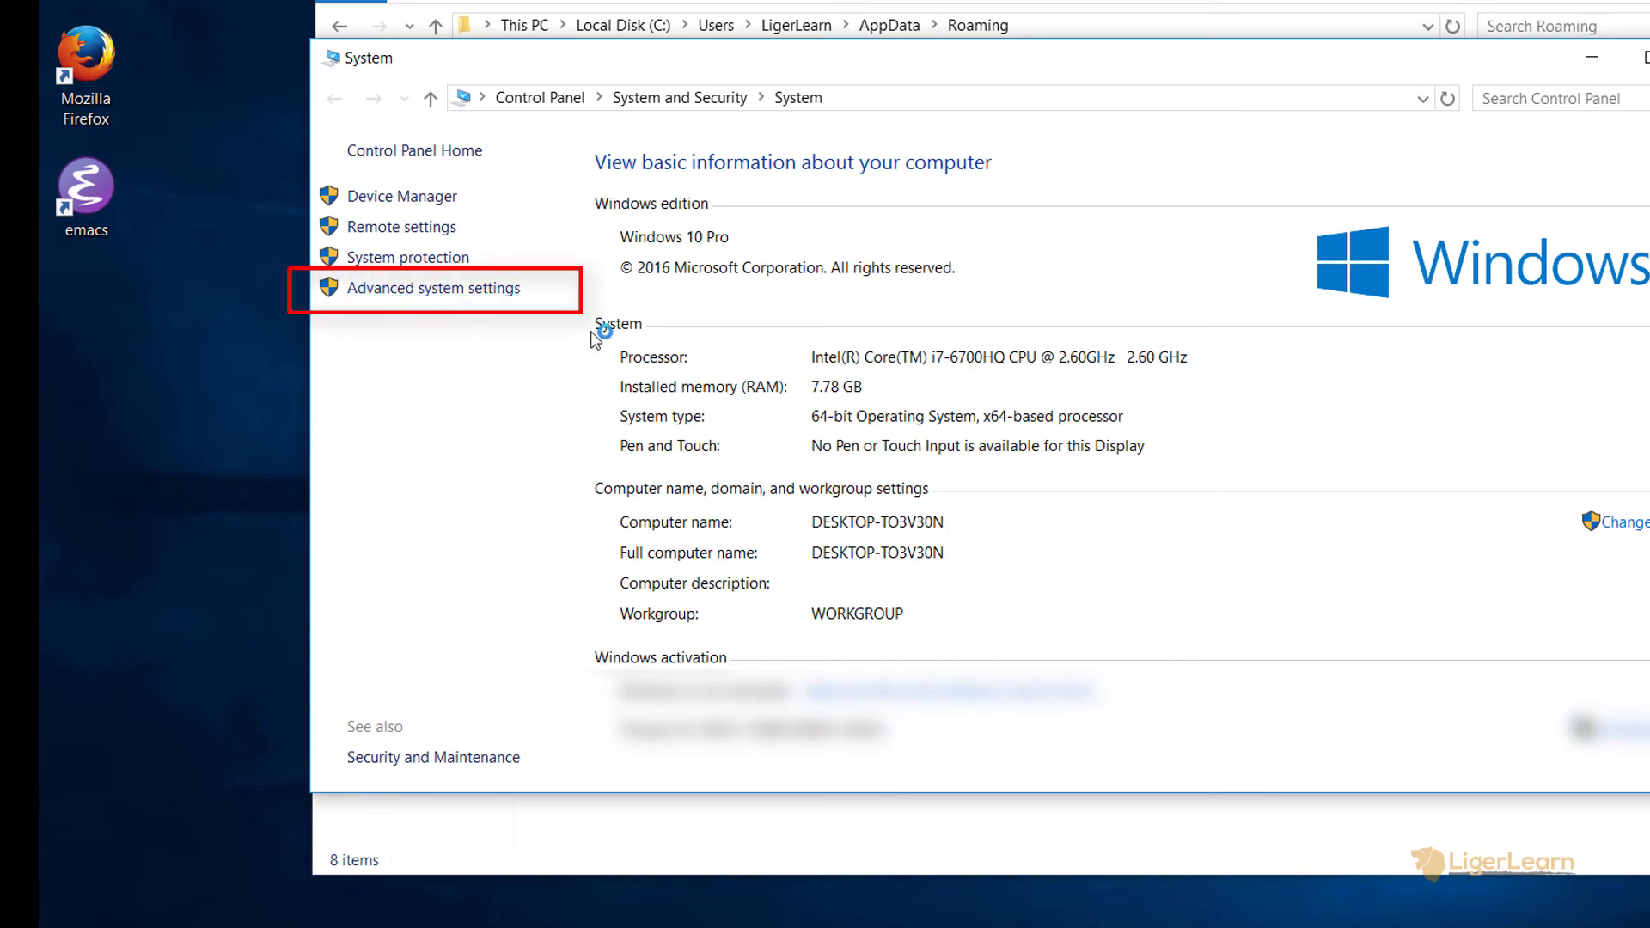
{"action": "left_click", "coordinate": [431, 286]}
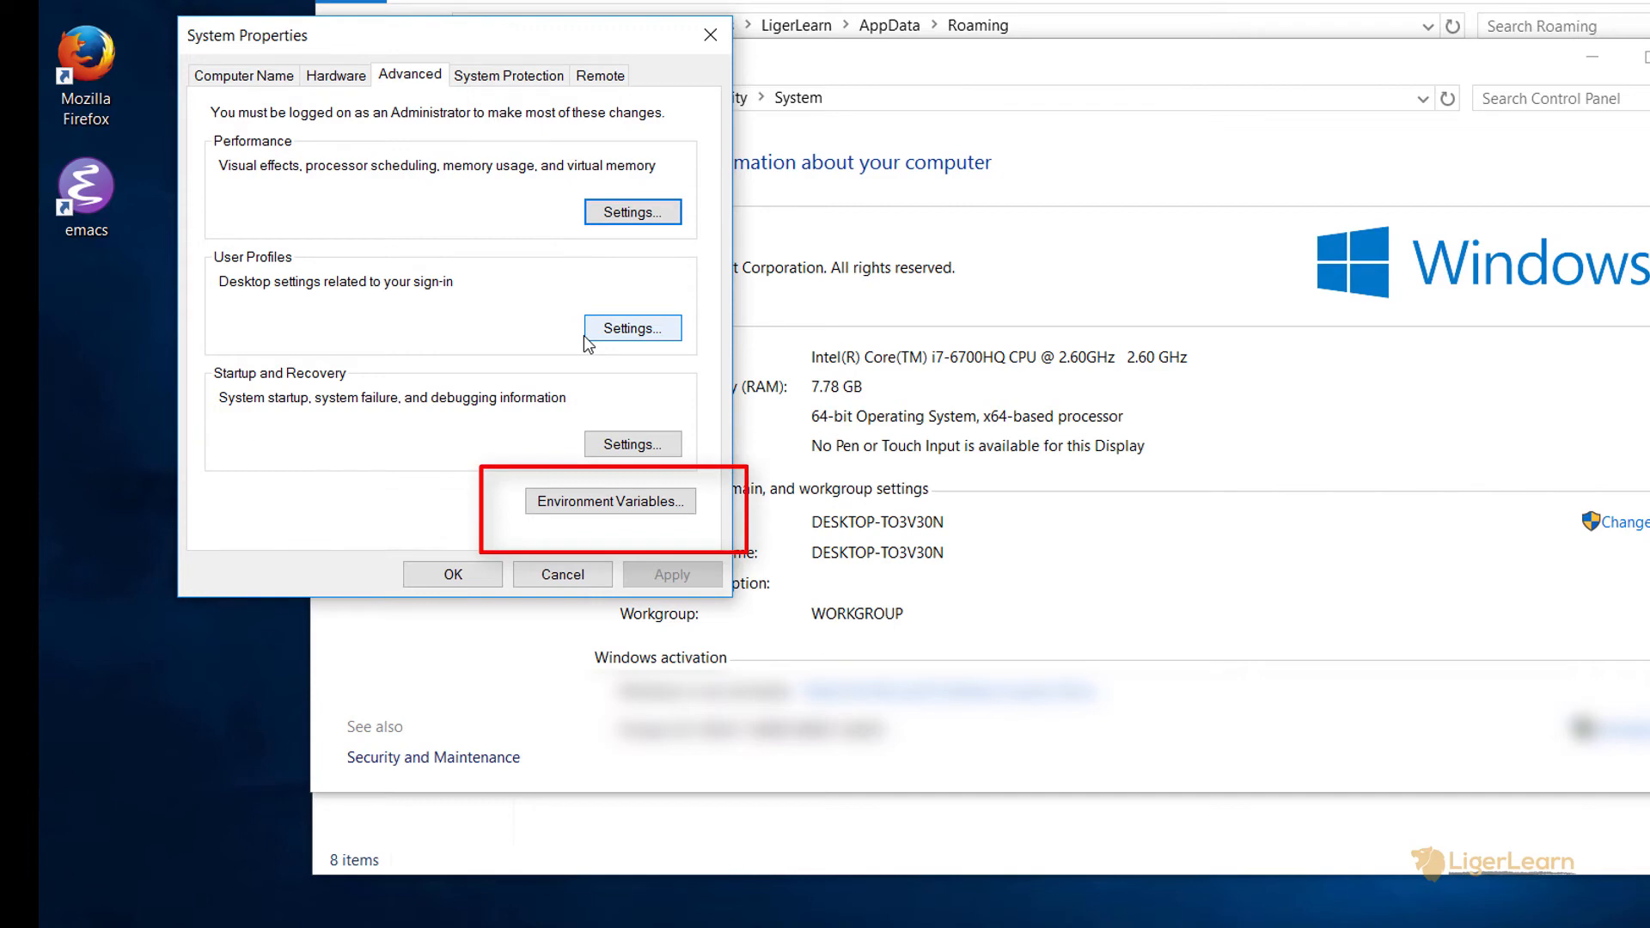
{"action": "left_click", "coordinate": [609, 500]}
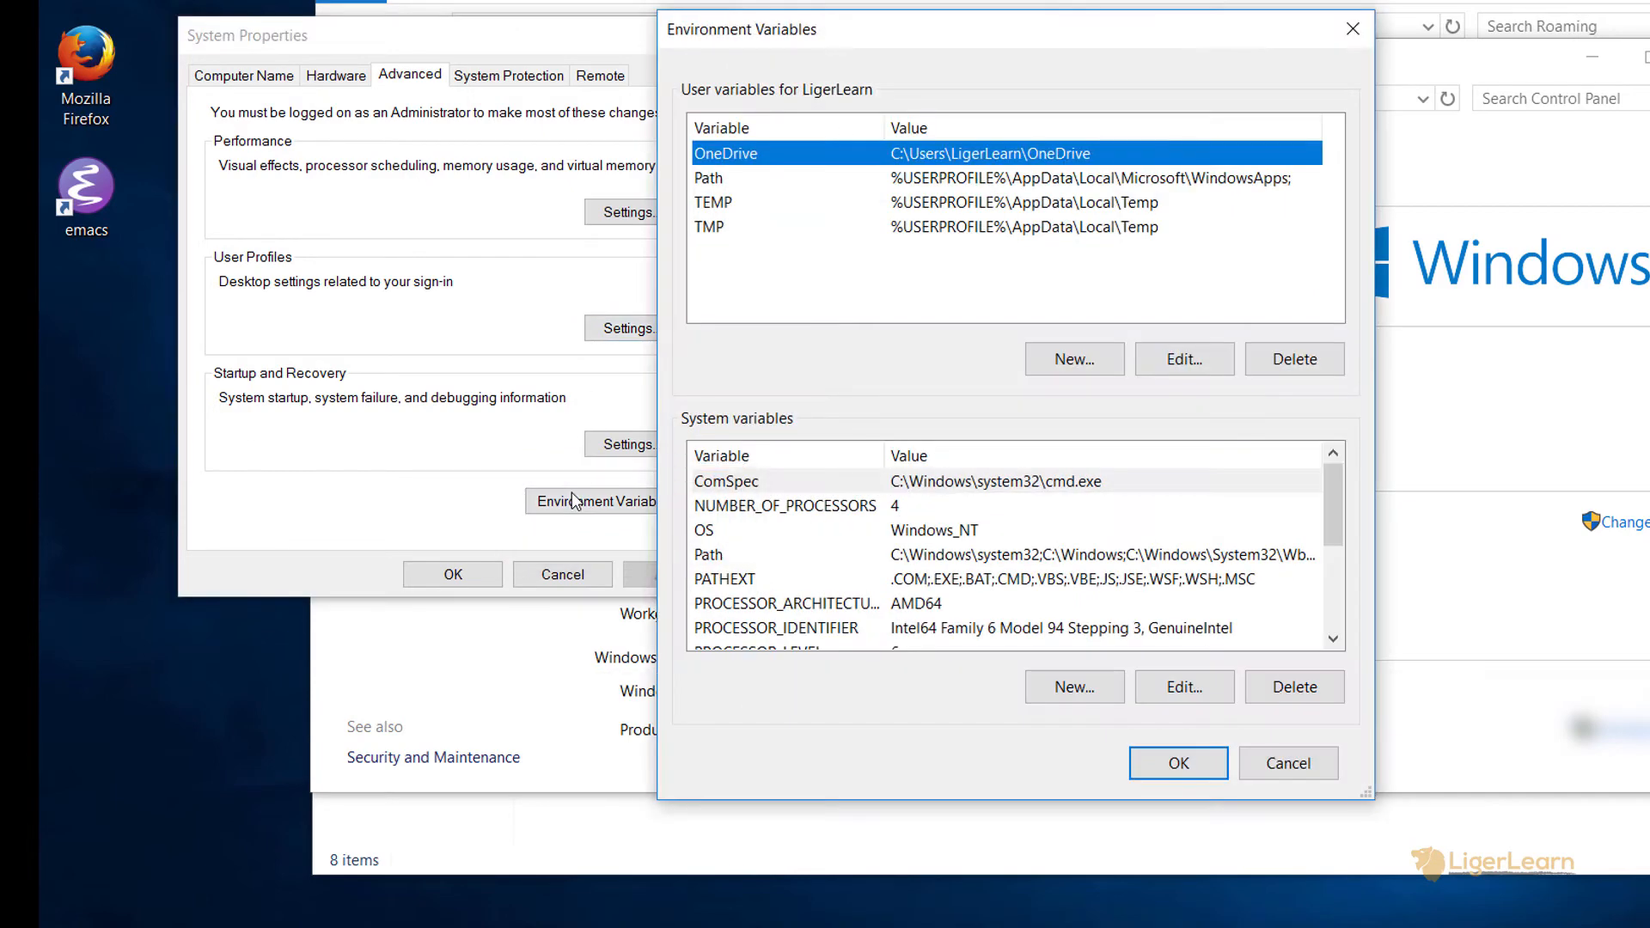
{"action": "mouse_move", "coordinate": [769, 439]}
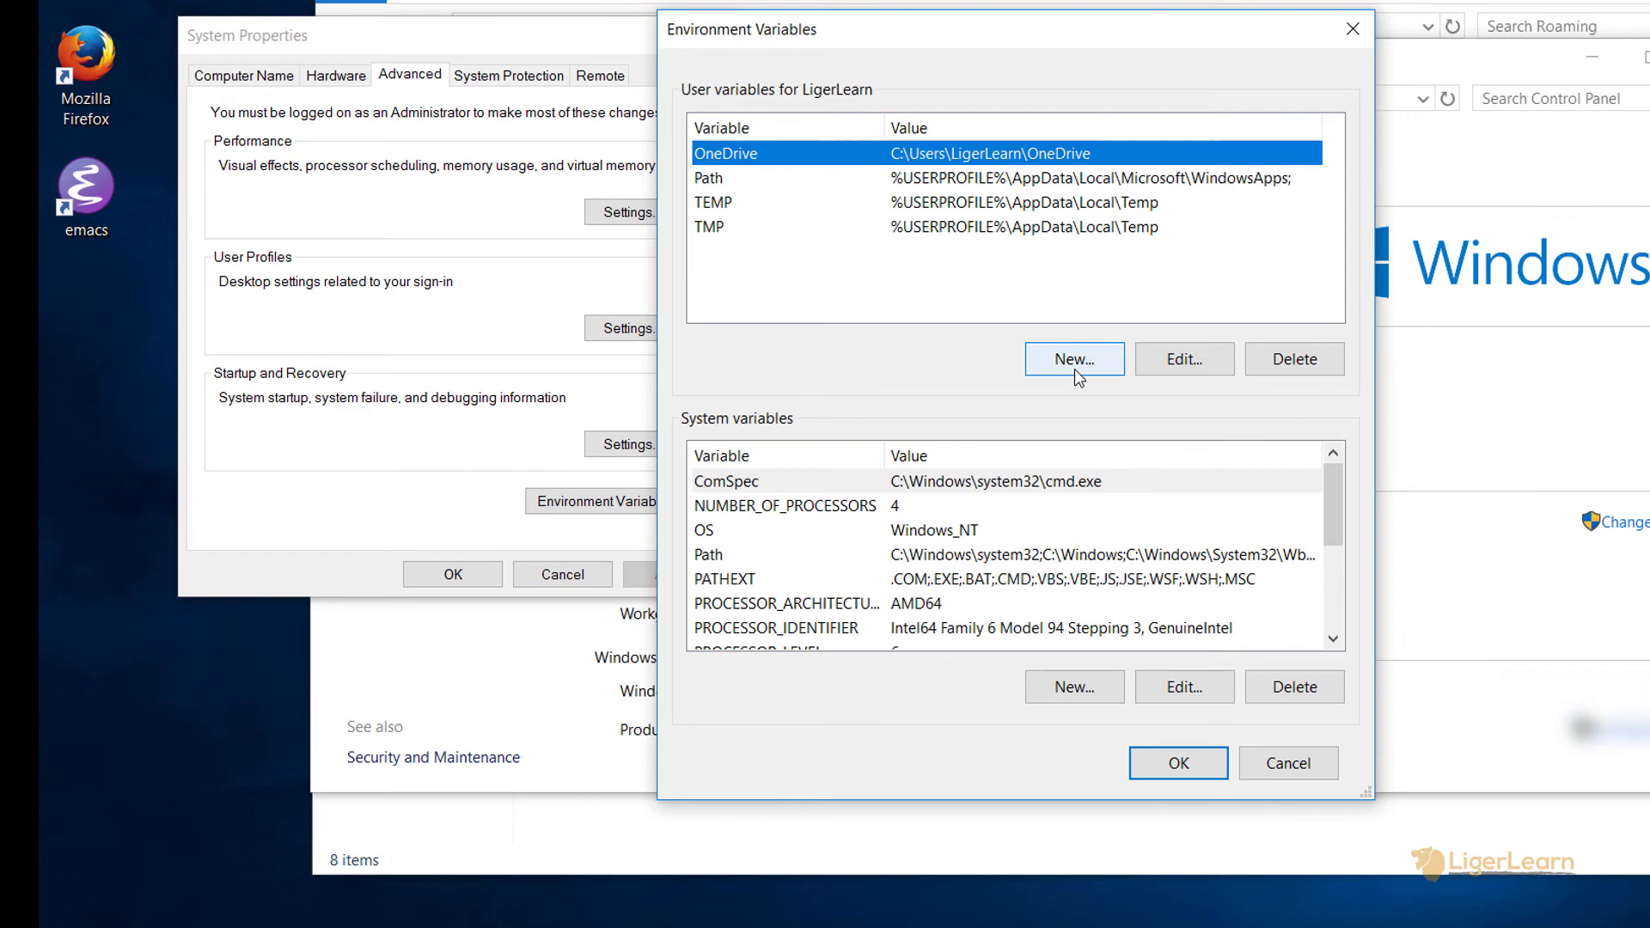
Add a user variable HOME pointing to C:\Users\LigerLearn and save it
{"action": "left_click", "coordinate": [1073, 360]}
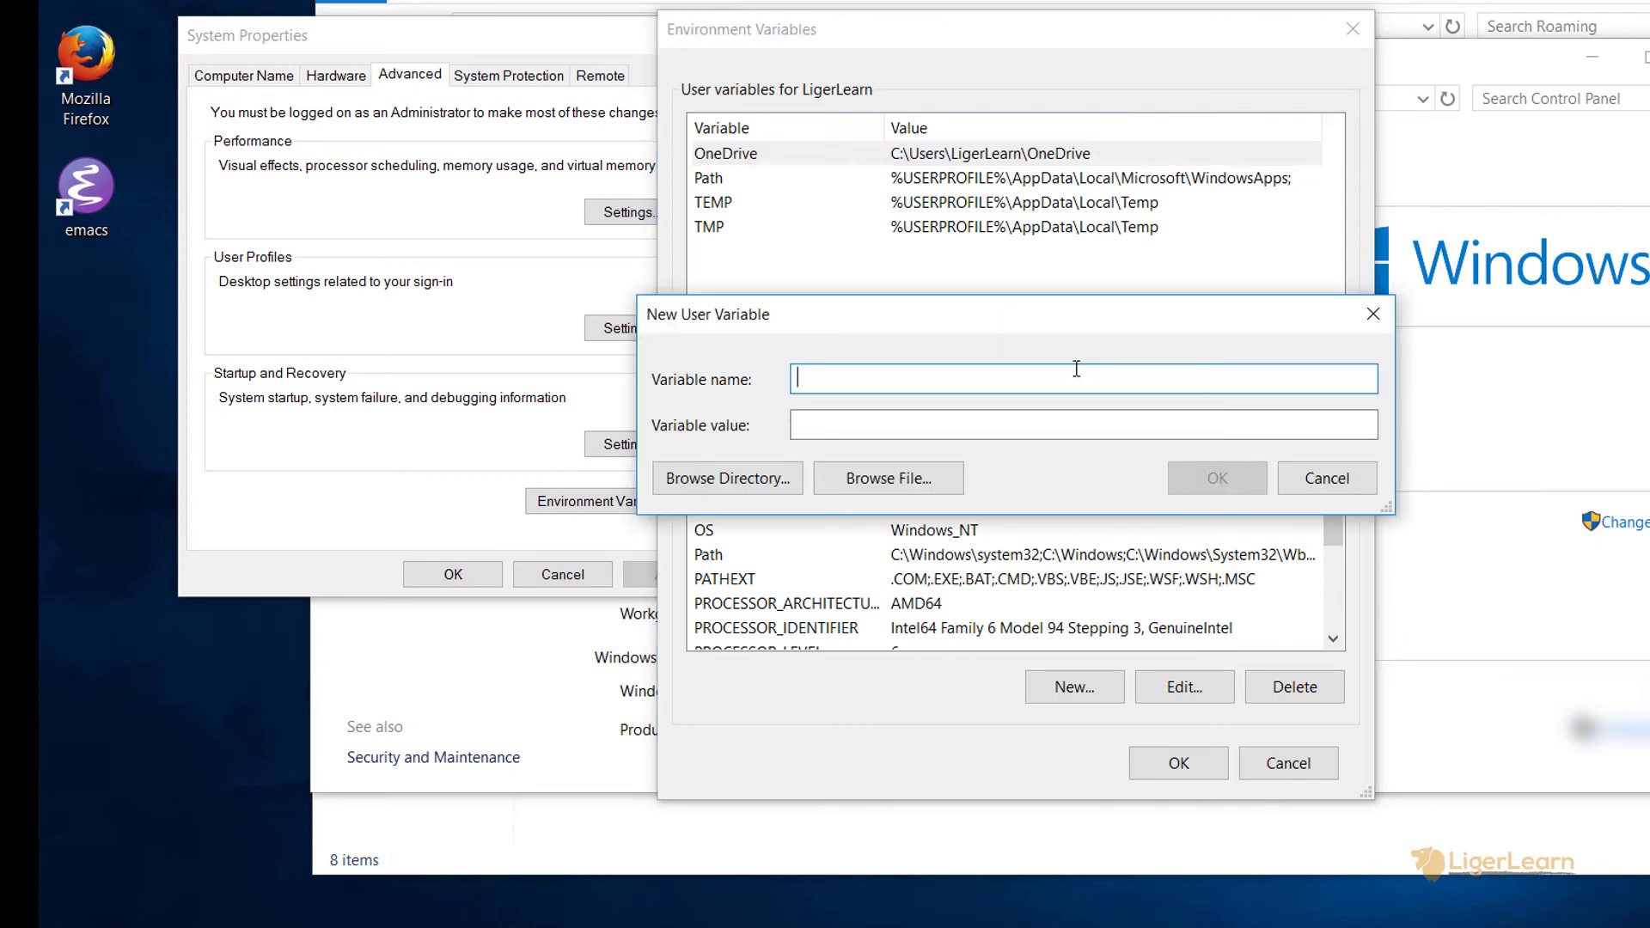
{"action": "type", "text": "HOME"}
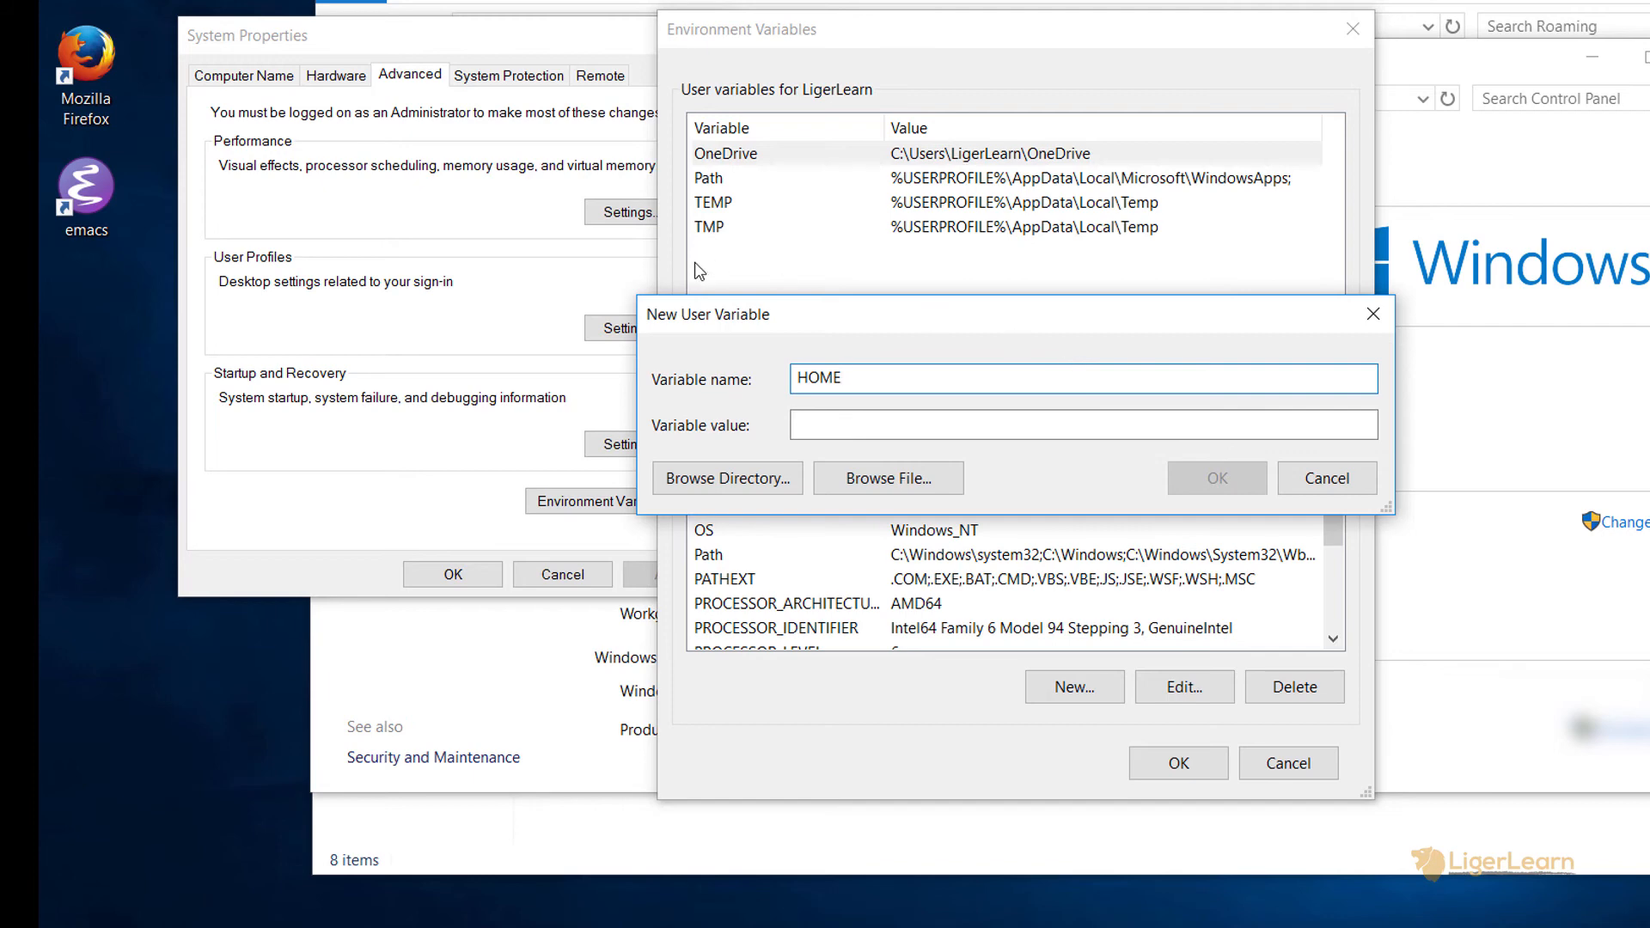
{"action": "left_click", "coordinate": [1082, 423]}
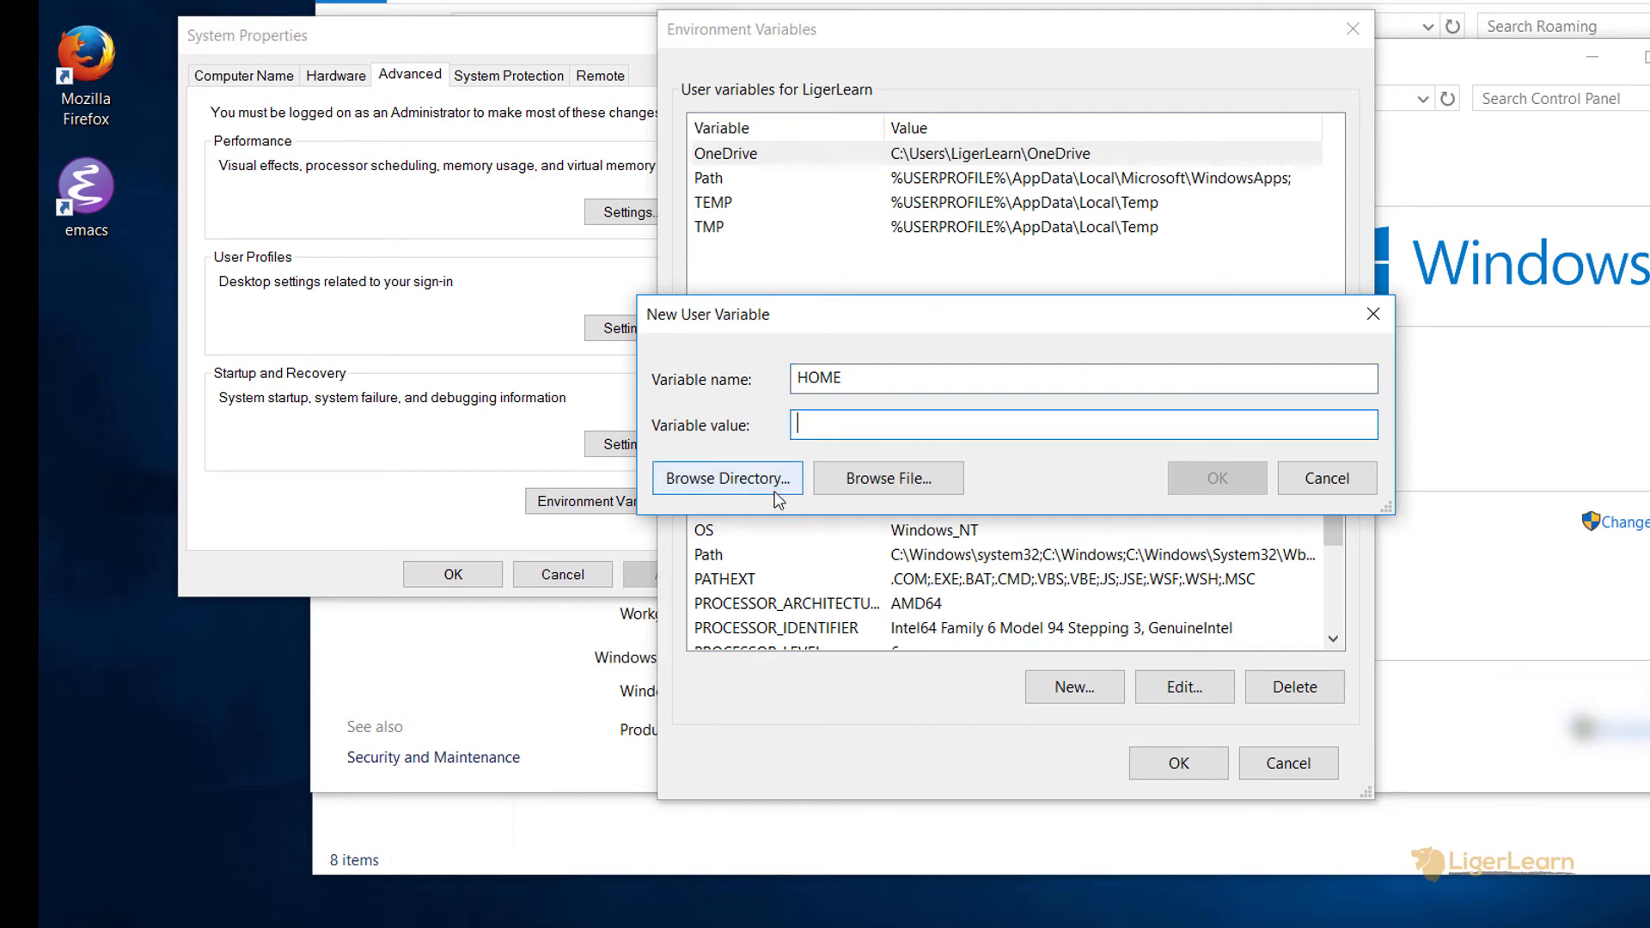
{"action": "left_click", "coordinate": [725, 477]}
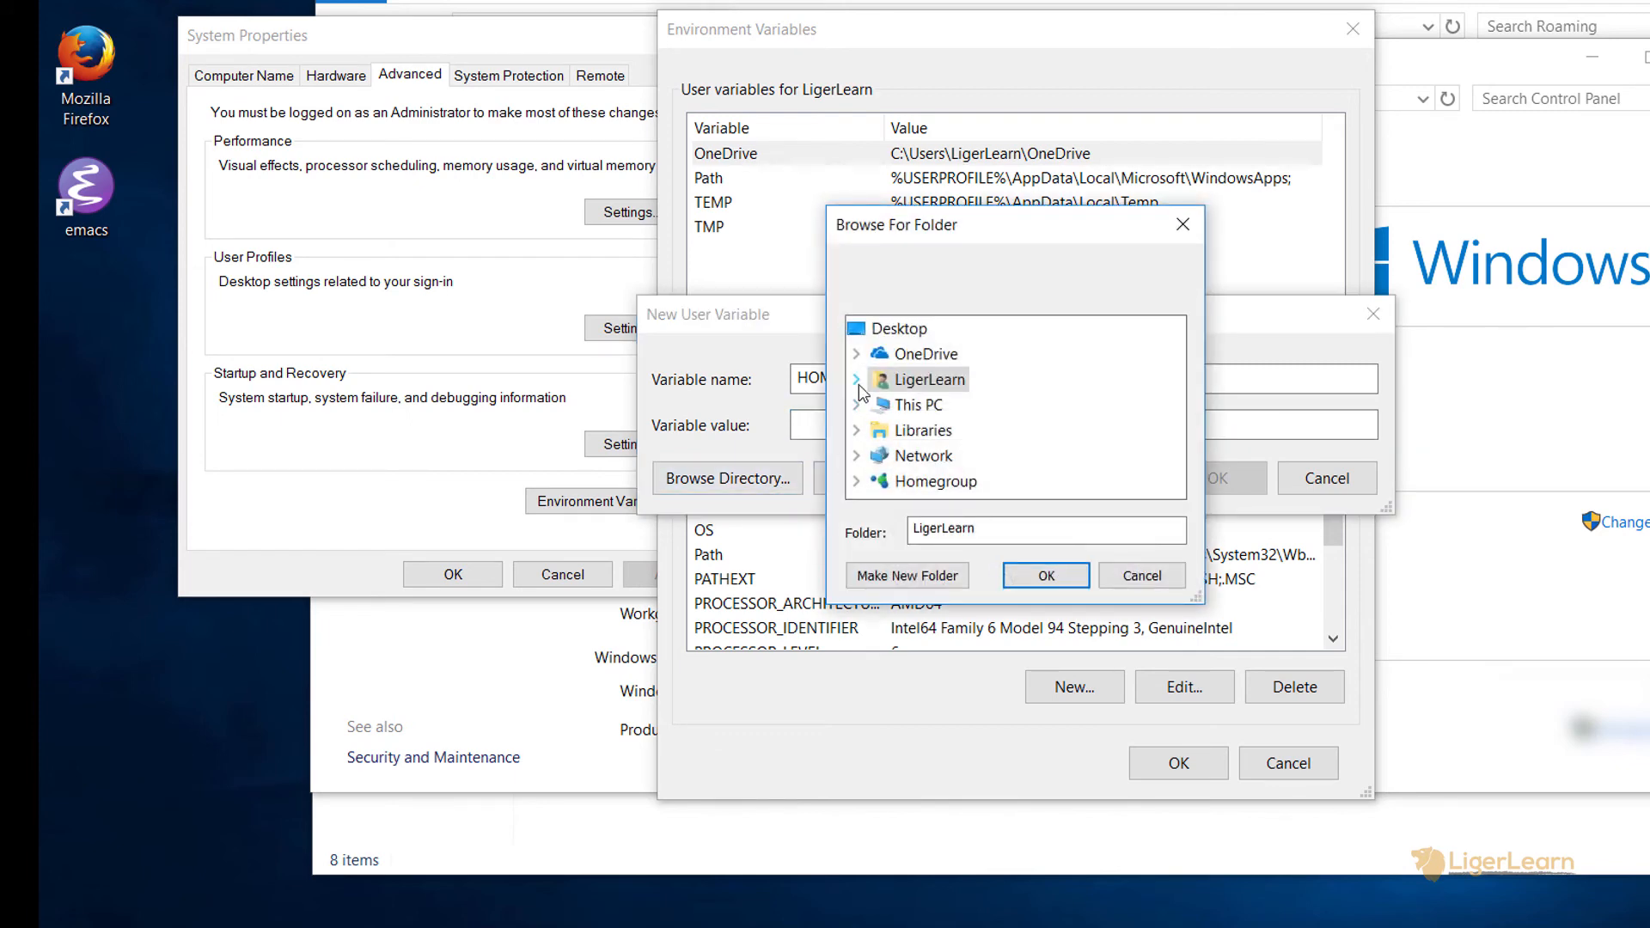
{"action": "left_click", "coordinate": [855, 379]}
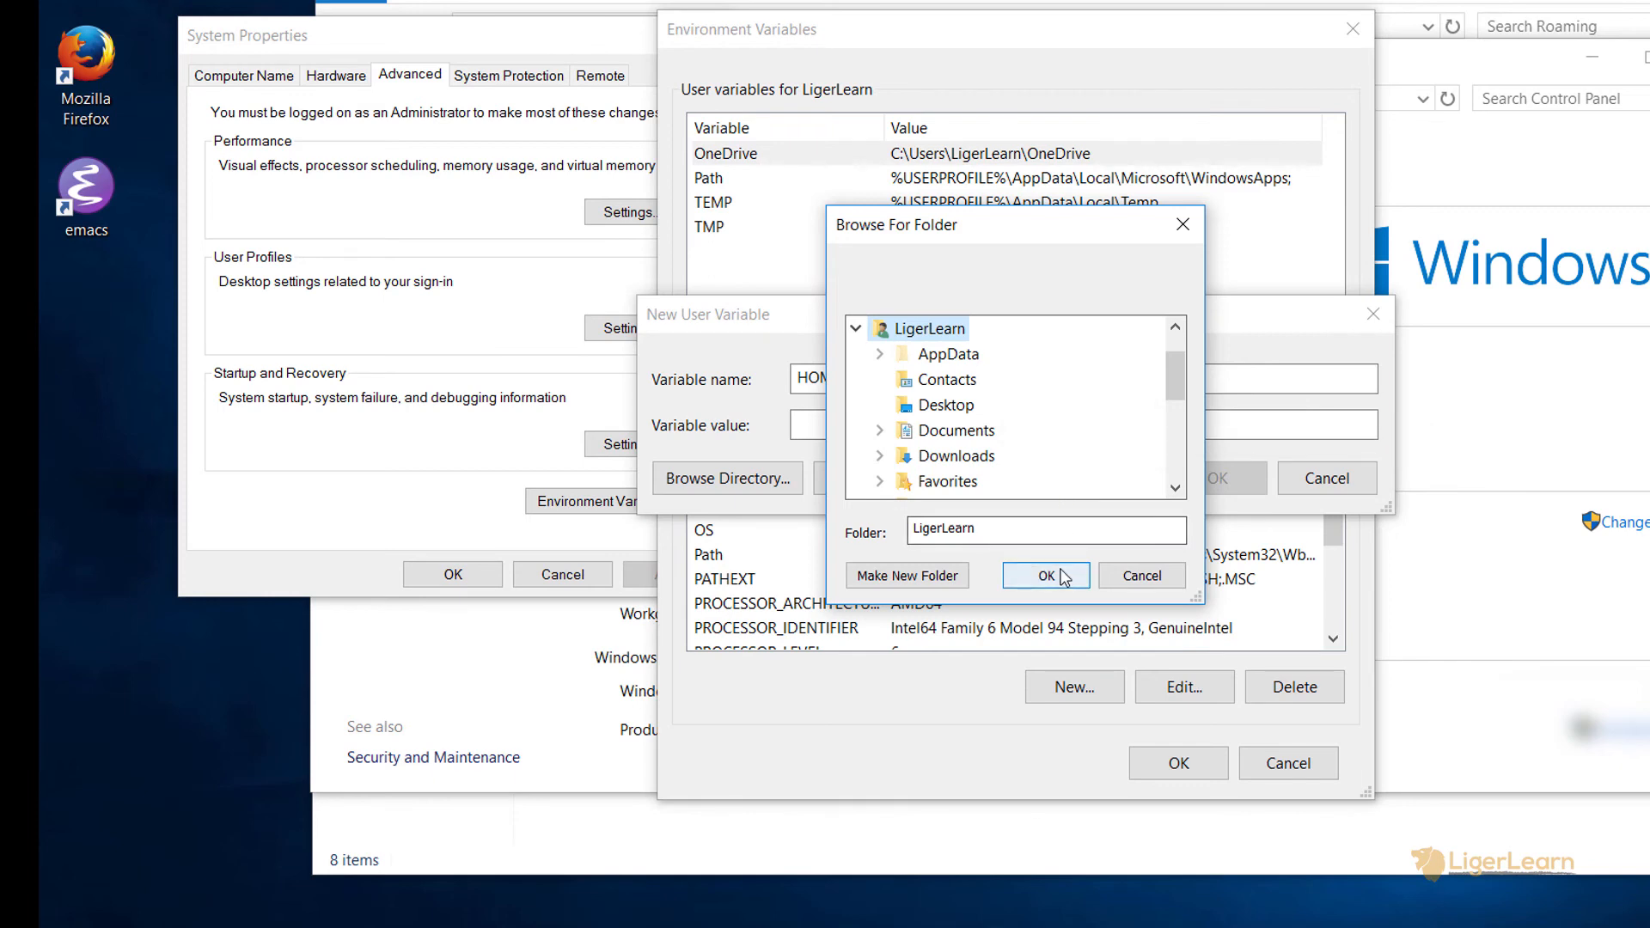
{"action": "left_click", "coordinate": [1045, 575]}
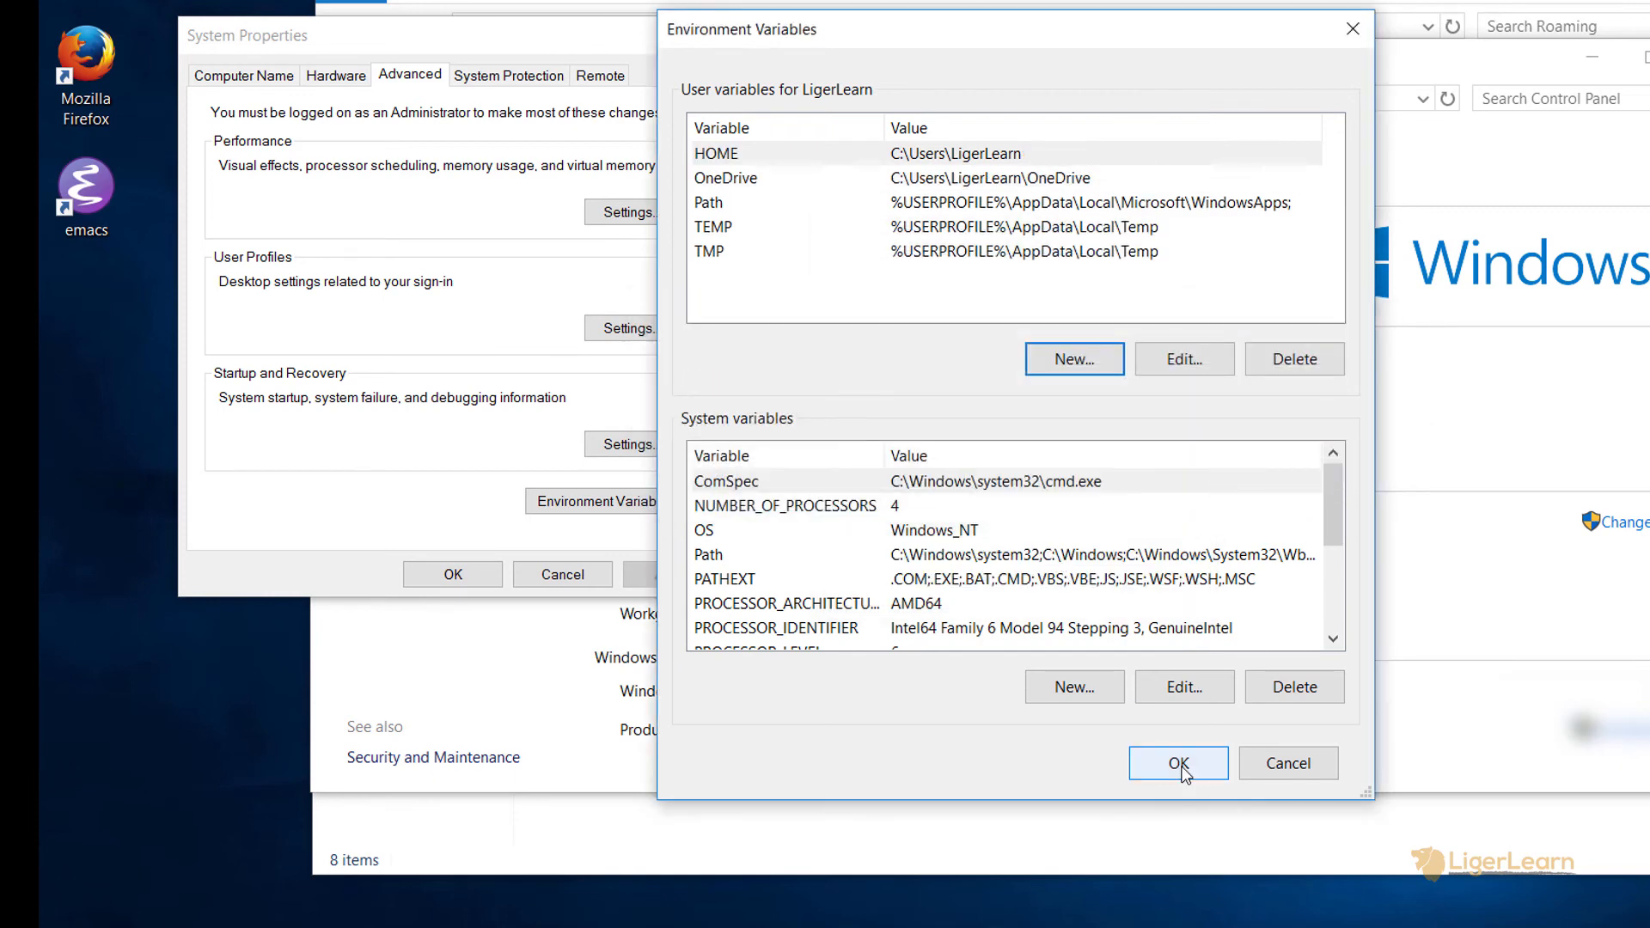
{"action": "left_click", "coordinate": [1176, 763]}
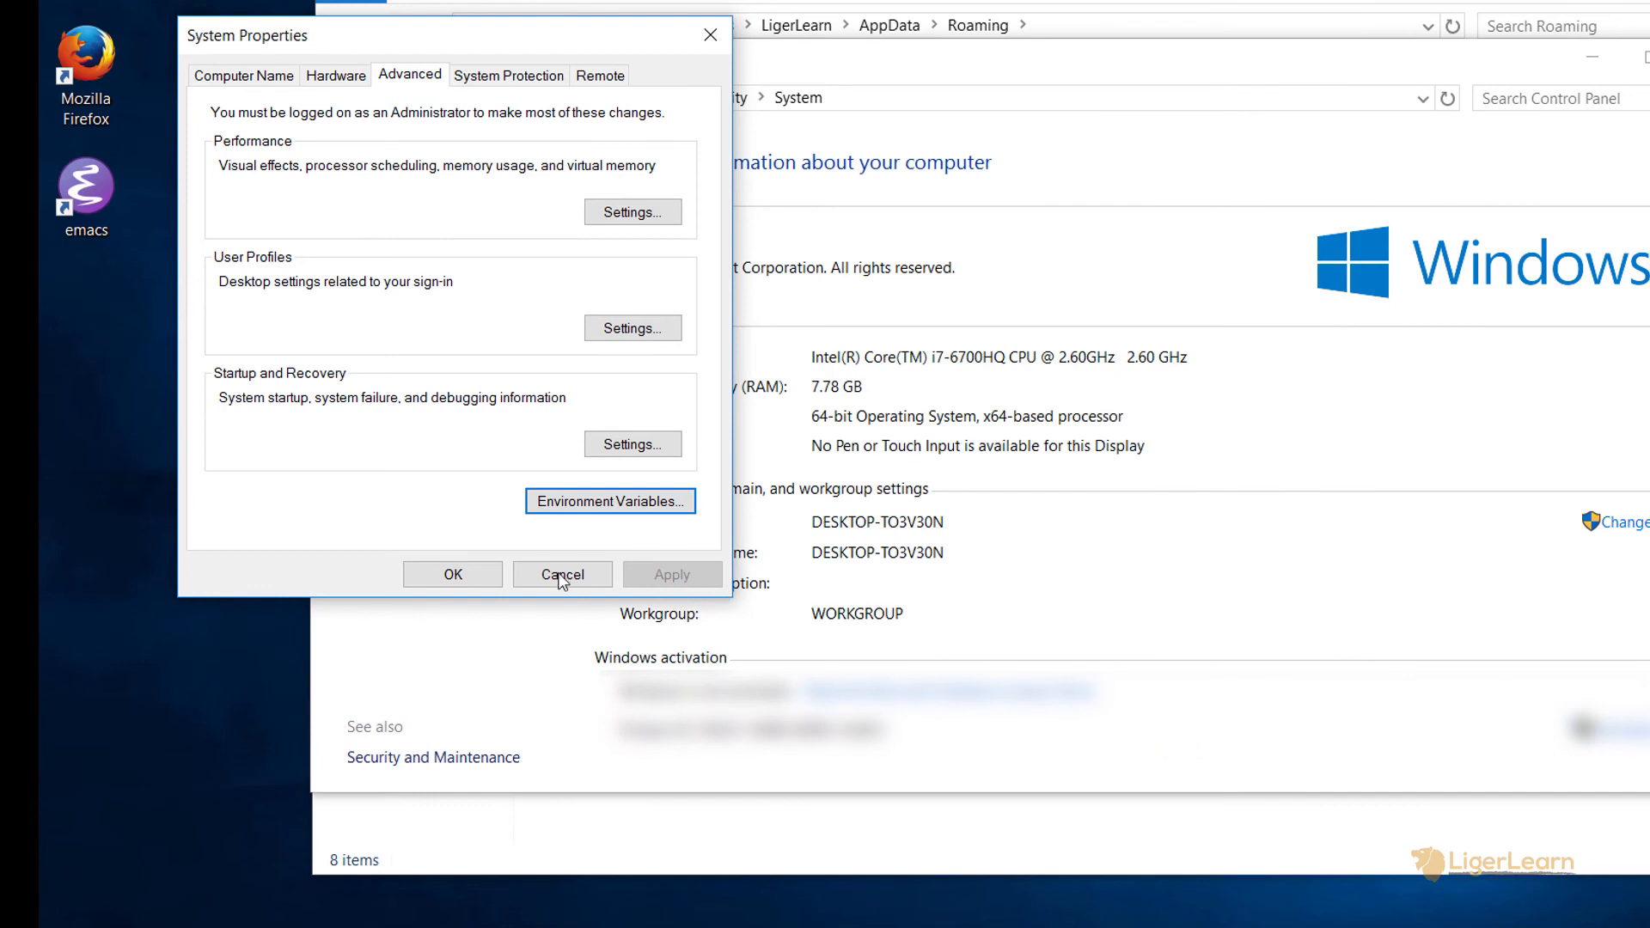
Close System Properties, relaunch Emacs to check *Messages*, then quit Emacs
{"action": "left_click", "coordinate": [562, 575]}
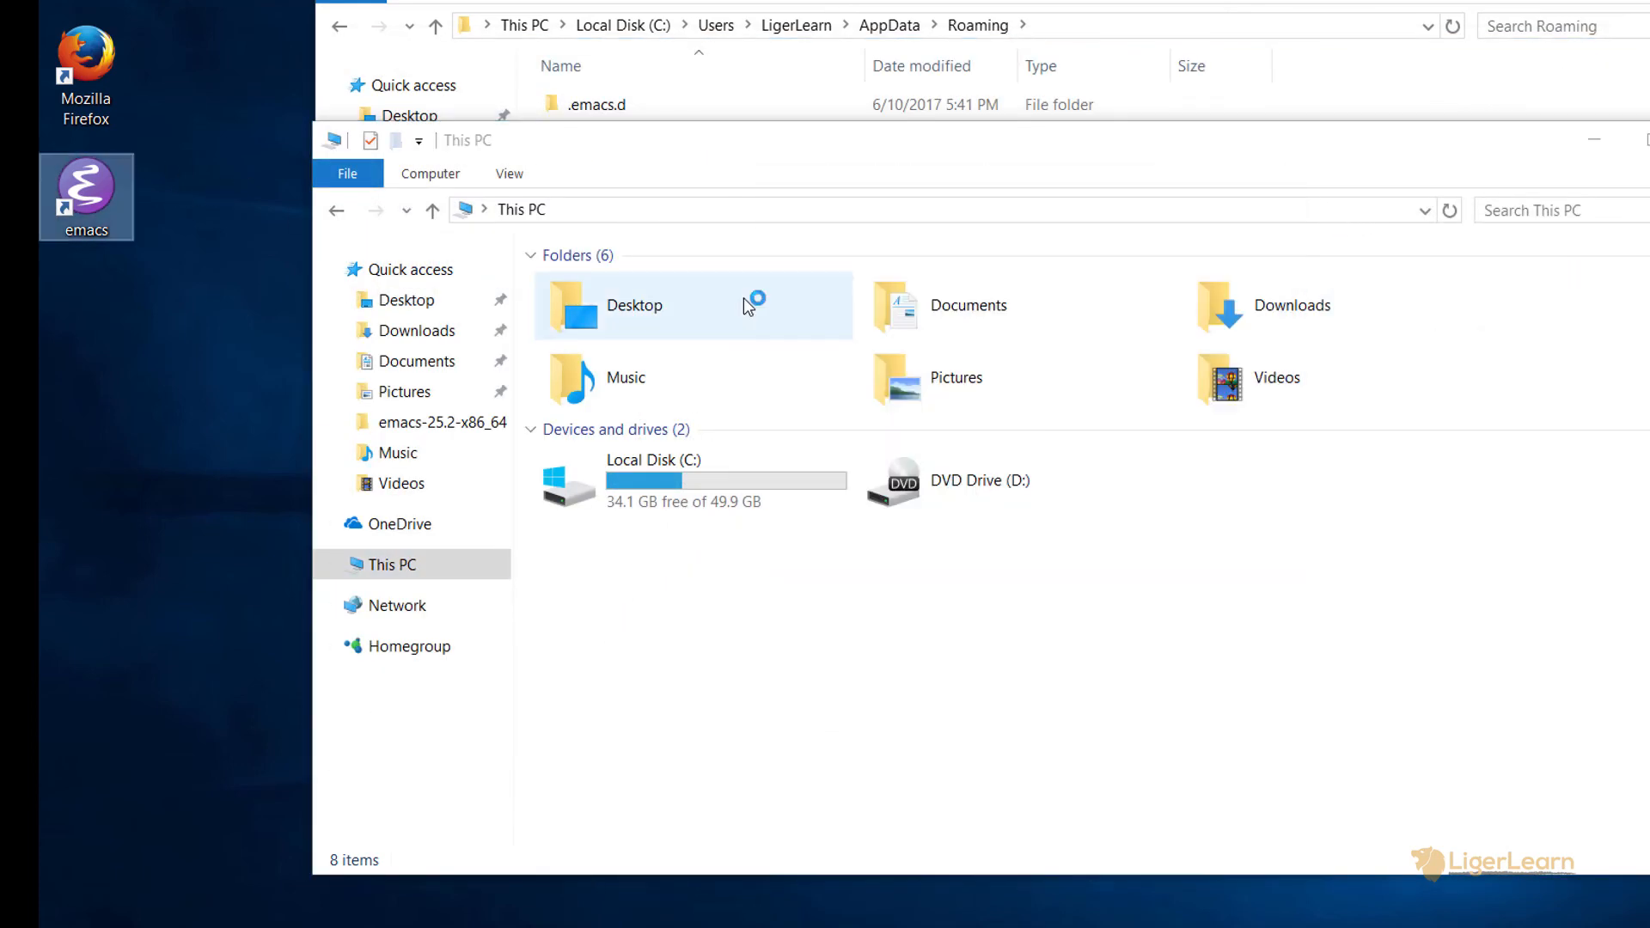
{"action": "double_click", "coordinate": [86, 197]}
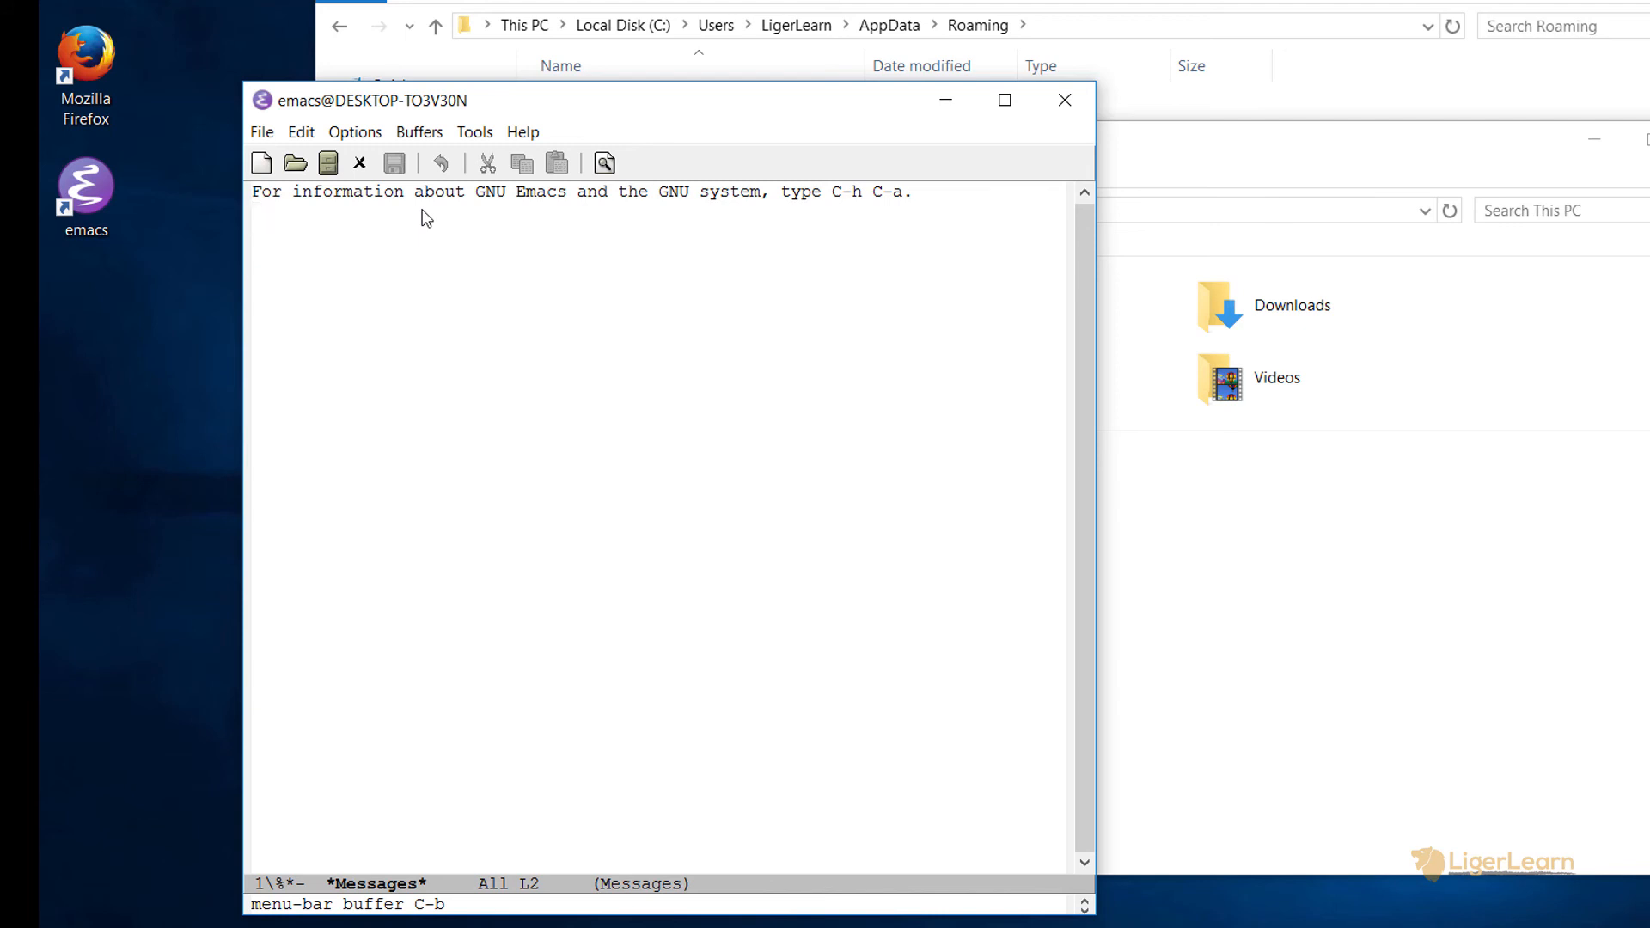
{"action": "mouse_move", "coordinate": [437, 218]}
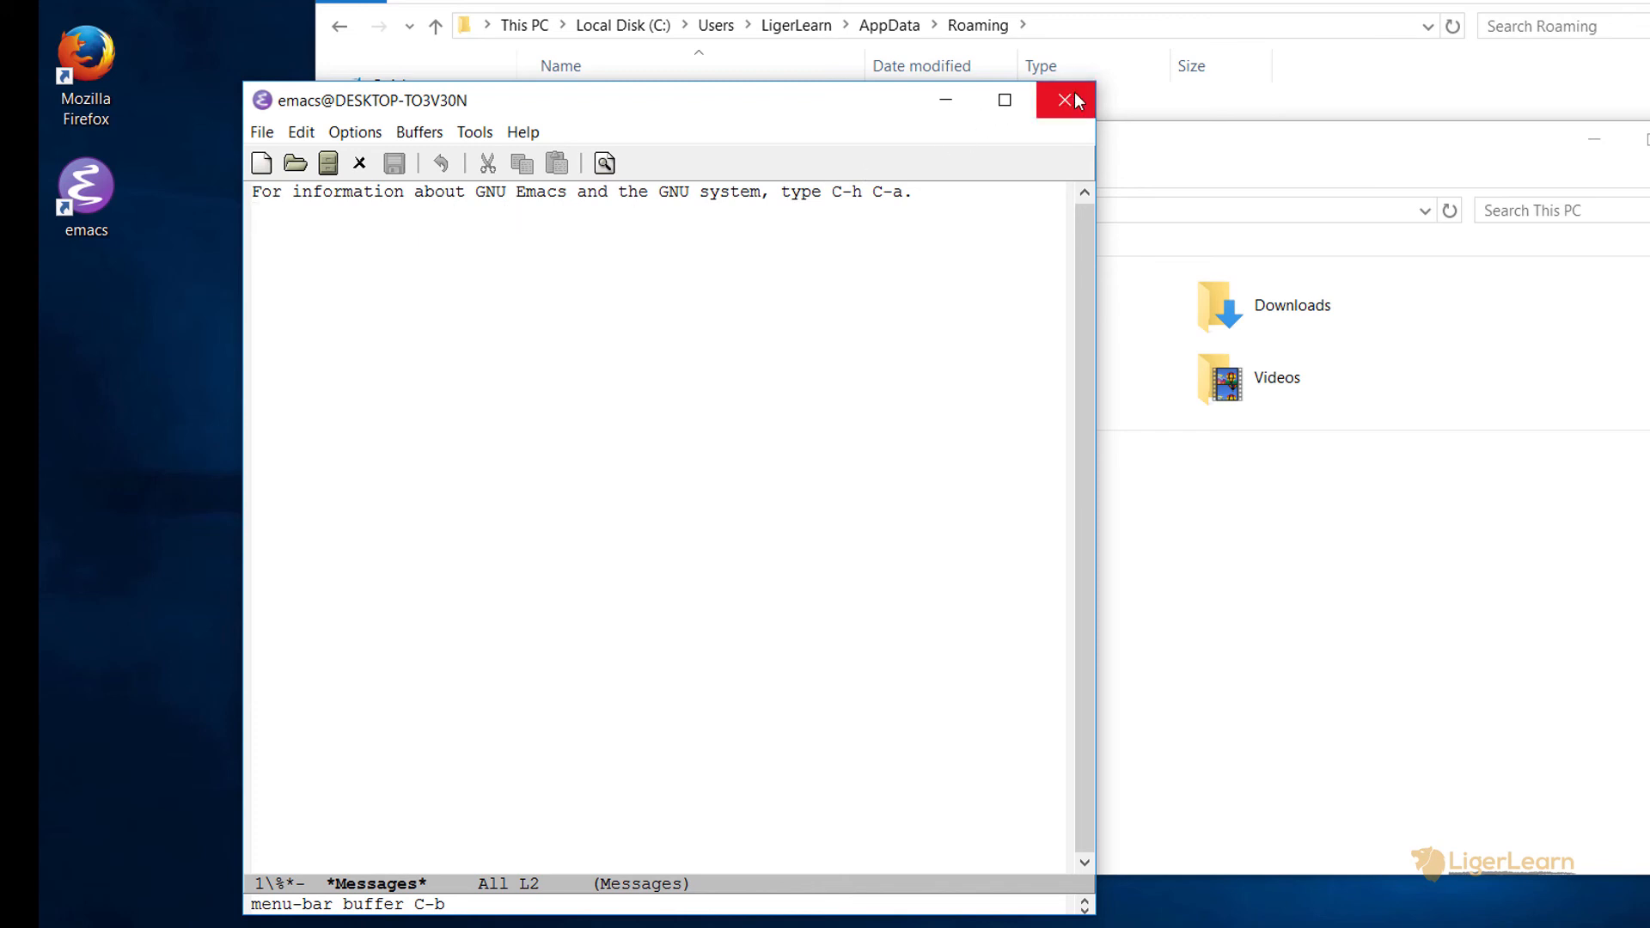
{"action": "left_click", "coordinate": [1063, 99]}
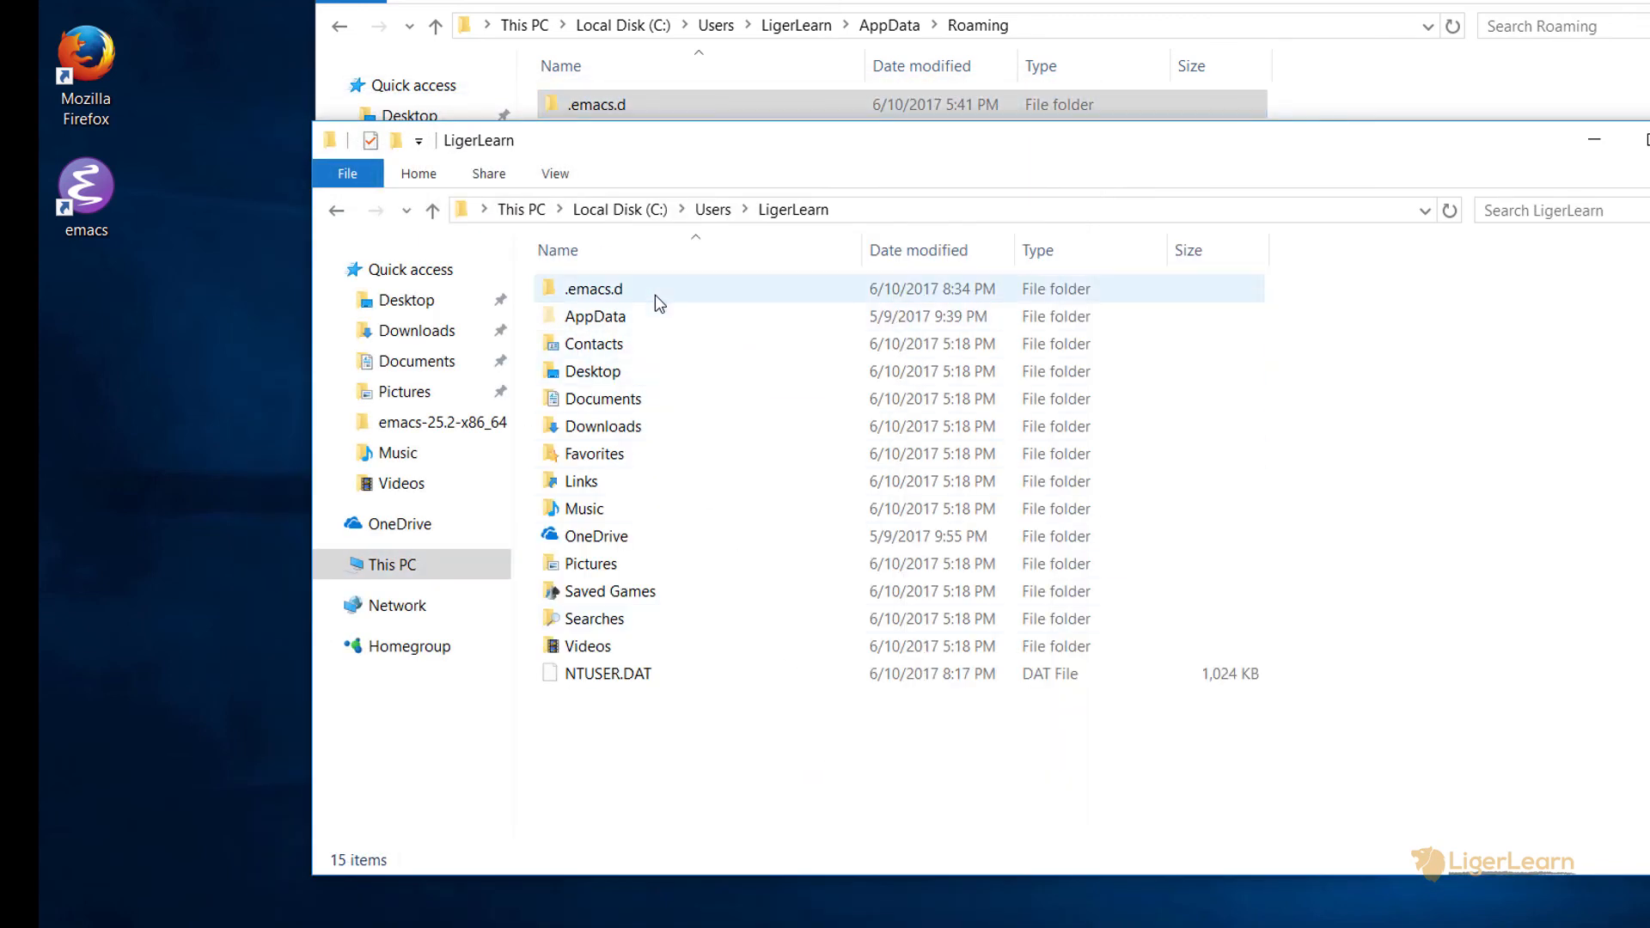
Move .emacs.d from Roaming into C:\Users\LigerLearn, replacing the empty one, and relaunch Emacs
{"action": "left_click", "coordinate": [594, 289]}
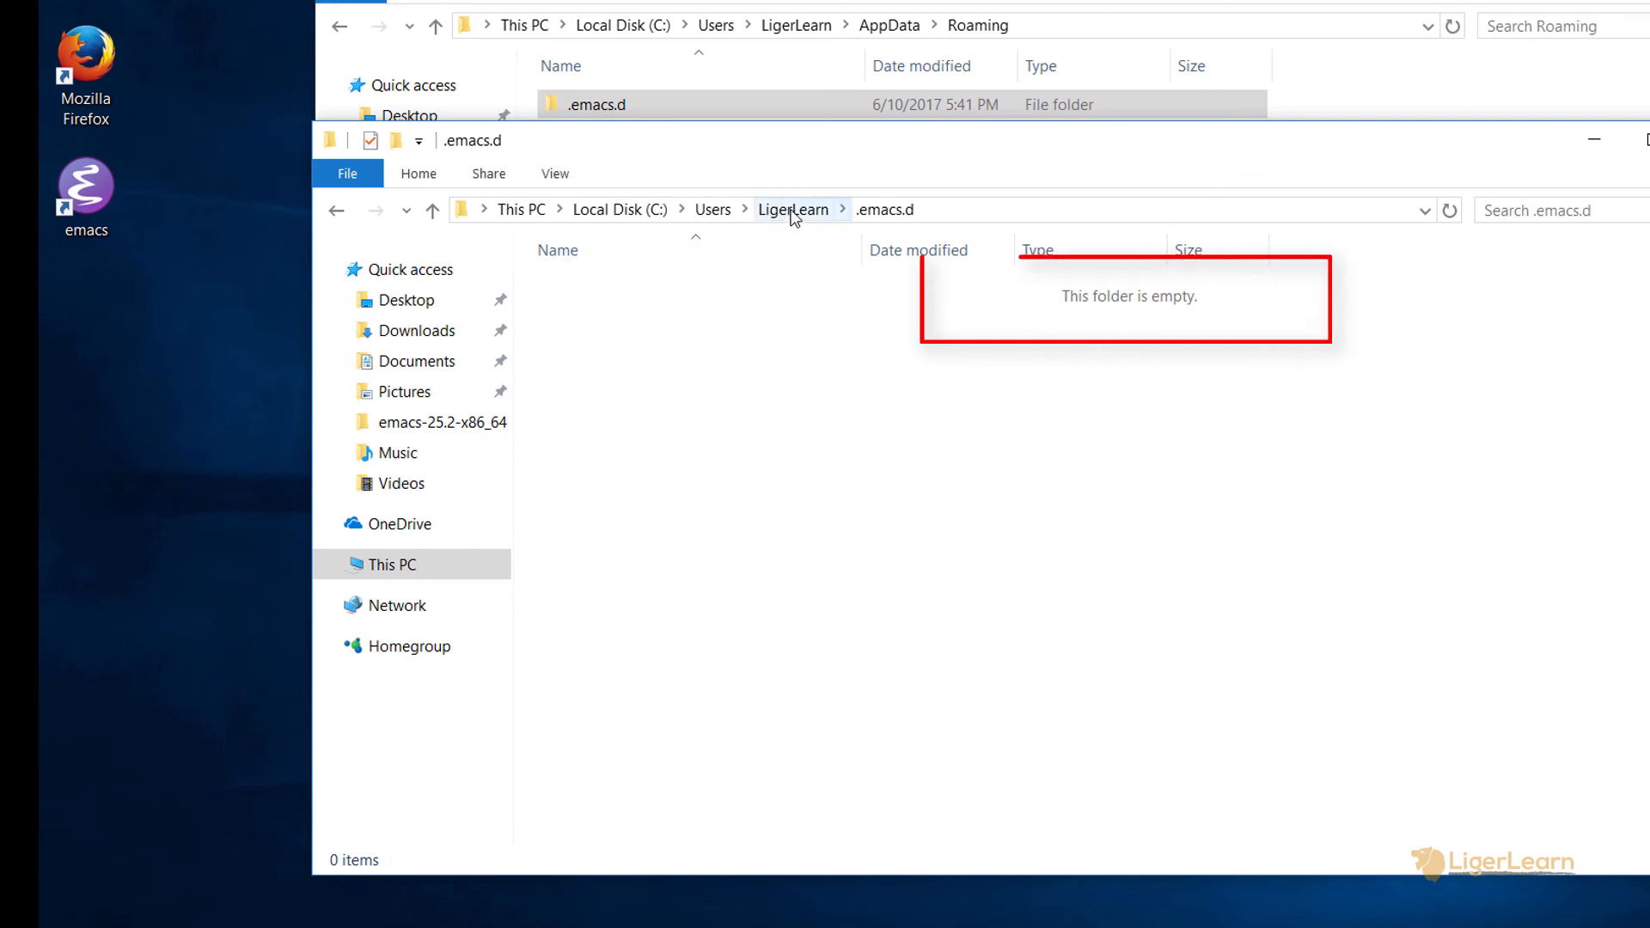
{"action": "left_click", "coordinate": [796, 210]}
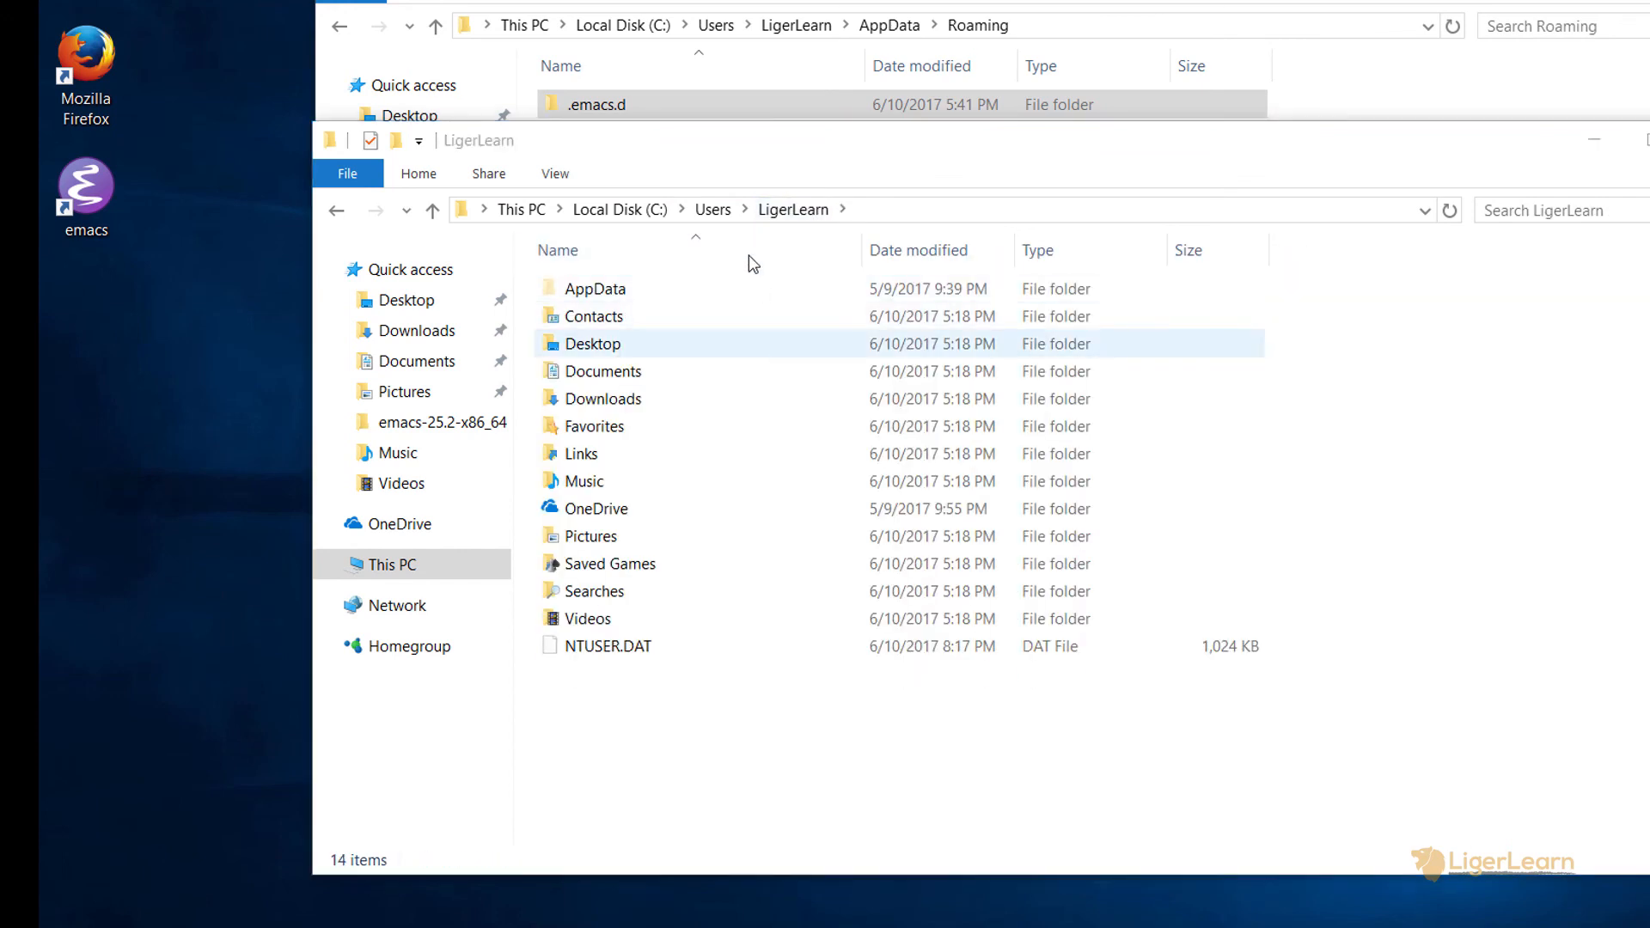
{"action": "left_click_drag", "start_coordinate": [592, 343], "coordinate": [831, 620]}
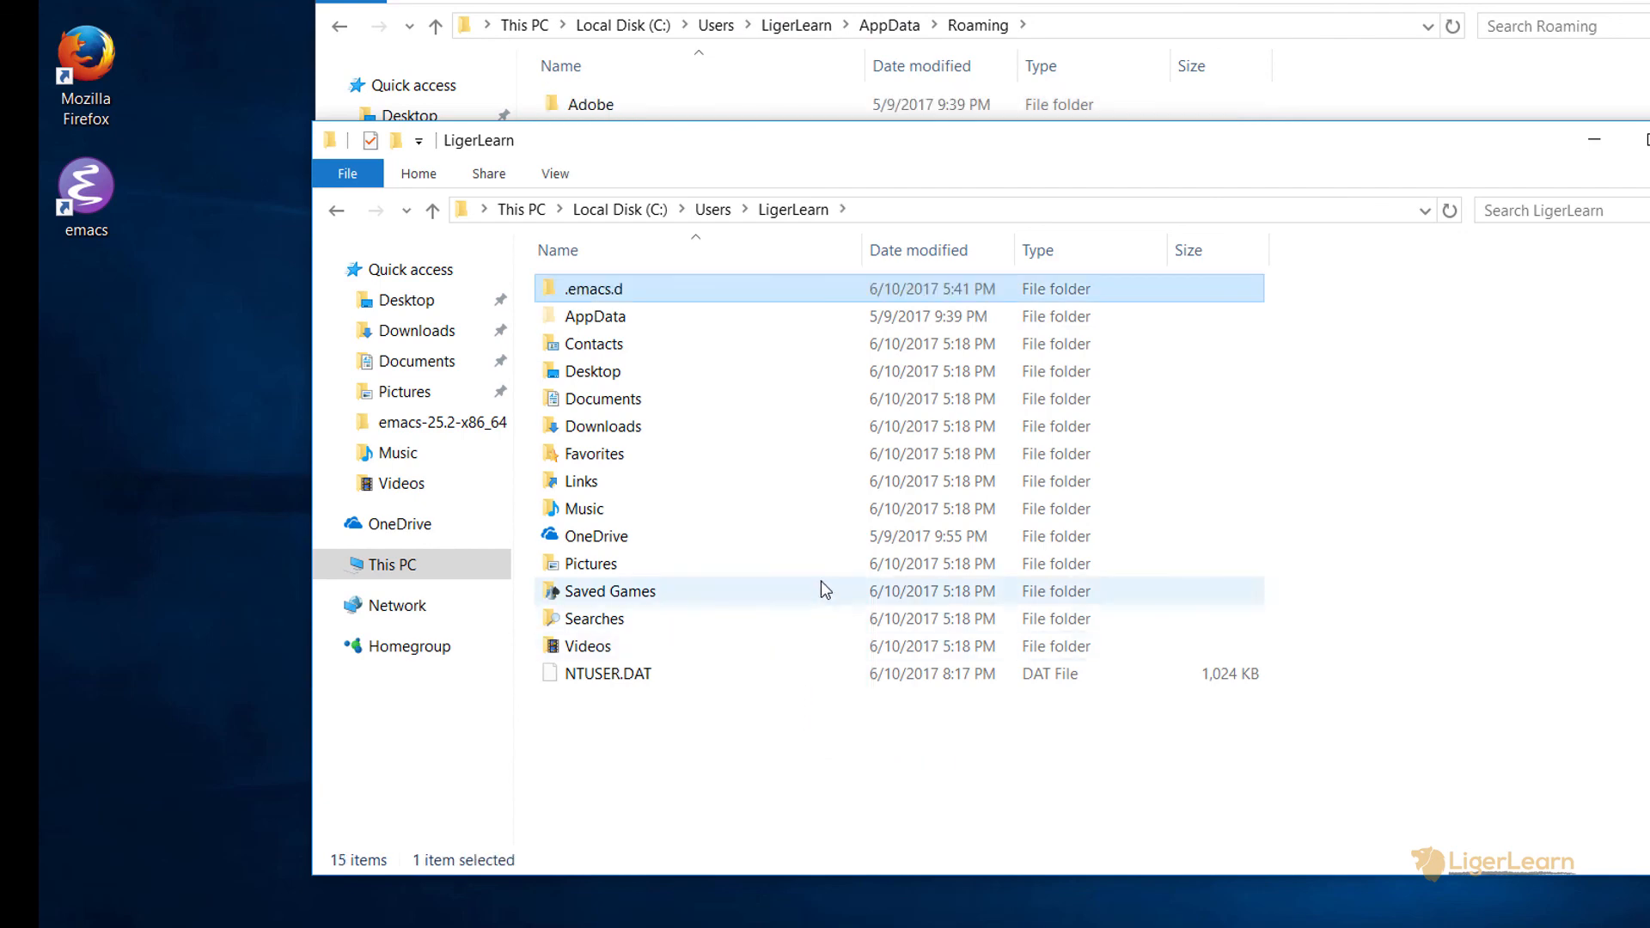
{"action": "left_click", "coordinate": [810, 731]}
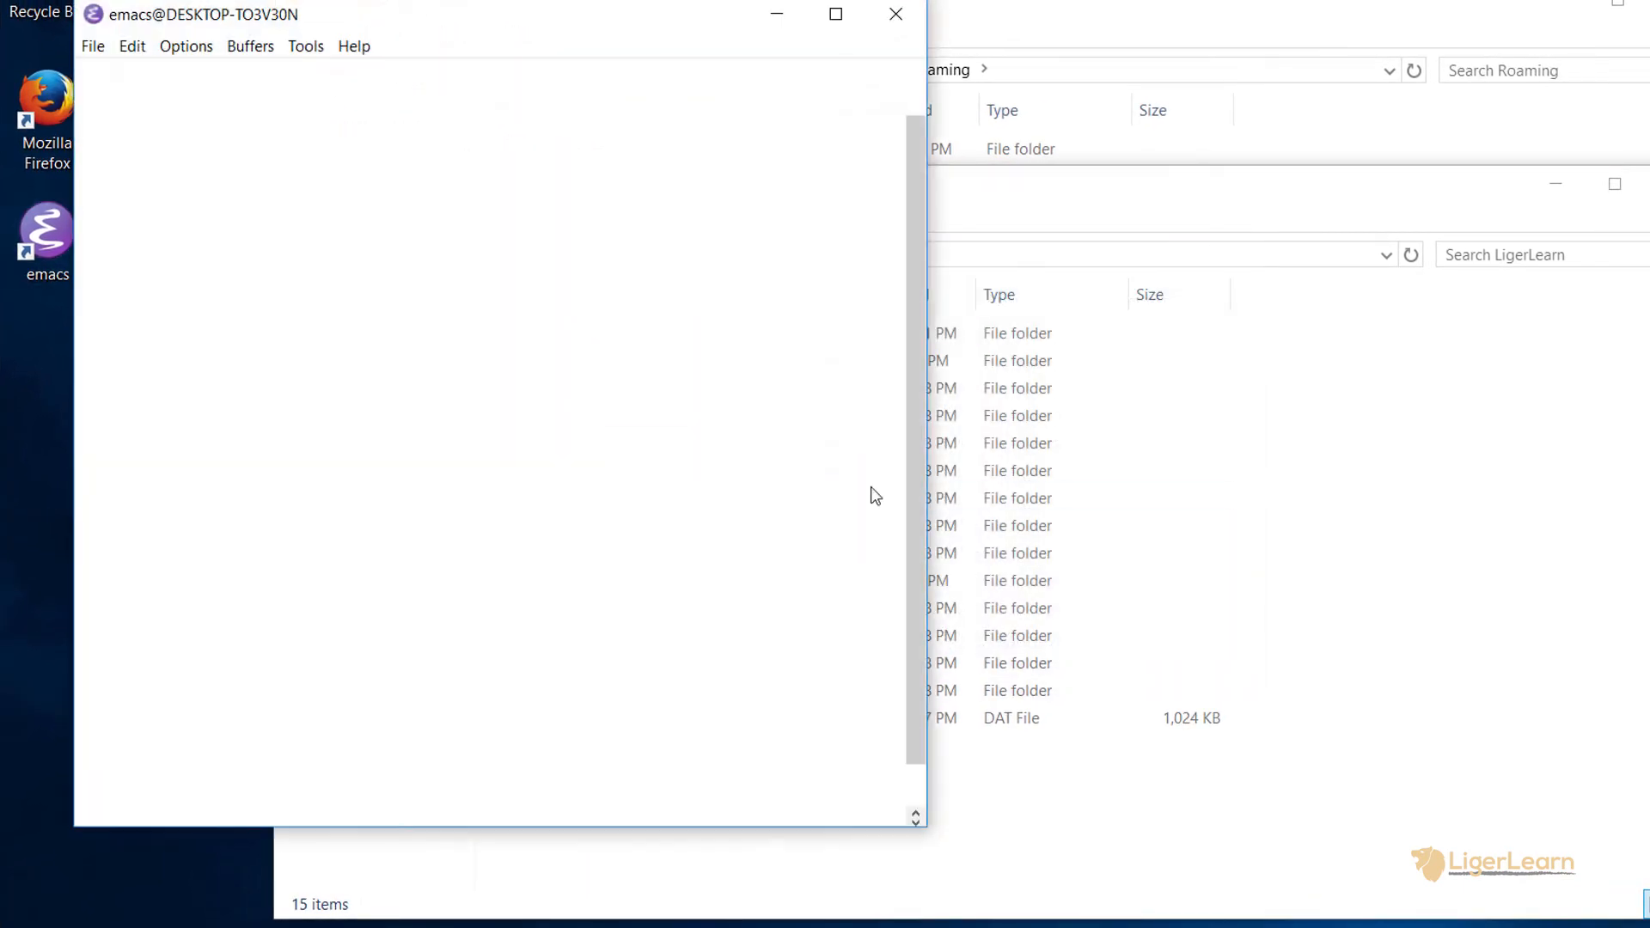
Switch to the *Messages* buffer from the Buffers menu to check for 'hello from init.el'
{"action": "left_click", "coordinate": [249, 45]}
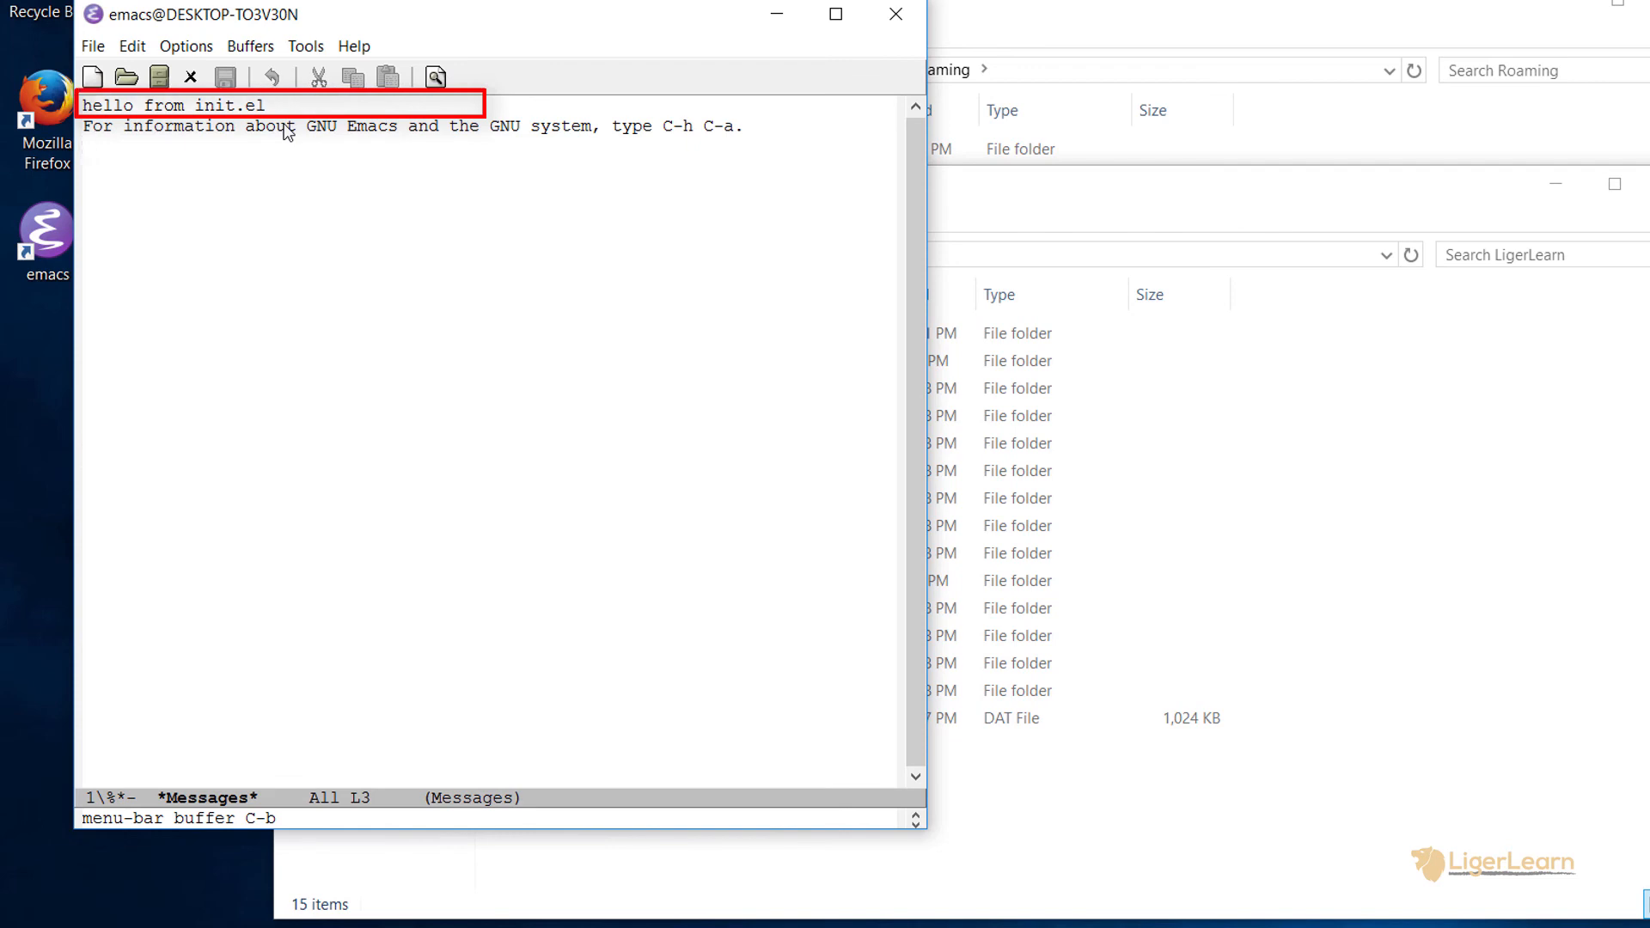
{"action": "mouse_move", "coordinate": [452, 183]}
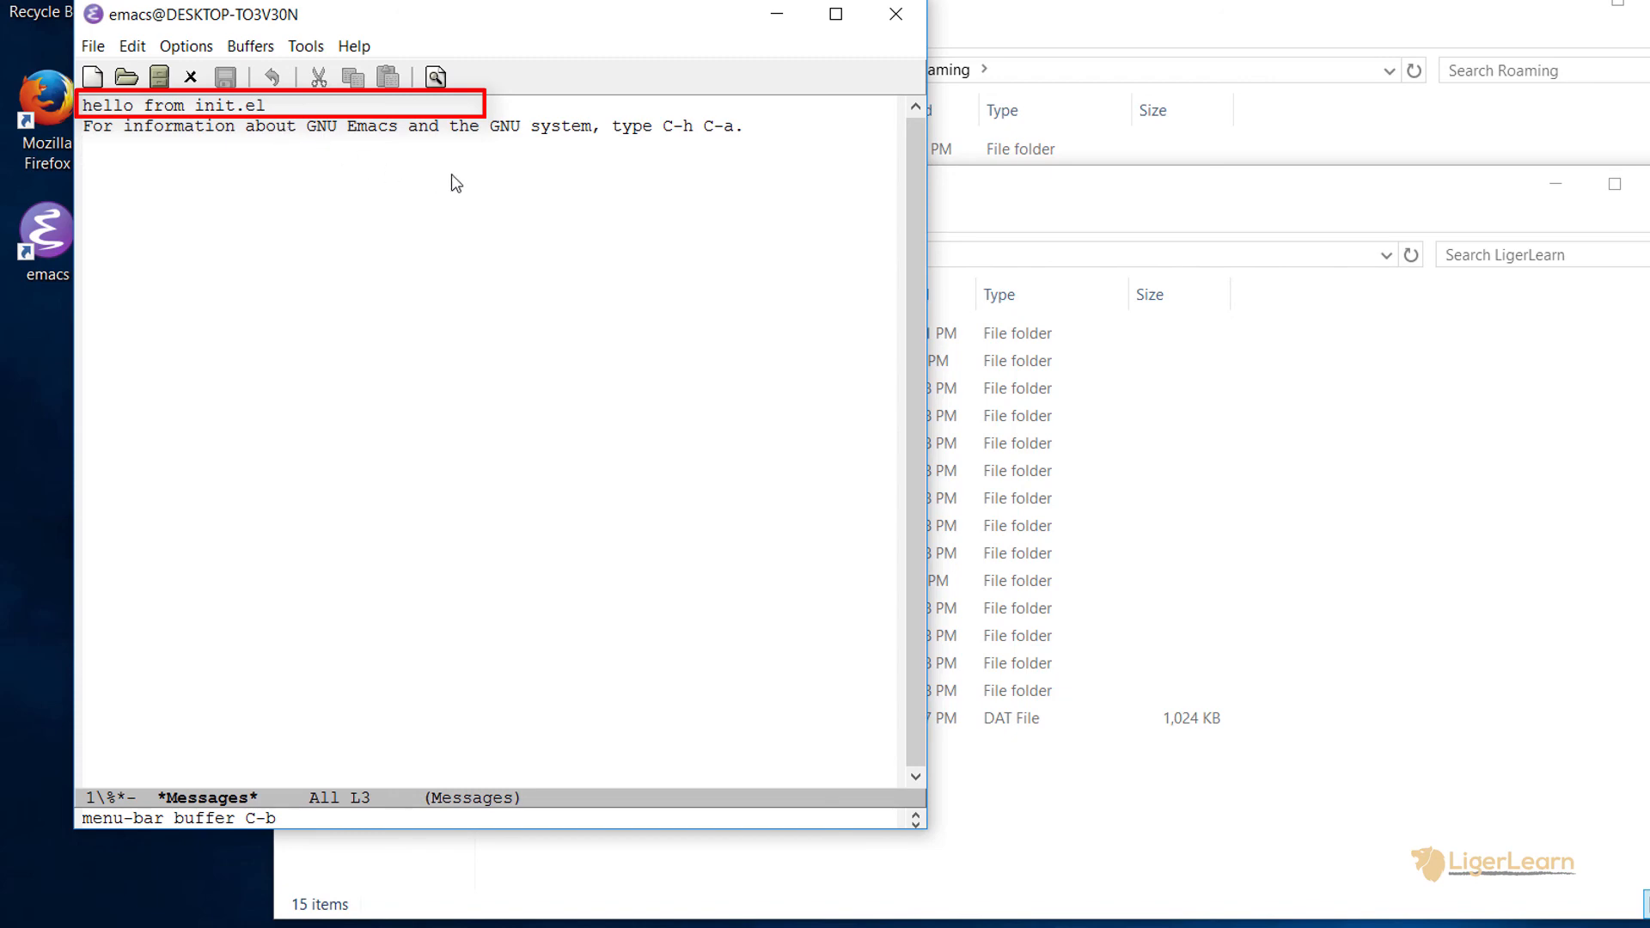